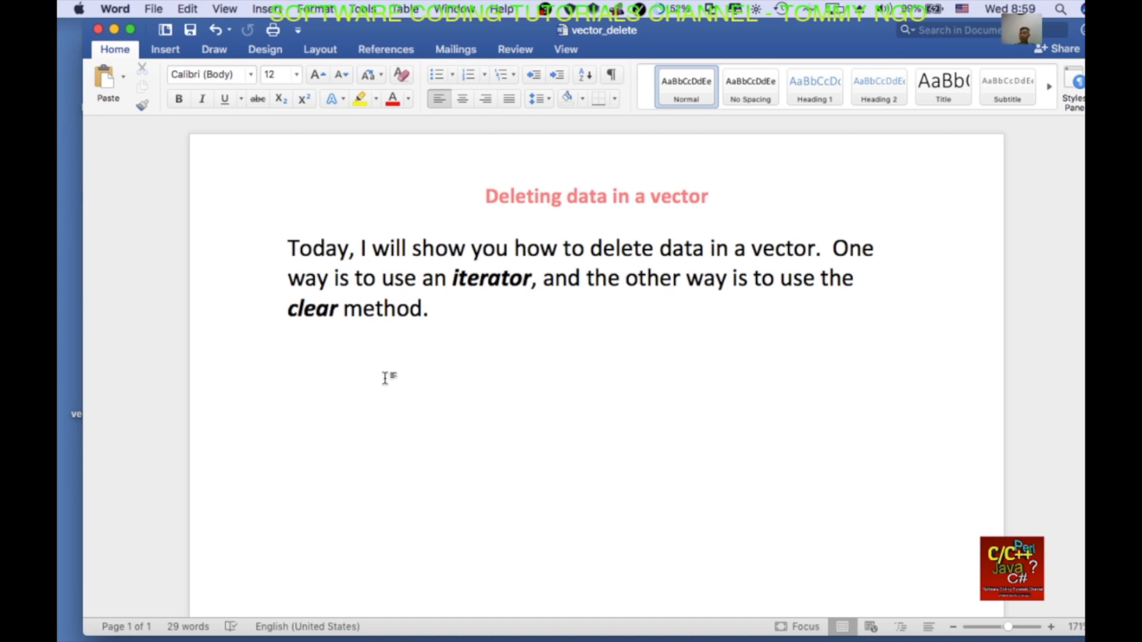
Create a new folder named vector inside cpp_tutorials
key(return)
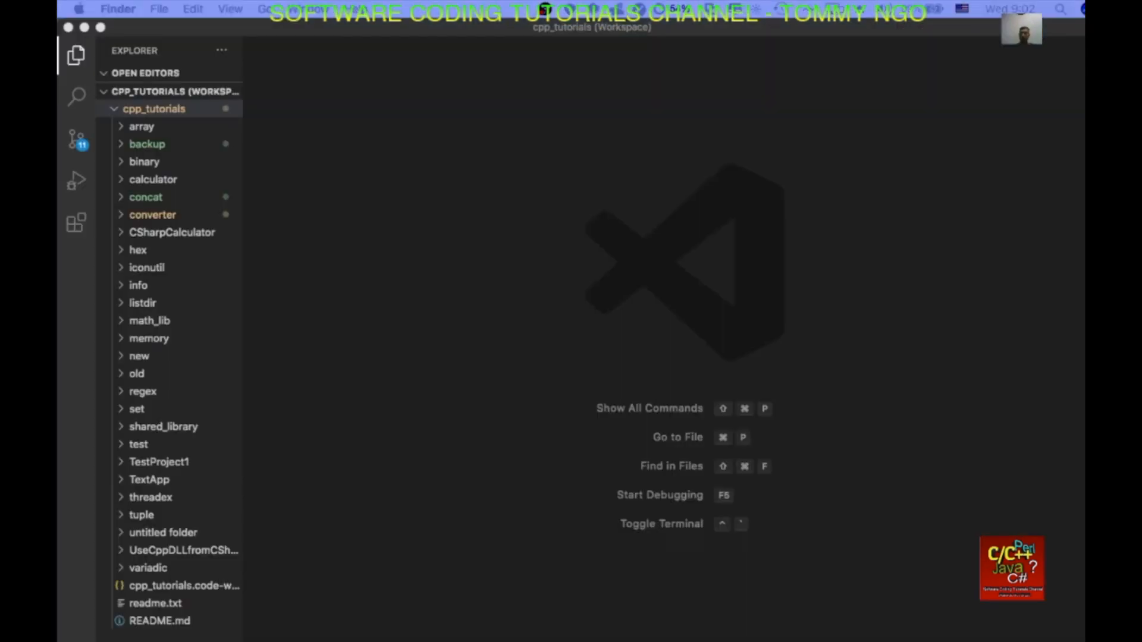
mouse_move(357, 249)
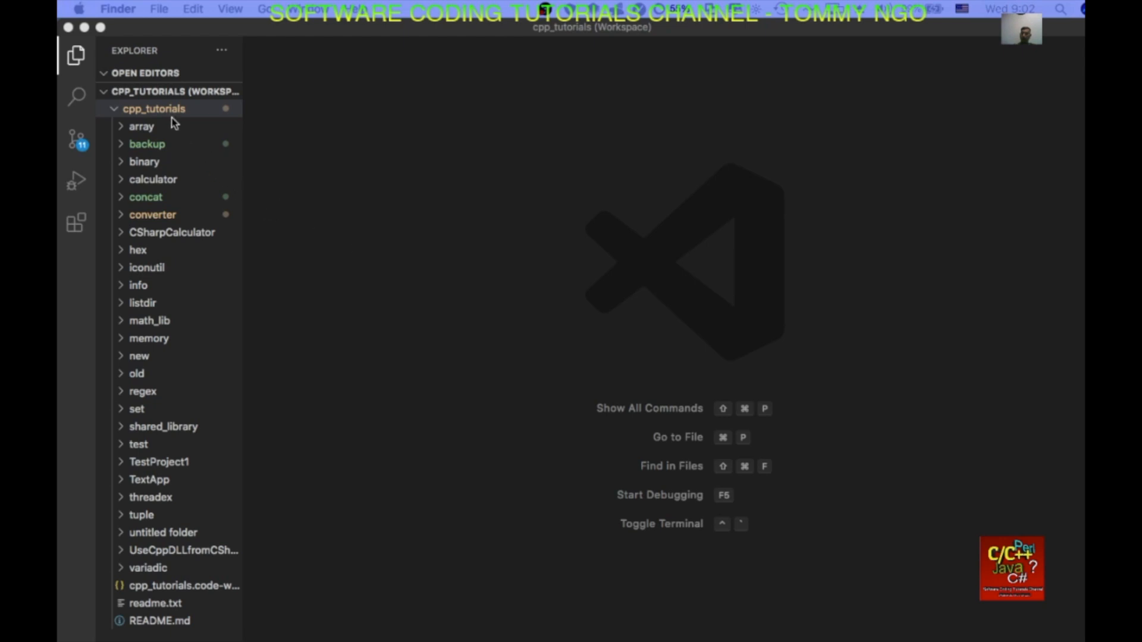
right_click(153, 108)
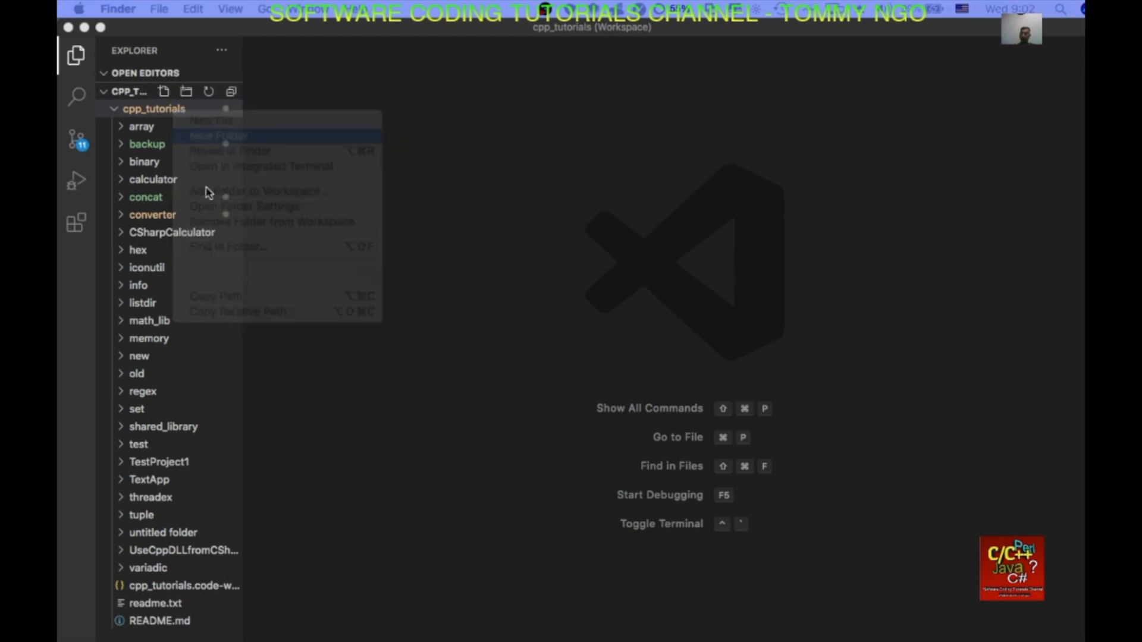
click(218, 135)
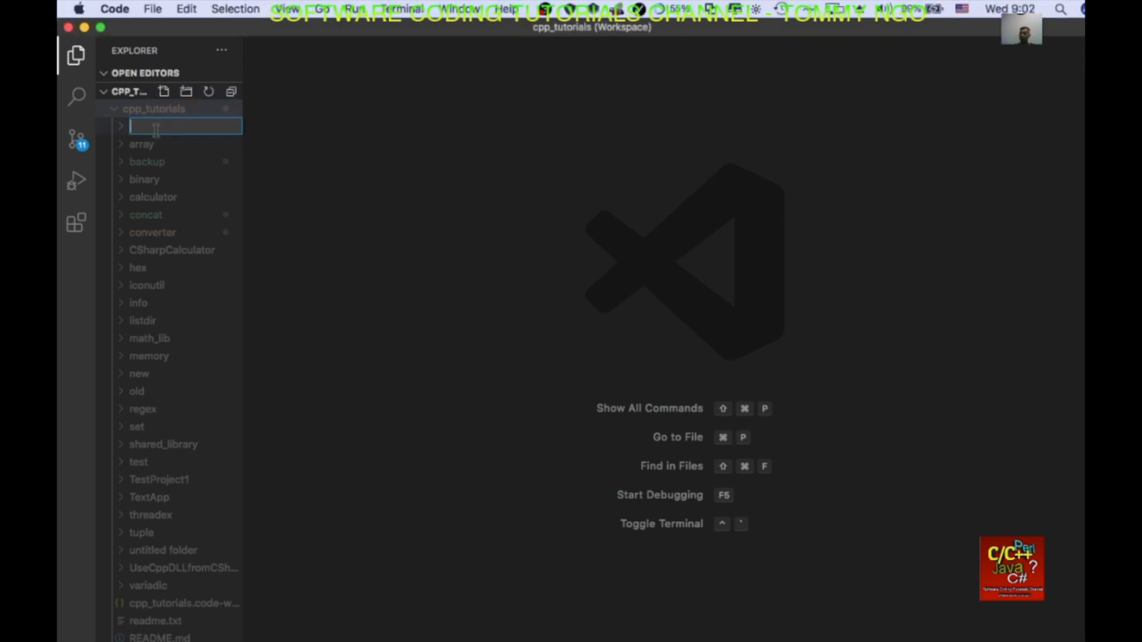
text(vector)
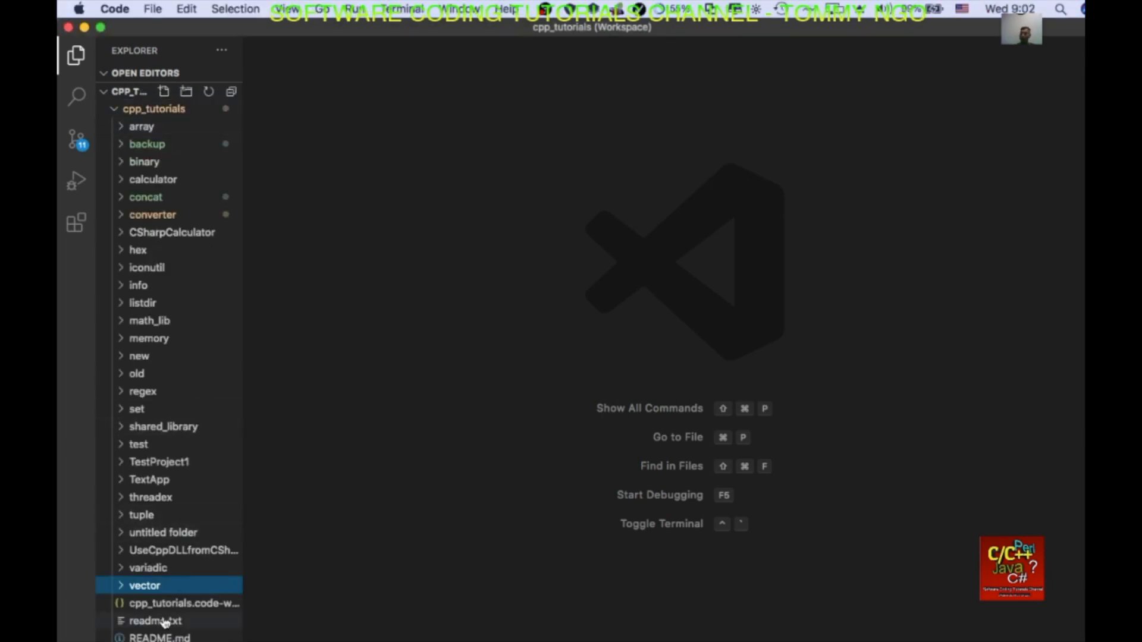
Create a new file vector.cpp inside the vector folder
right_click(144, 585)
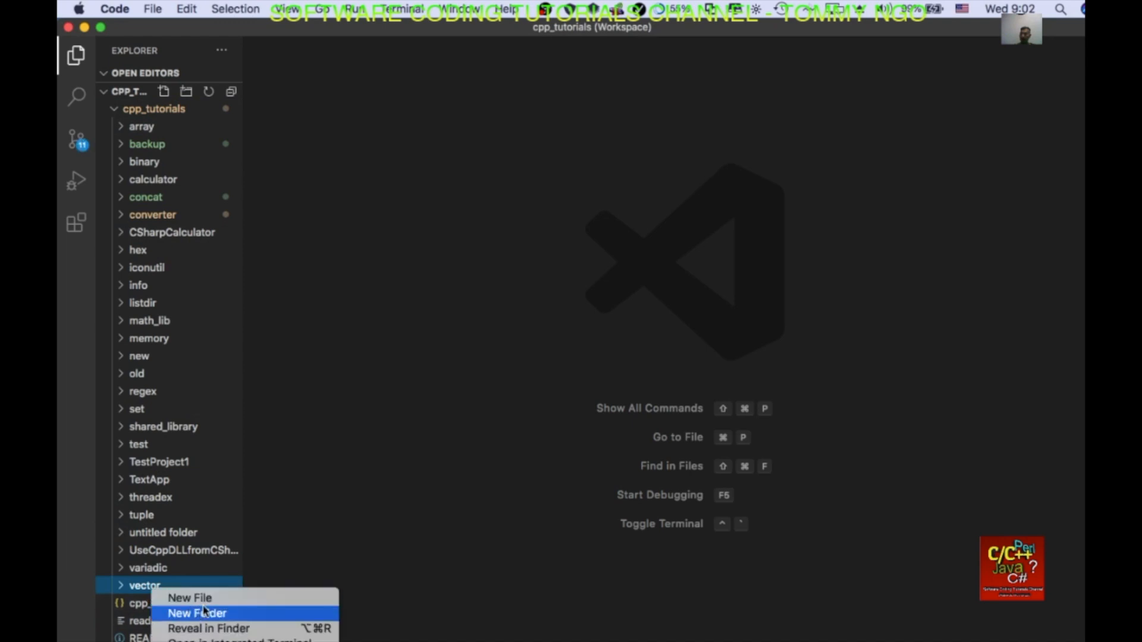
click(189, 597)
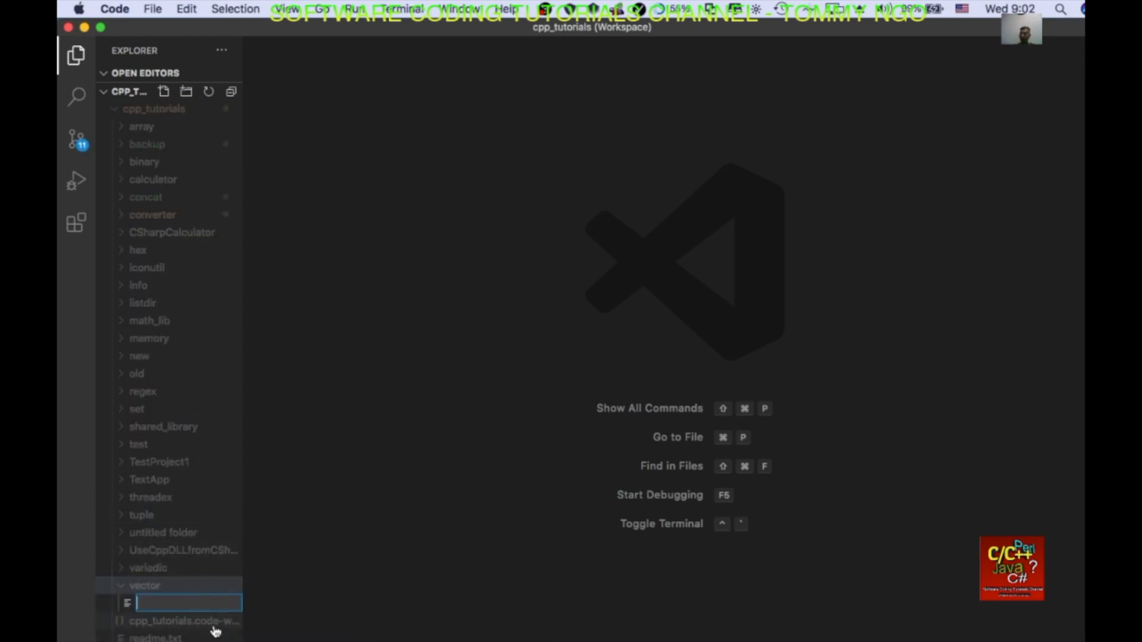
text(vector.cpp)
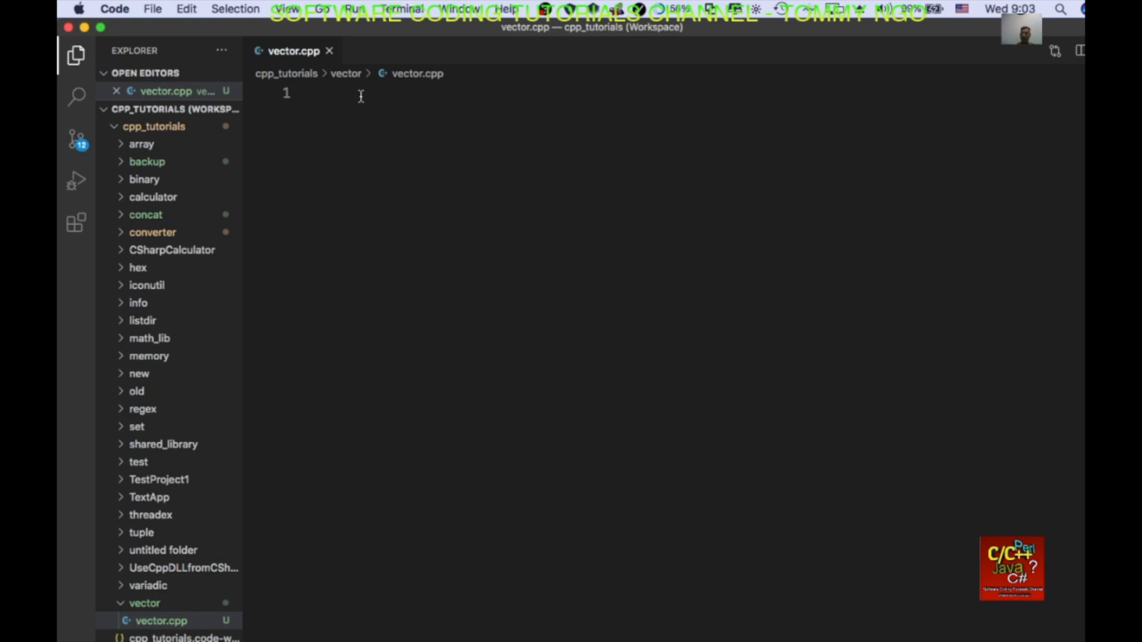
Add #include lines for vector, string and iostream at the top of vector.cpp
text(#include)
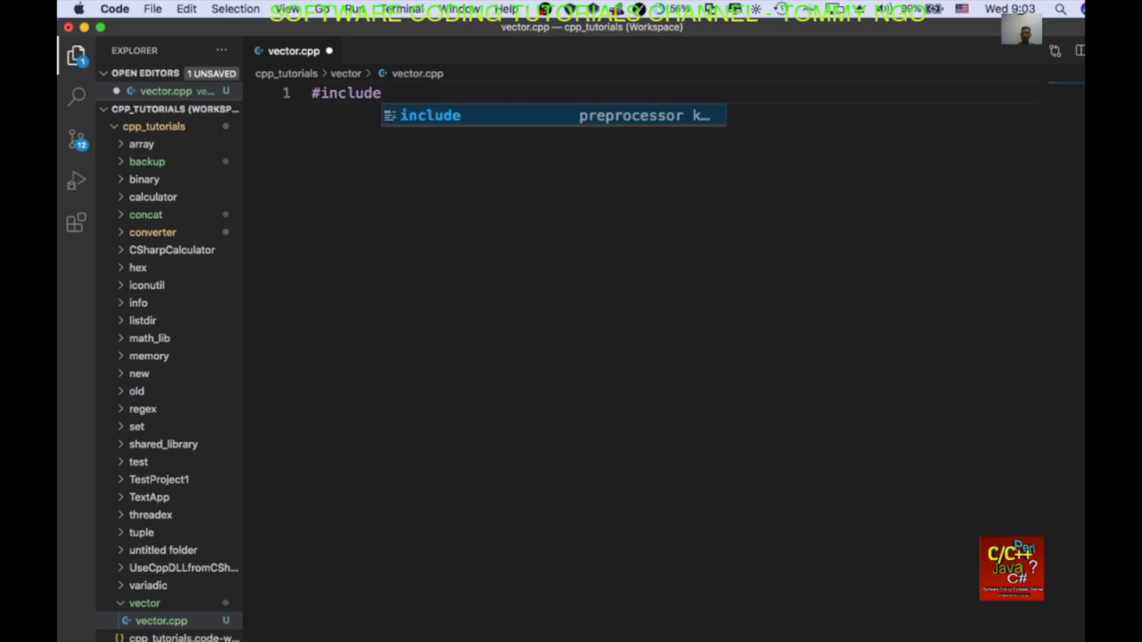
text(<vector>)
text(#)
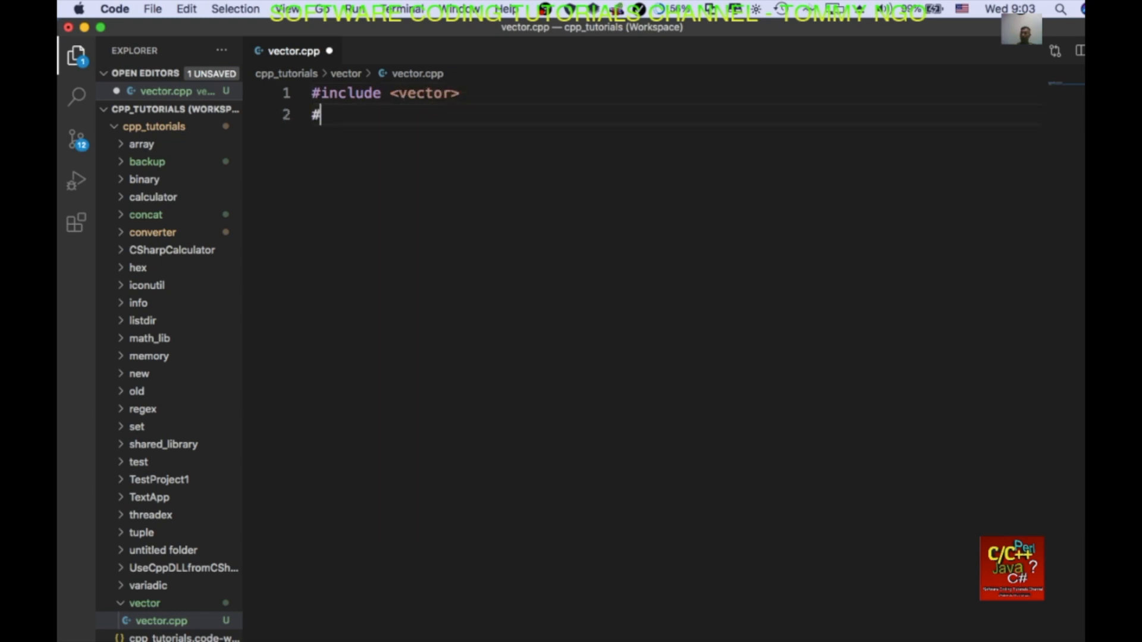
text(include <)
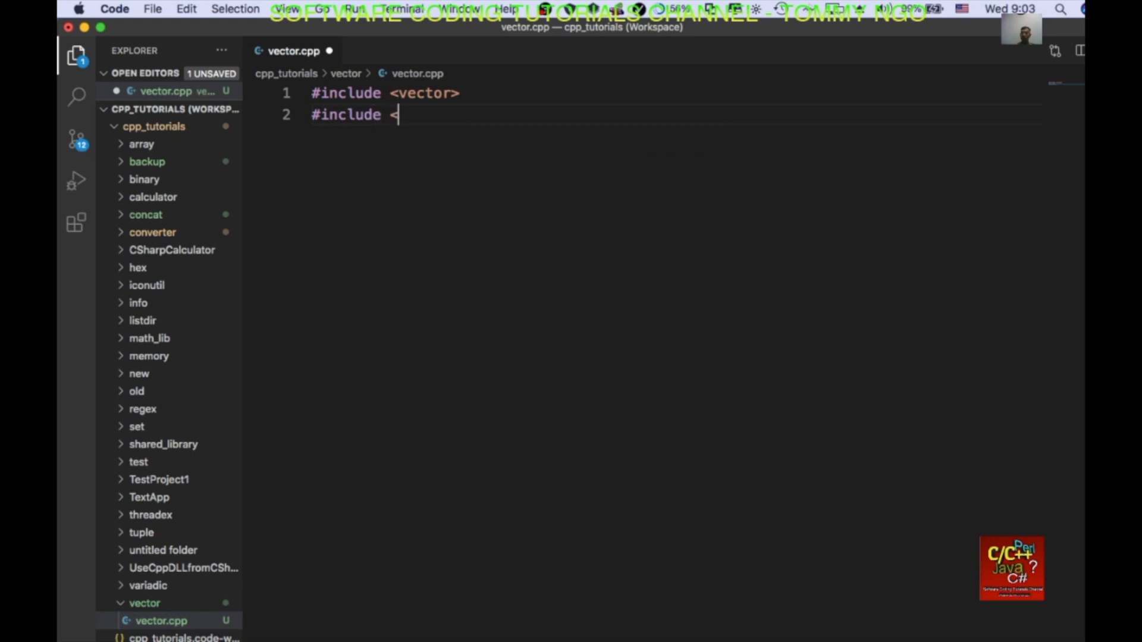
text(string>)
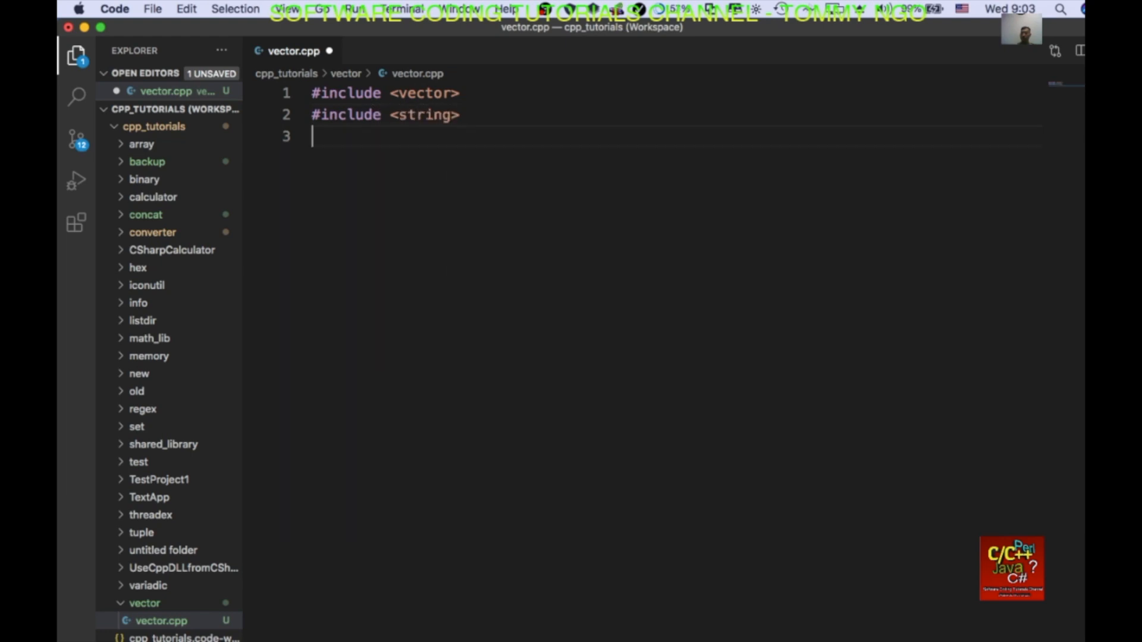
text(#inclu)
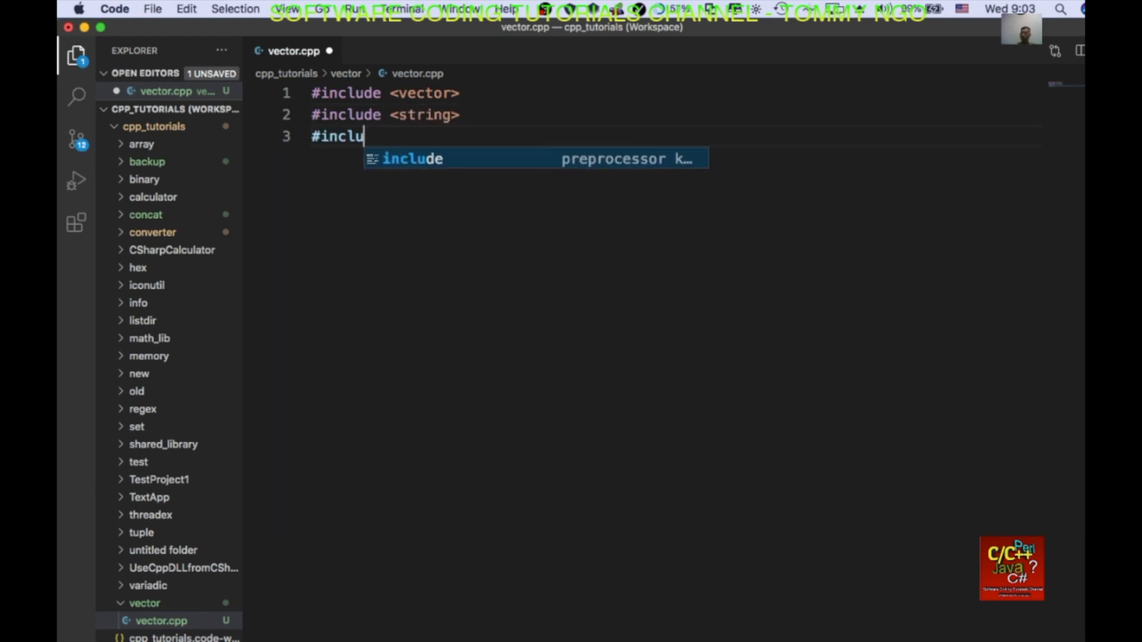
text(de <iostrea)
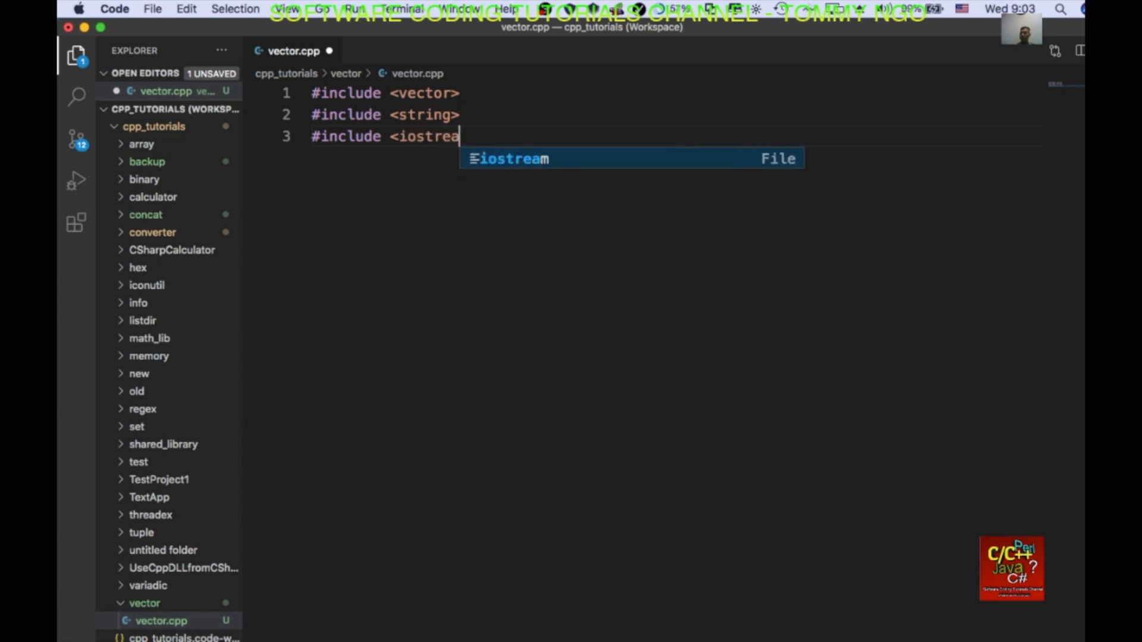
key(Enter)
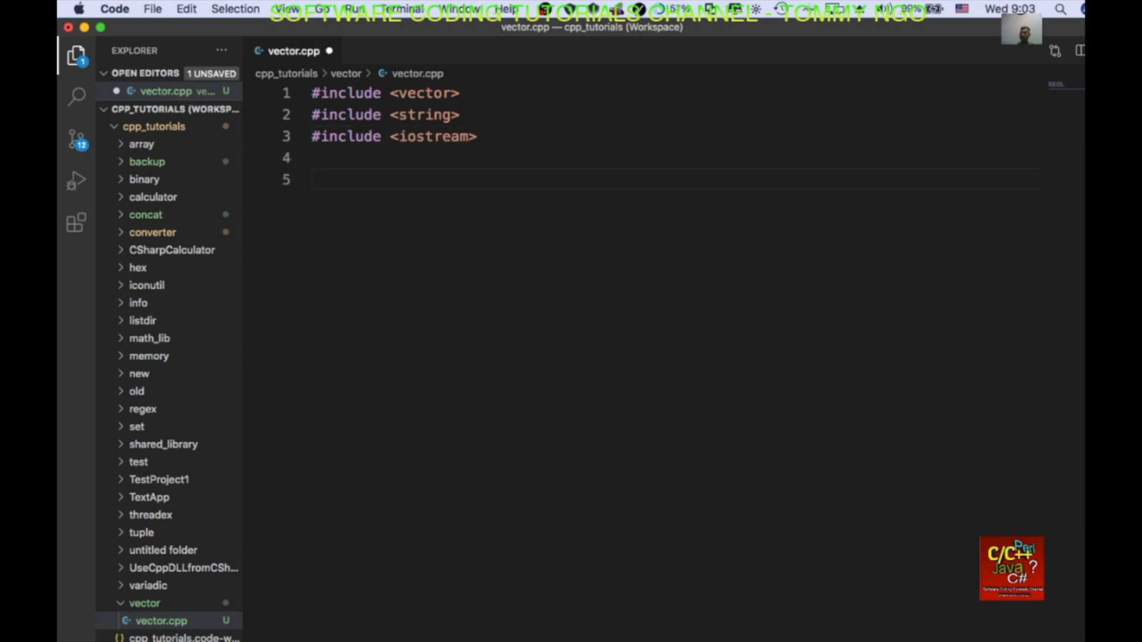
Add using namespace std; below the includes
text(using n)
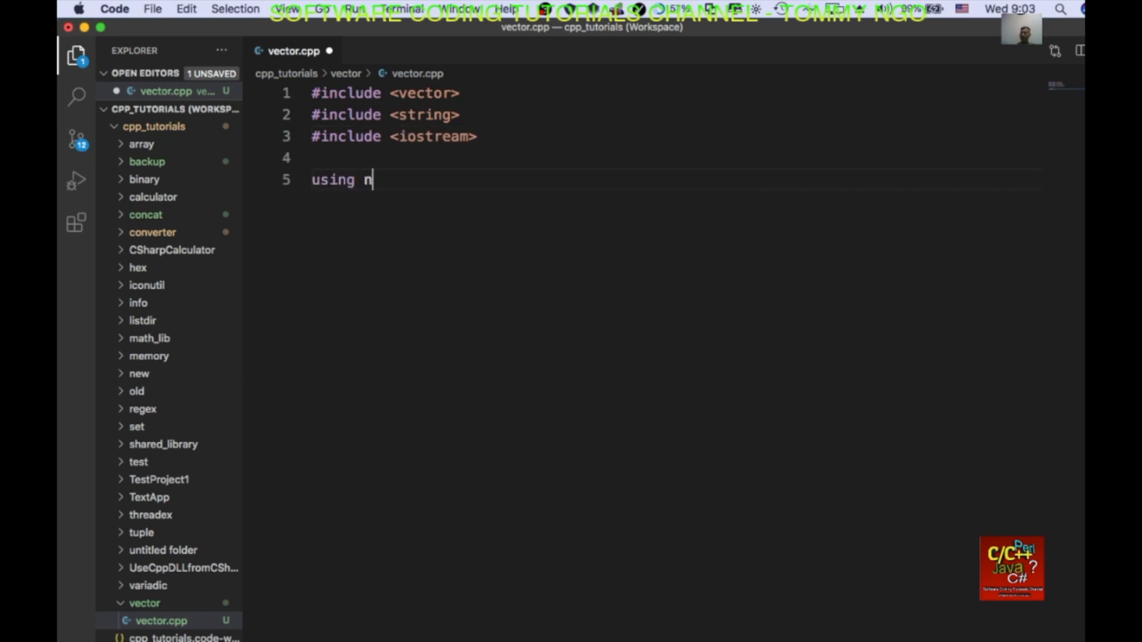
text(amespa)
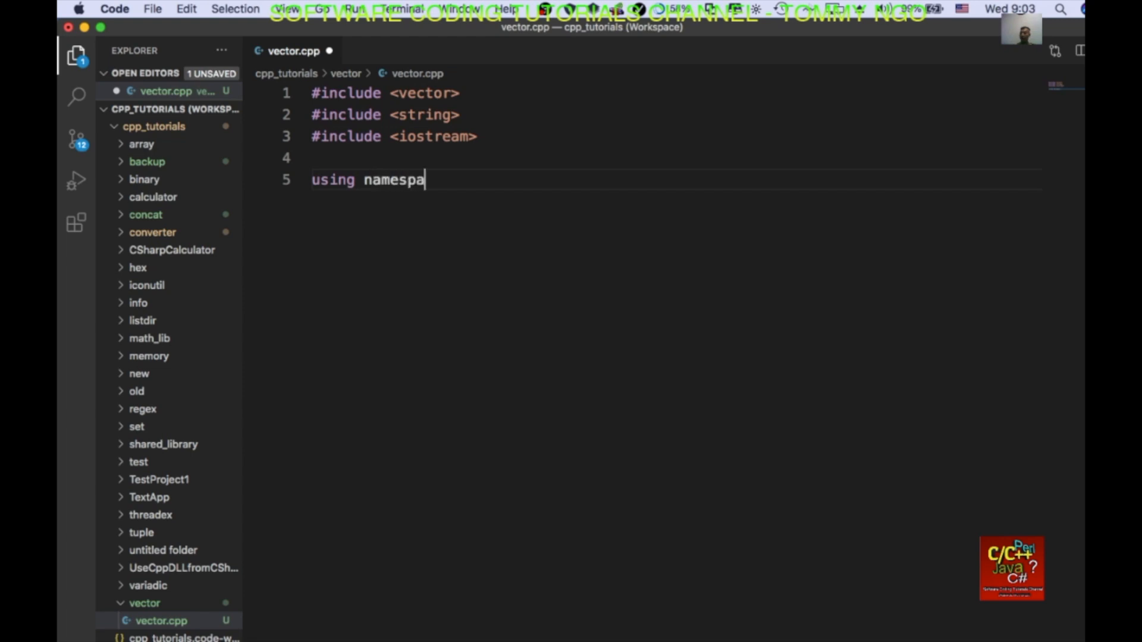
text(ce std;)
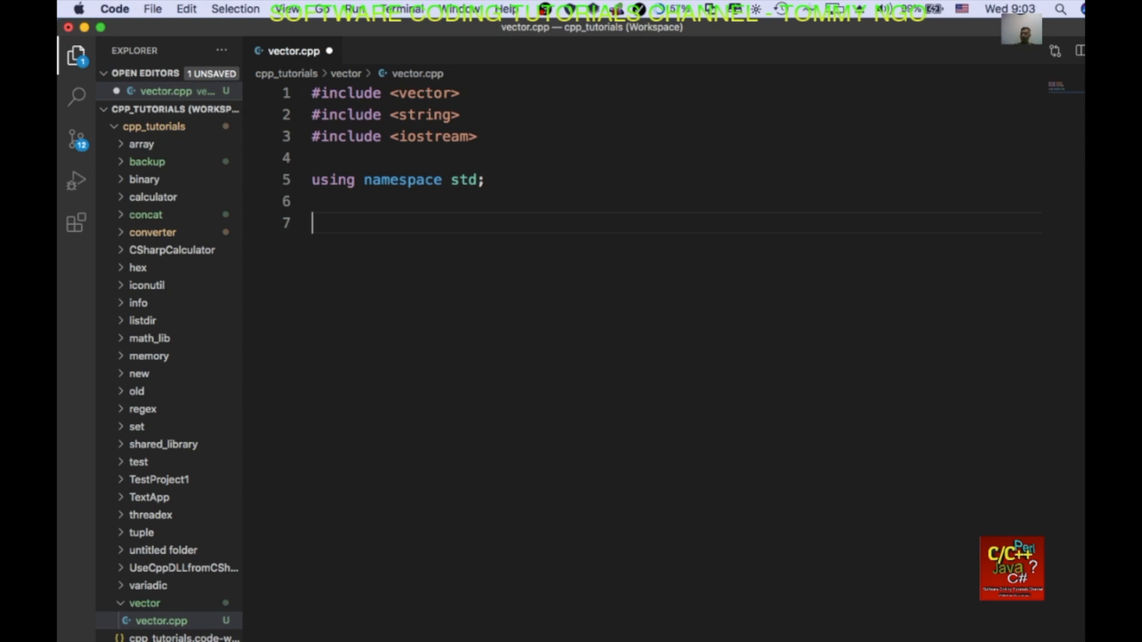
mouse_move(364, 213)
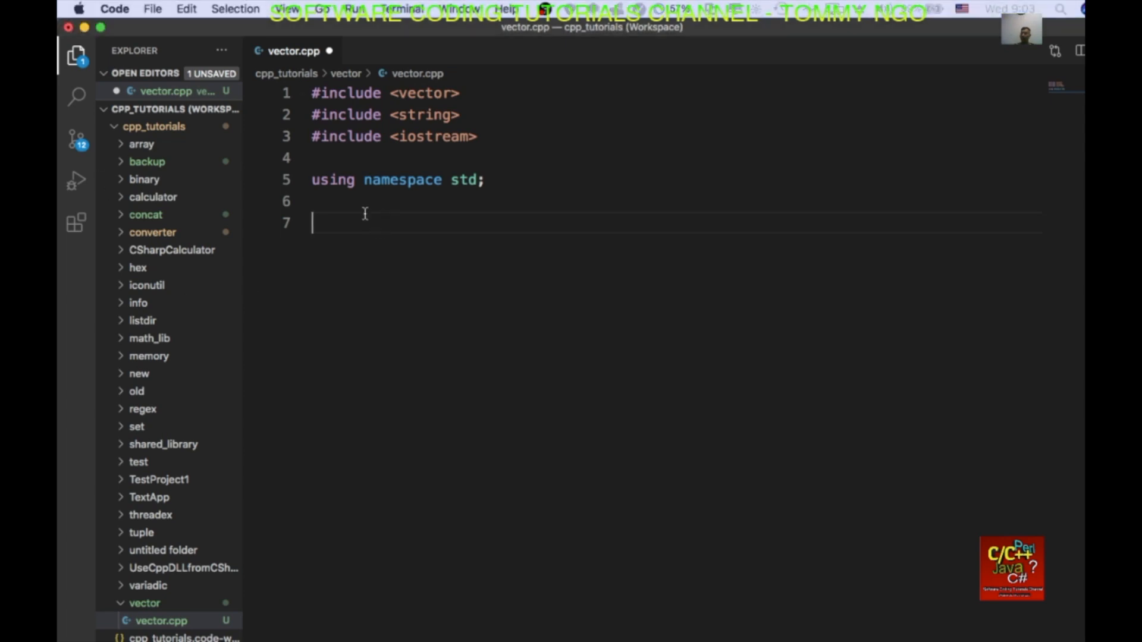
Write main declaring vector<string> vec = {"one", "two", "three", "hello"}
text(int main(void)
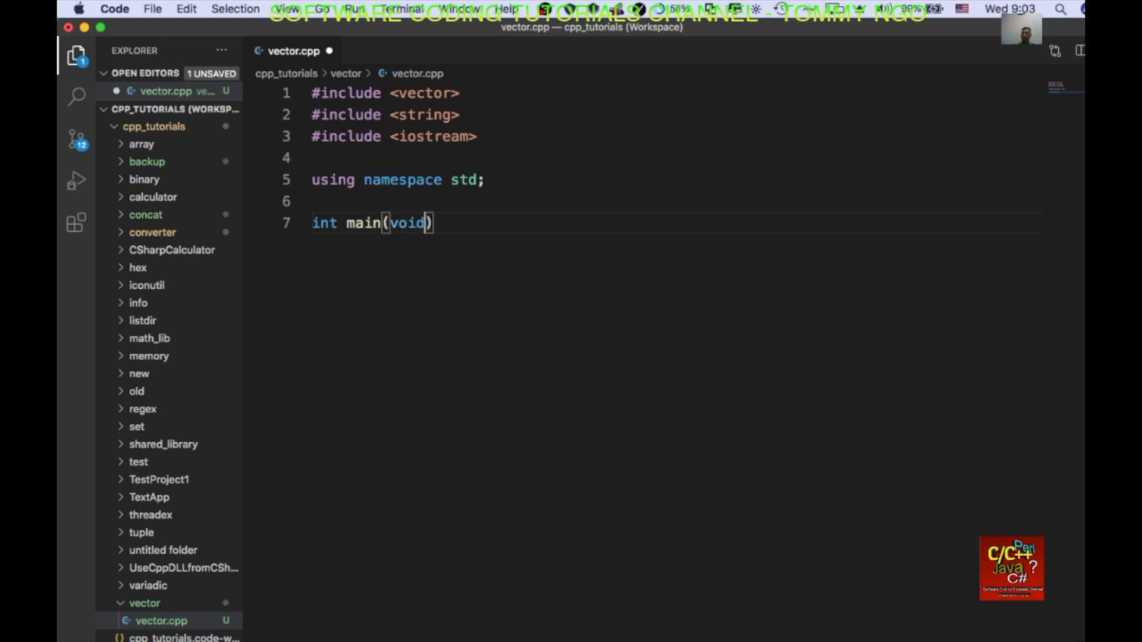
text({)
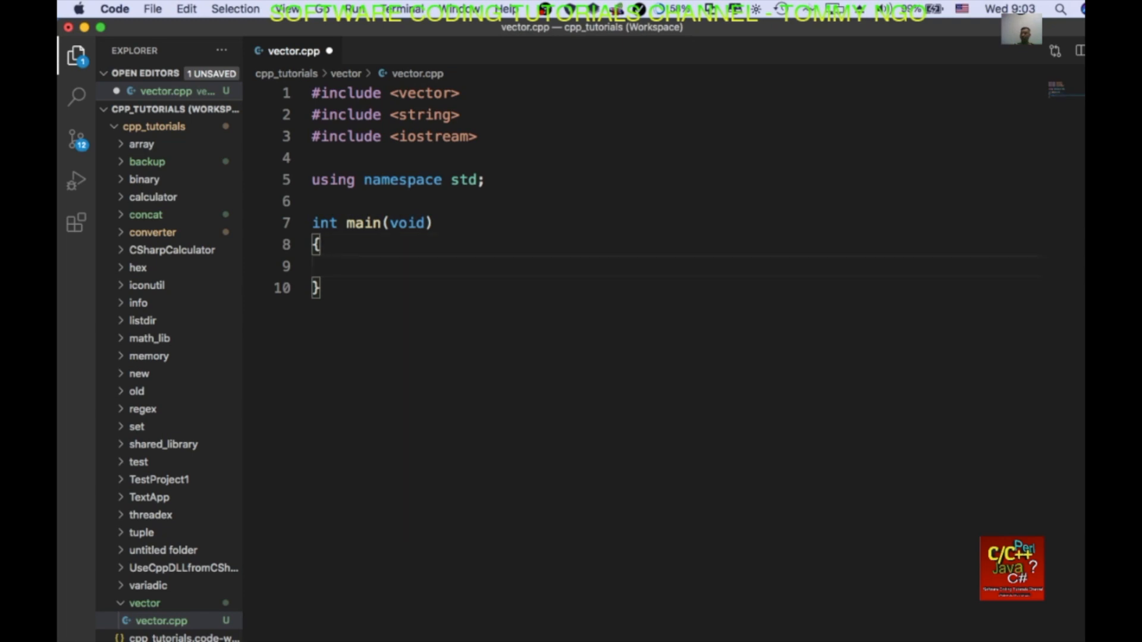
text(vector)
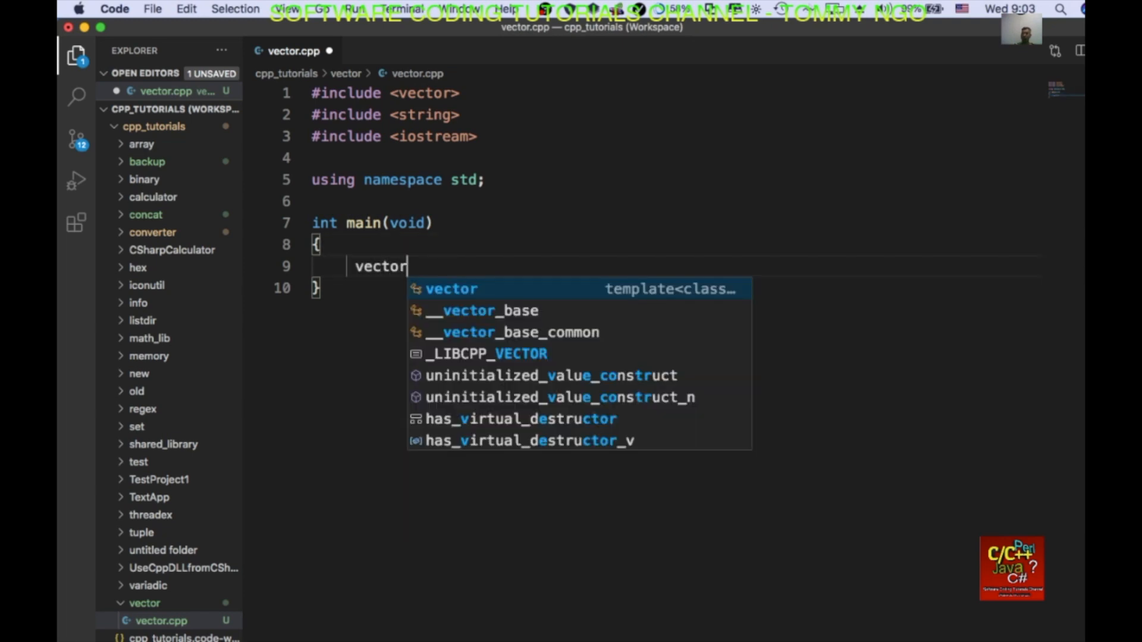
text(<string>)
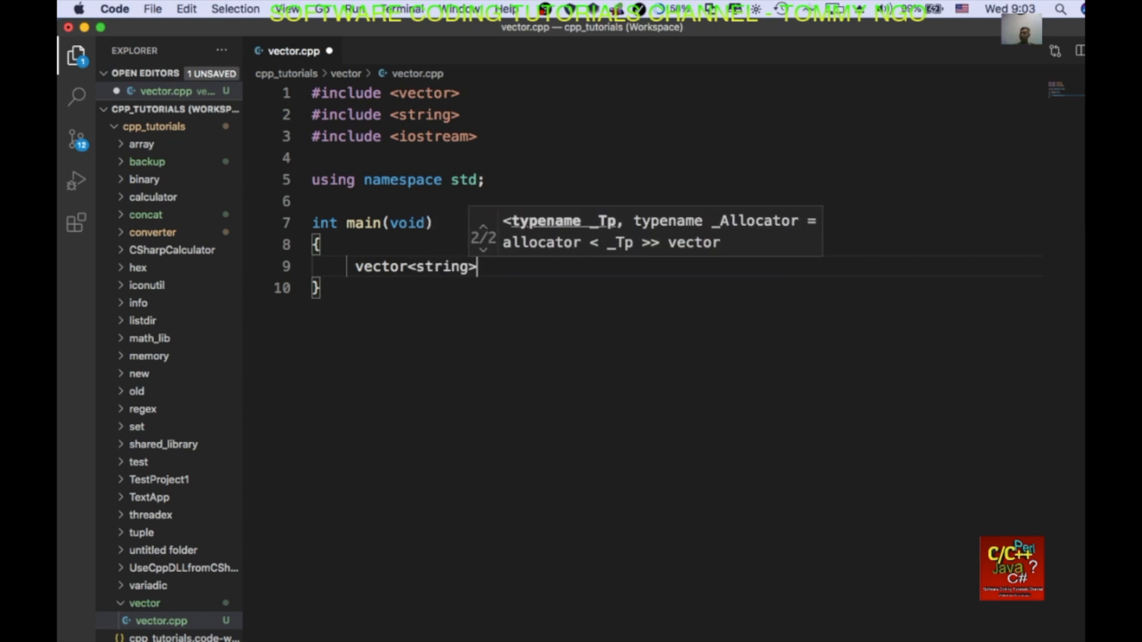
text(ve)
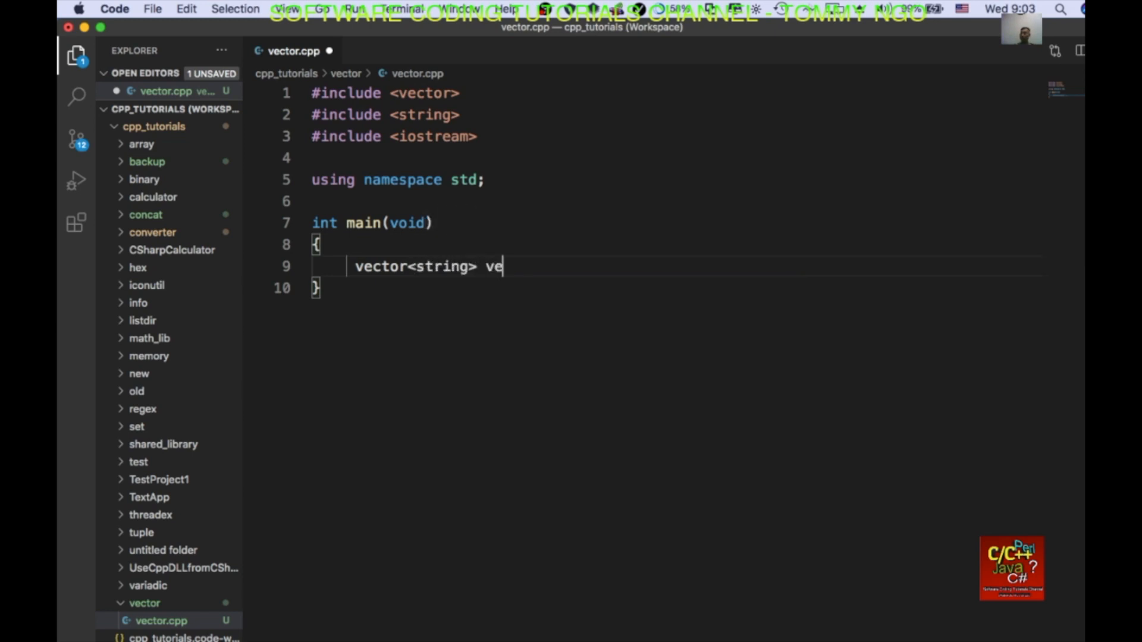
text(c = {})
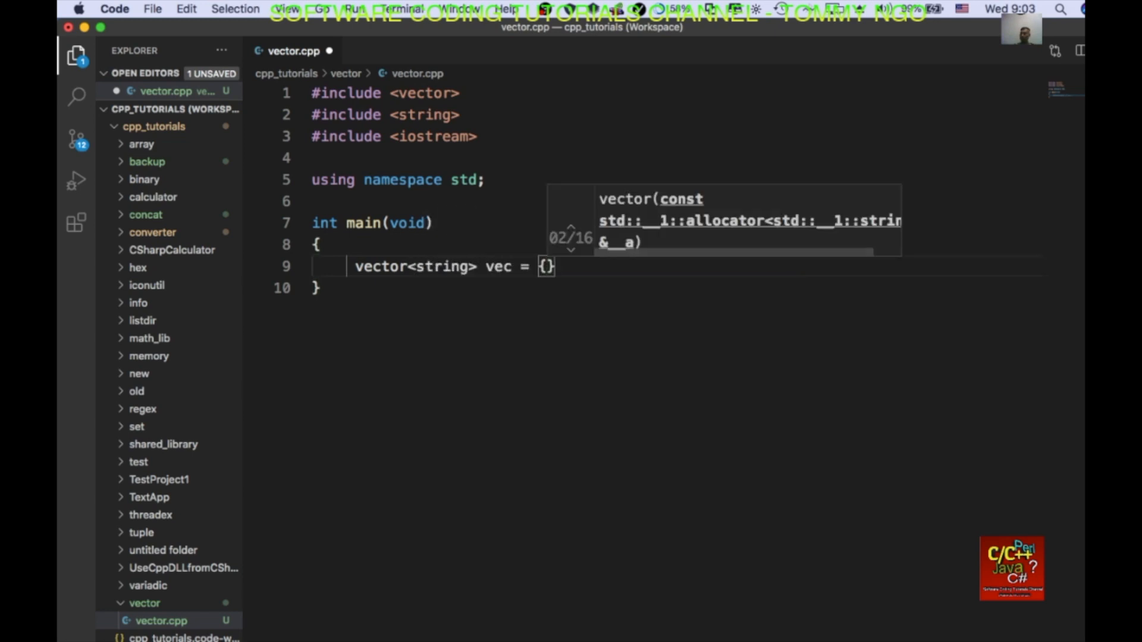
text("")
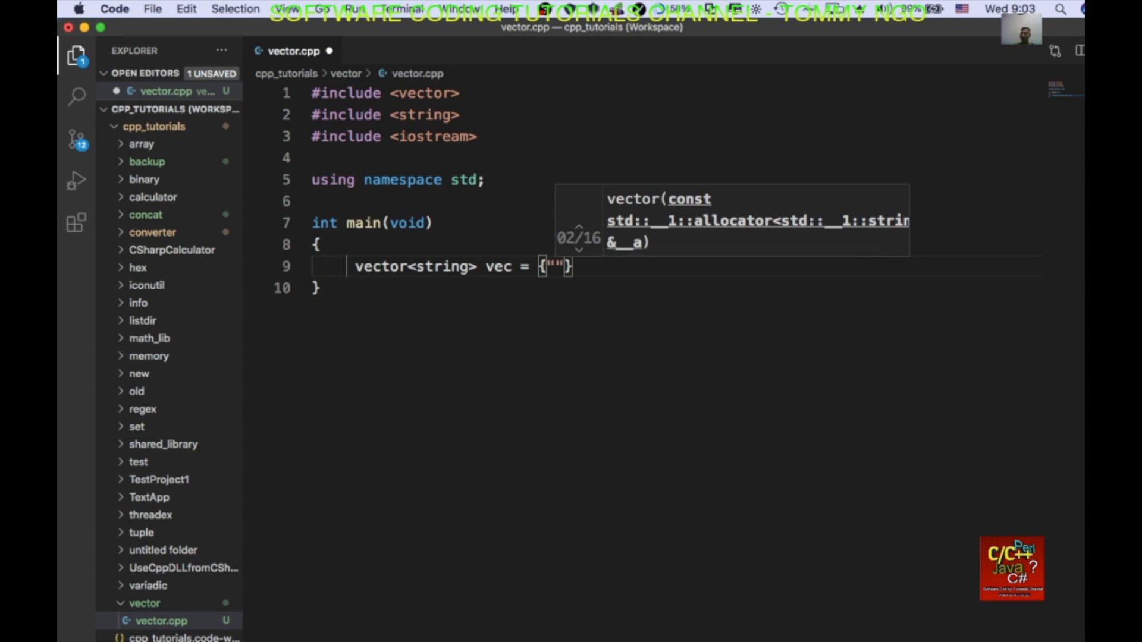
text(one)
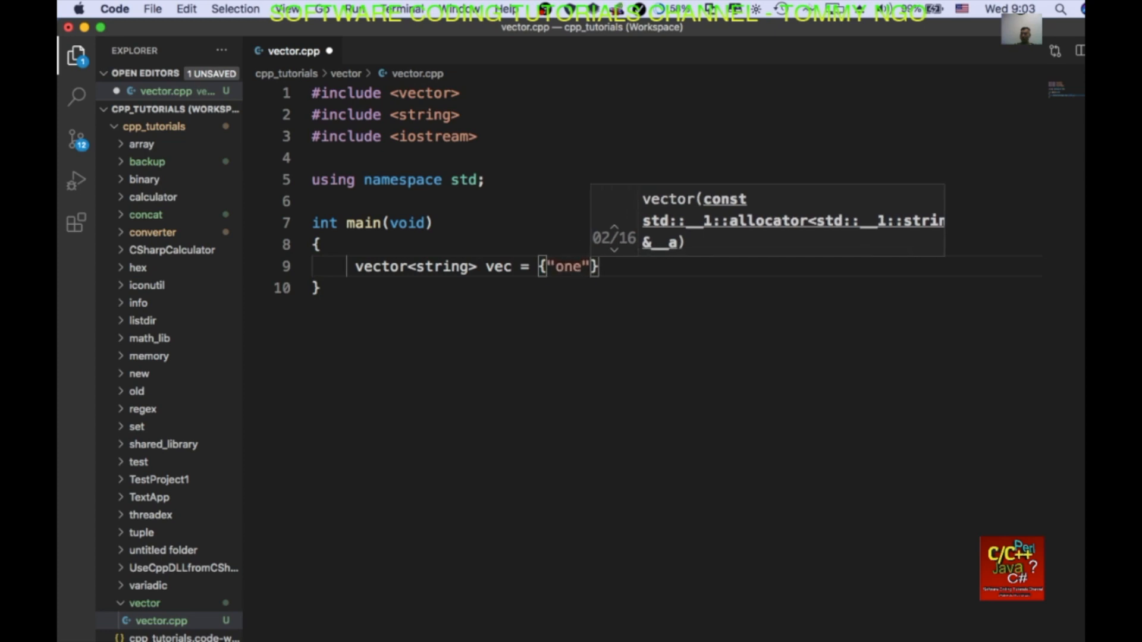
text(, "two", "th)
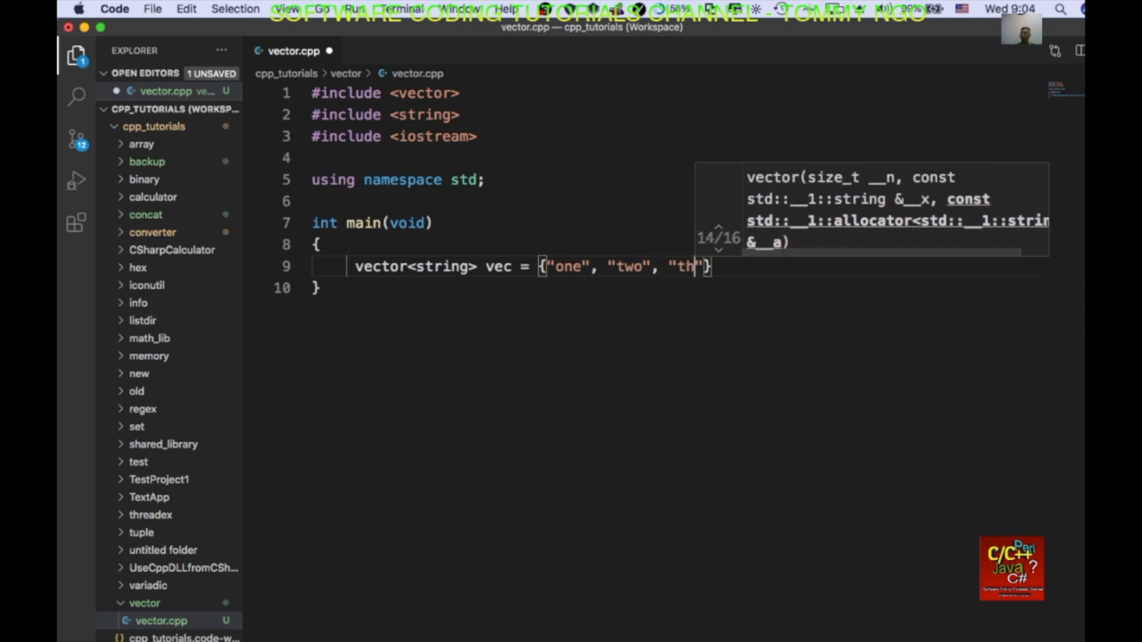
text(ree", "hello)
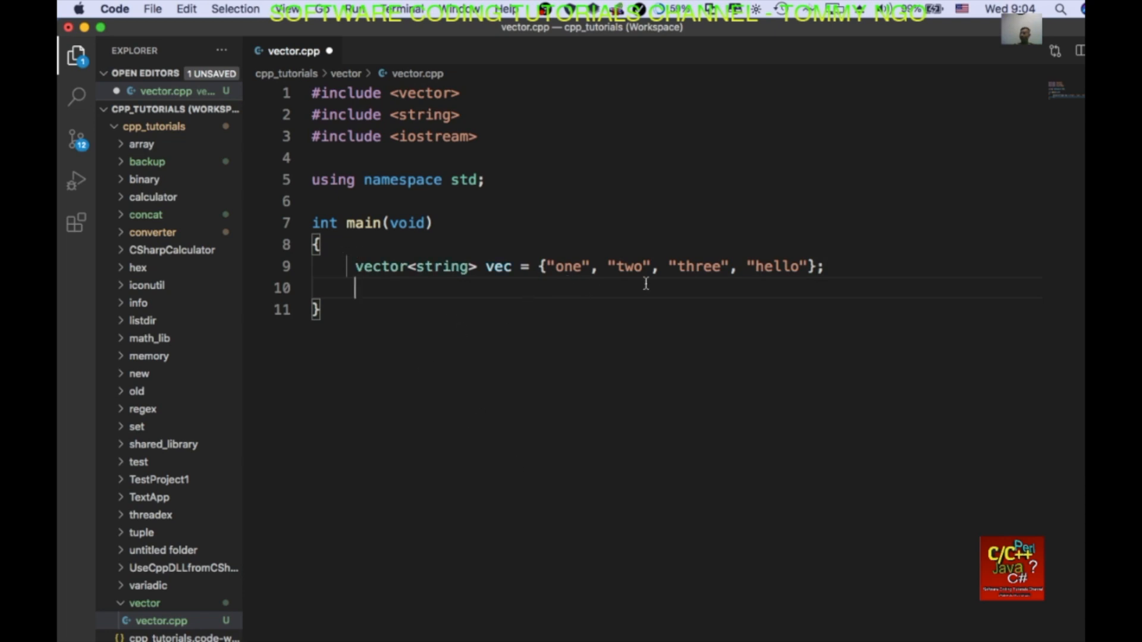
mouse_move(547, 294)
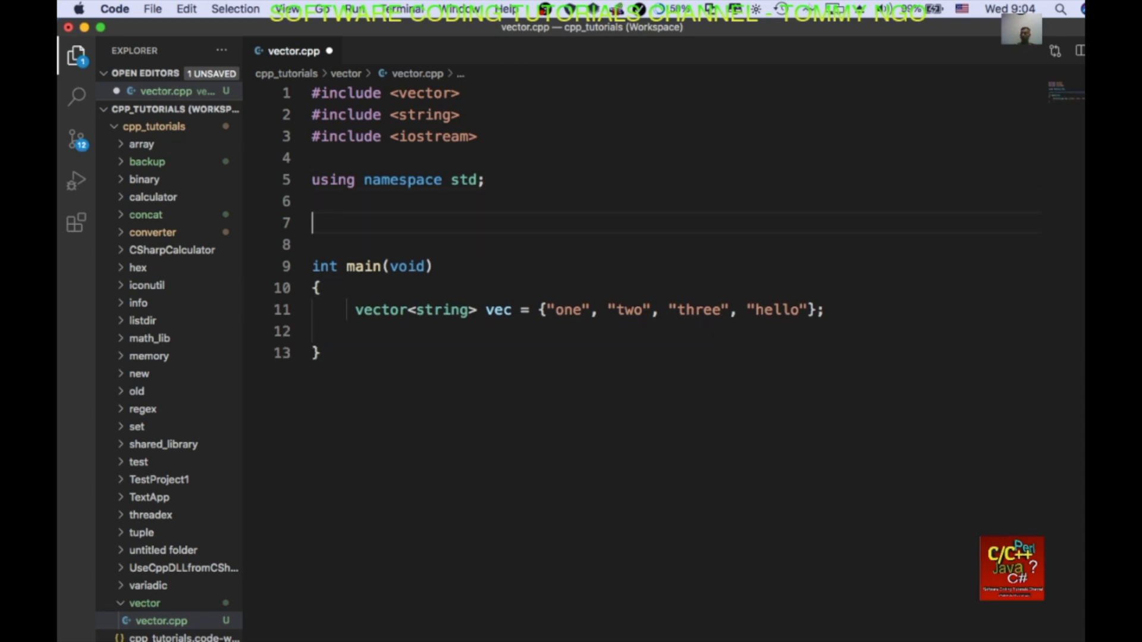
Declare void deleteEntry(vector<string> &vec) with an empty body above main
text(void deleteEntr)
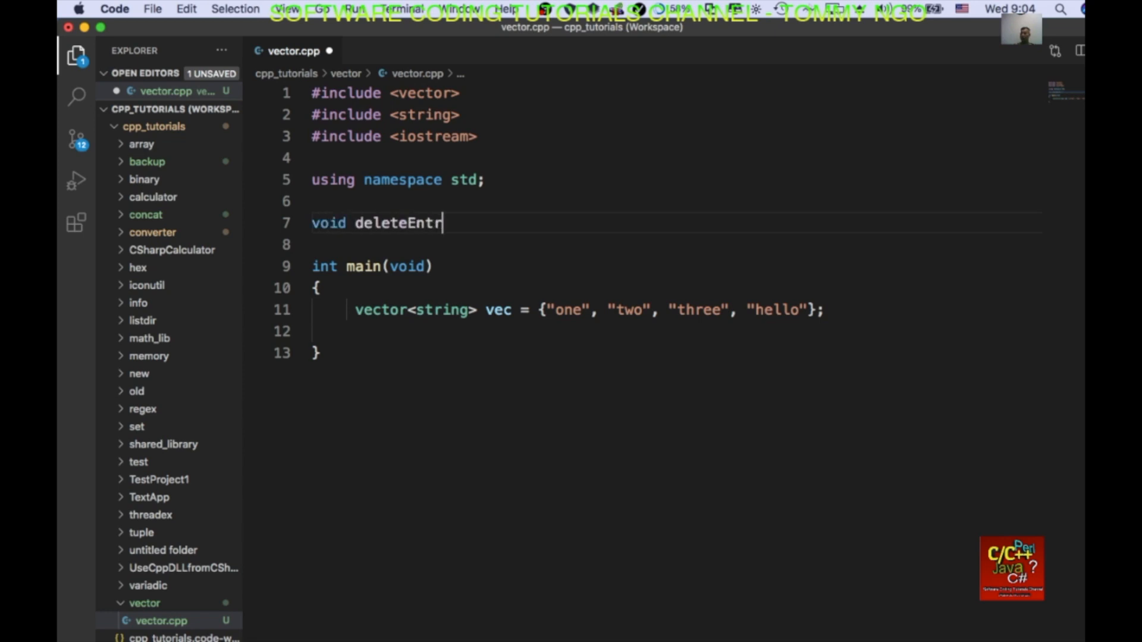
text(y()
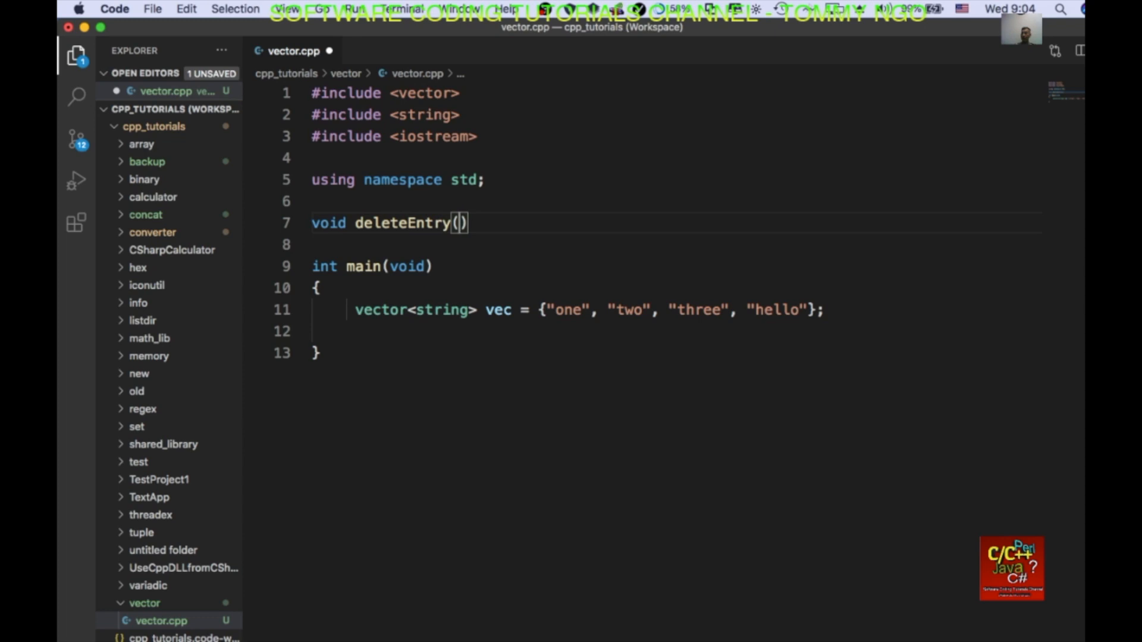
text(vector<string)
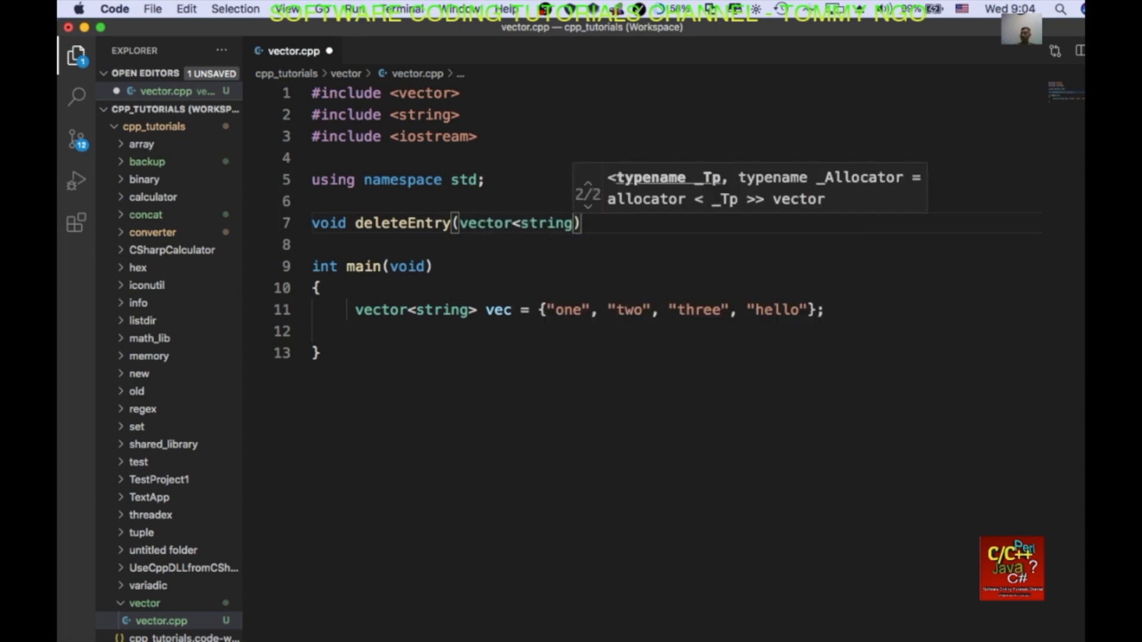
text(&)
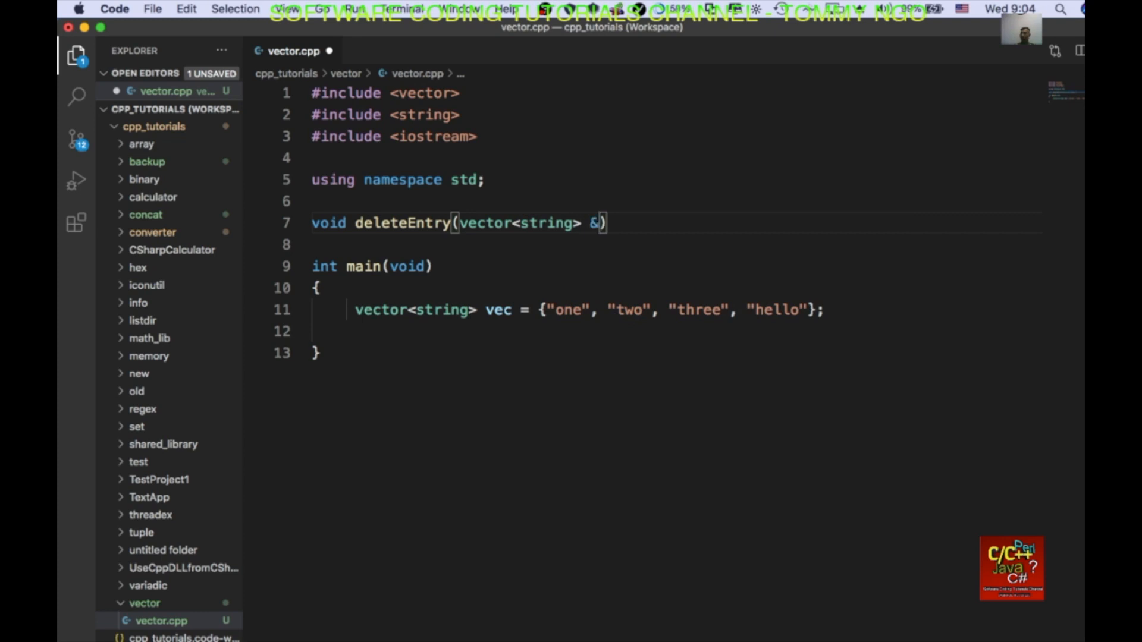
text(vec)
click(673, 244)
text({)
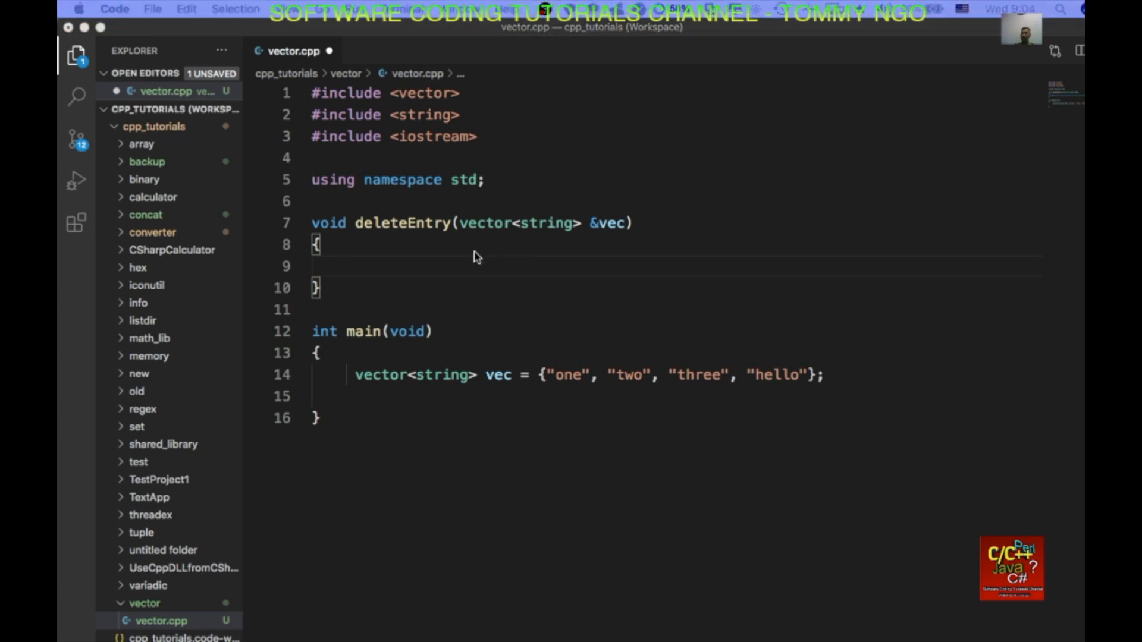
In deleteEntry, get an iterator via std::find(vec.begin(), vec.end(), match)
click(346, 266)
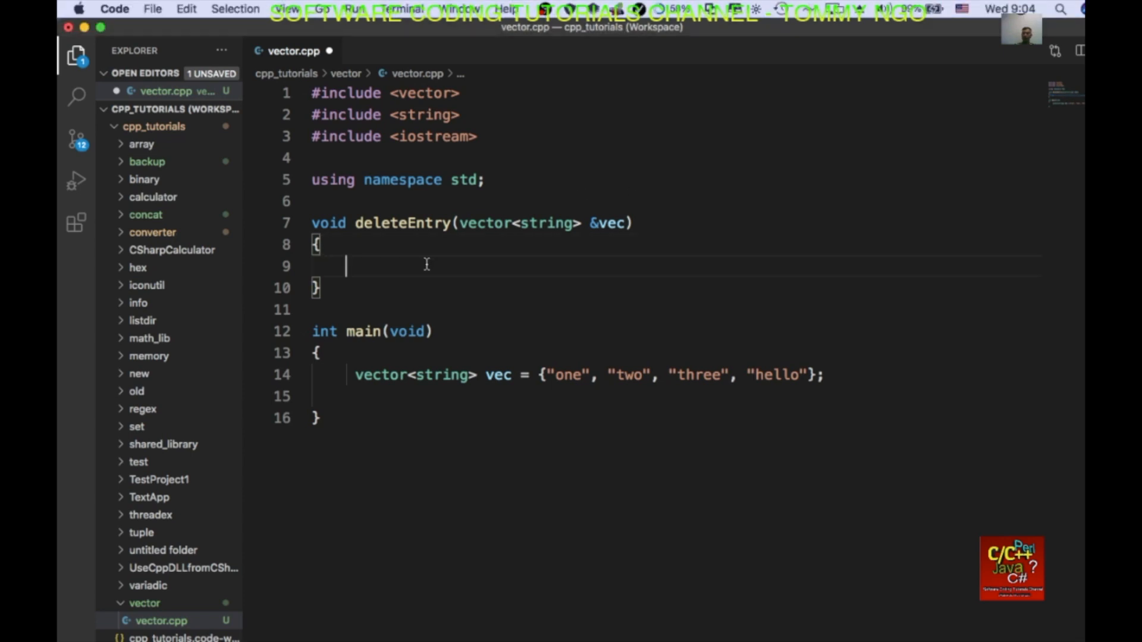
text(s)
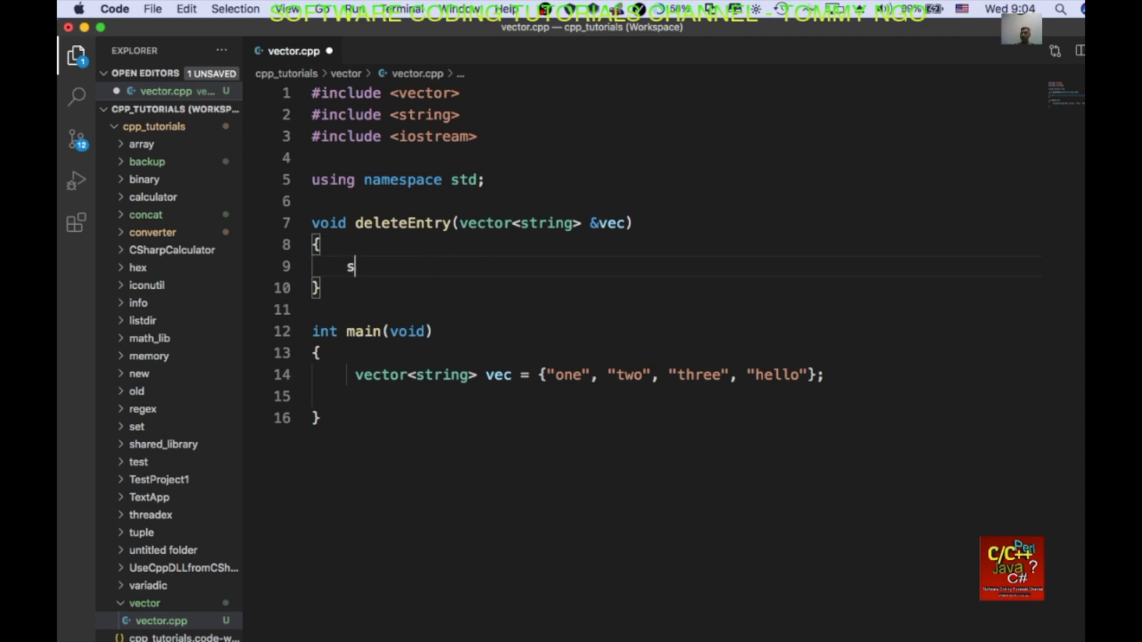
text(td::)
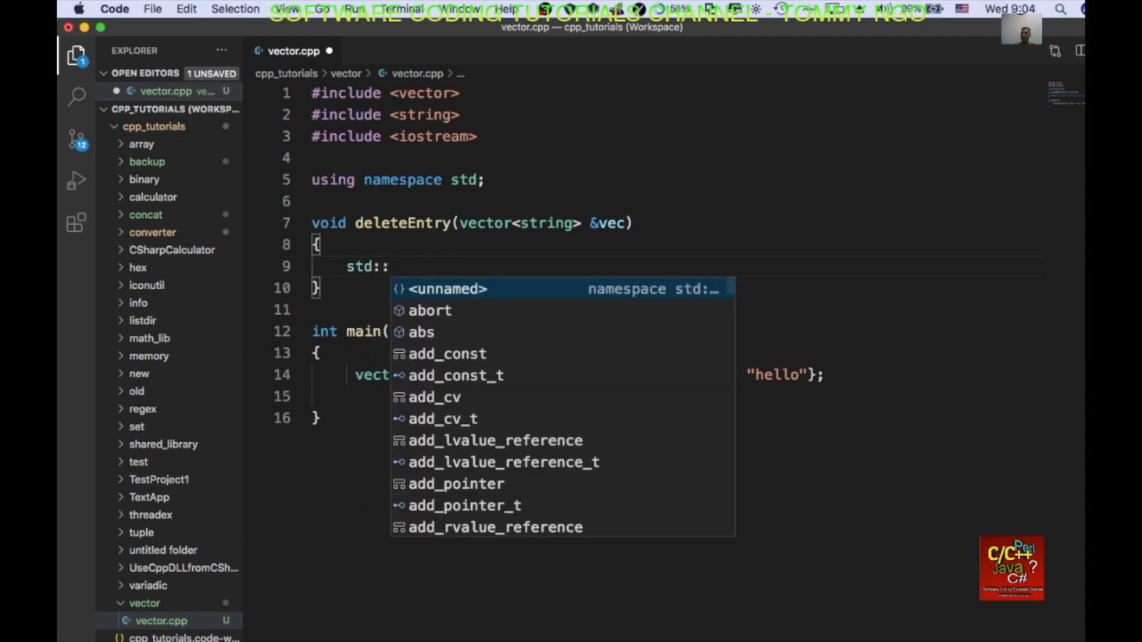
text(vector<sr)
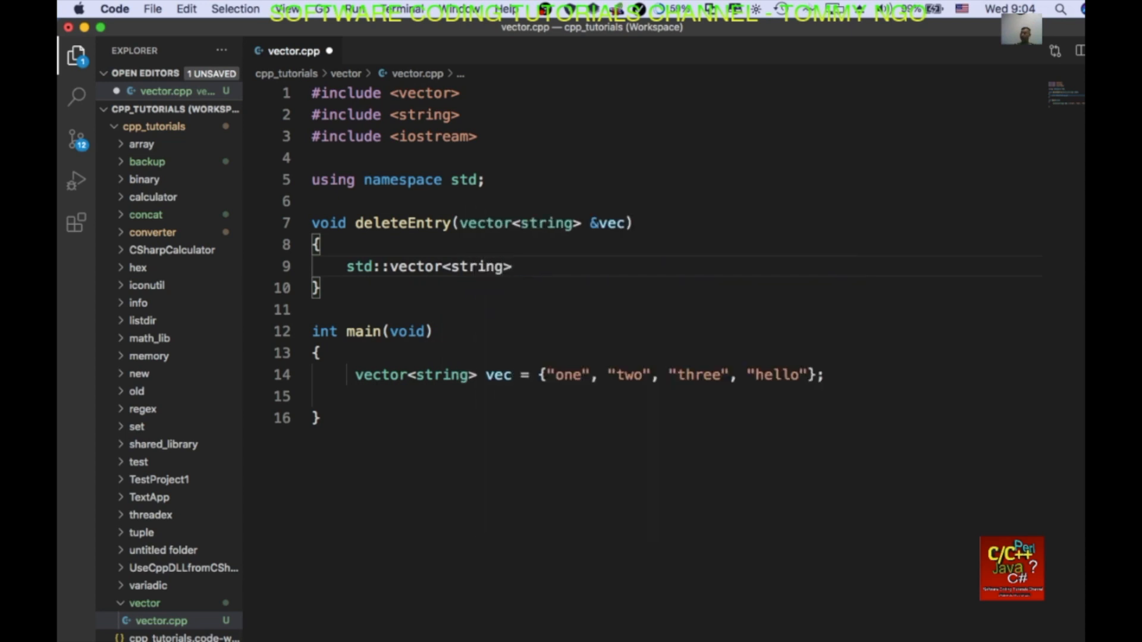
text(::iterator it;)
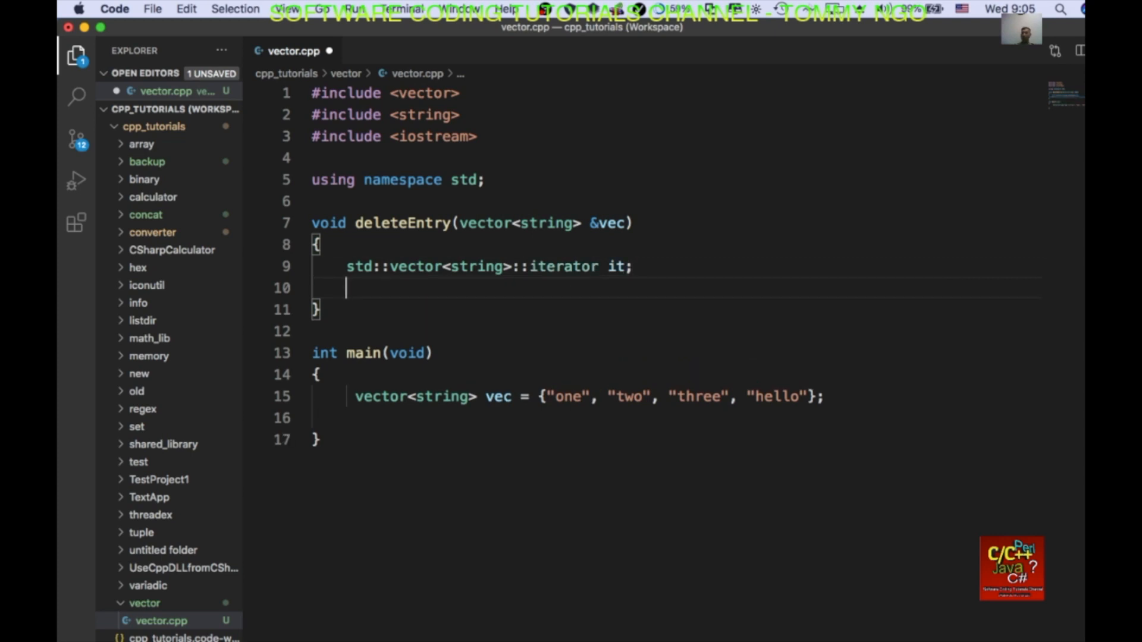
text(i)
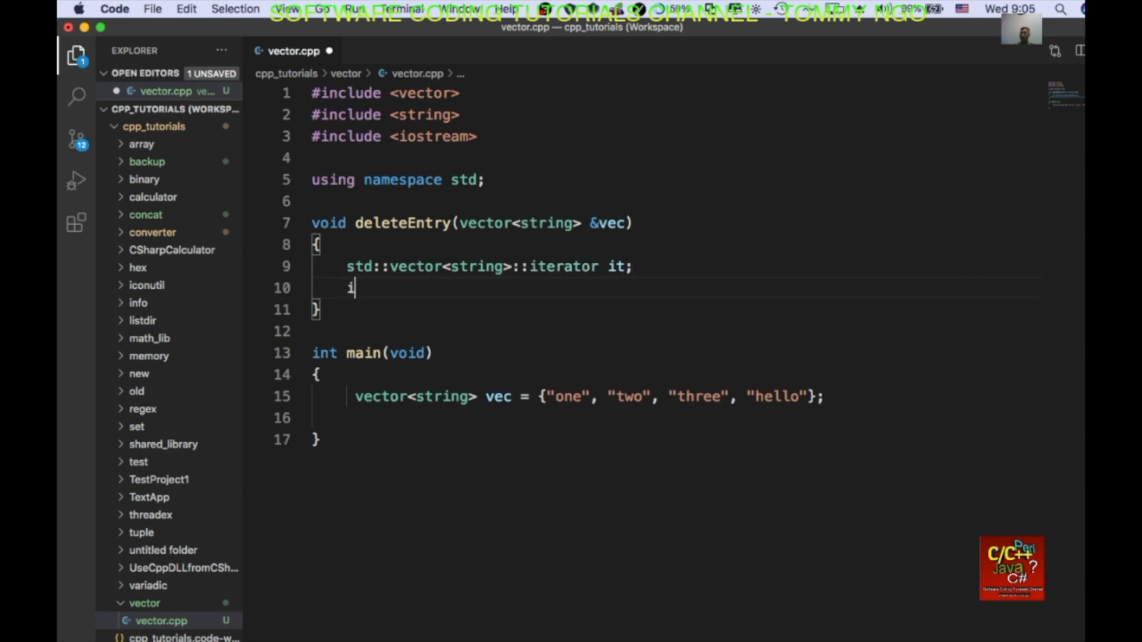
text(t)
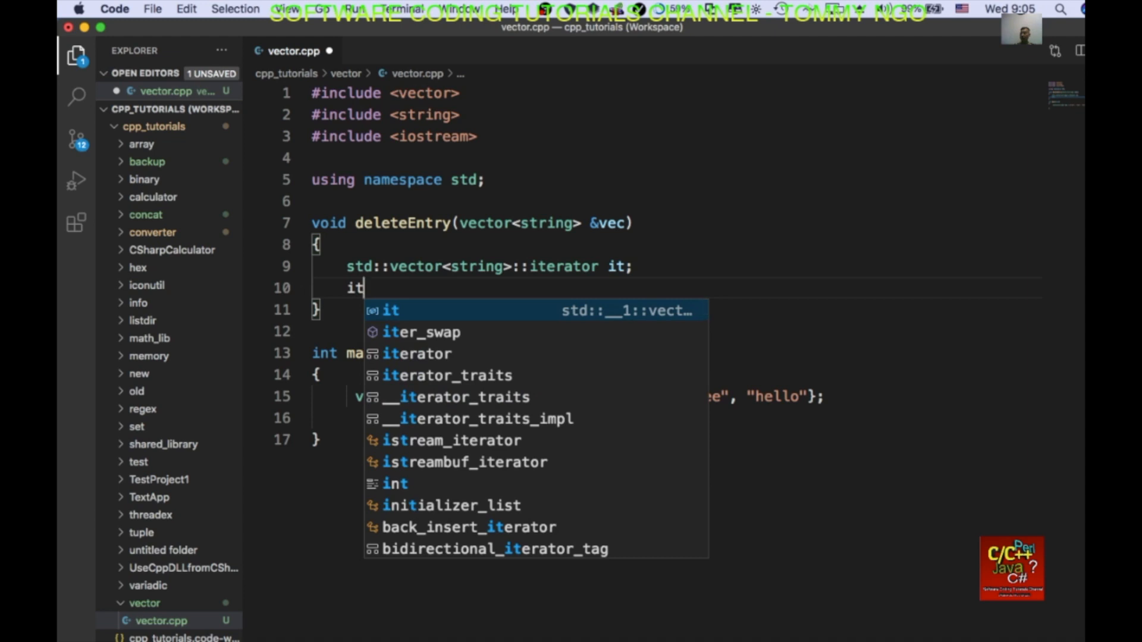
text(=)
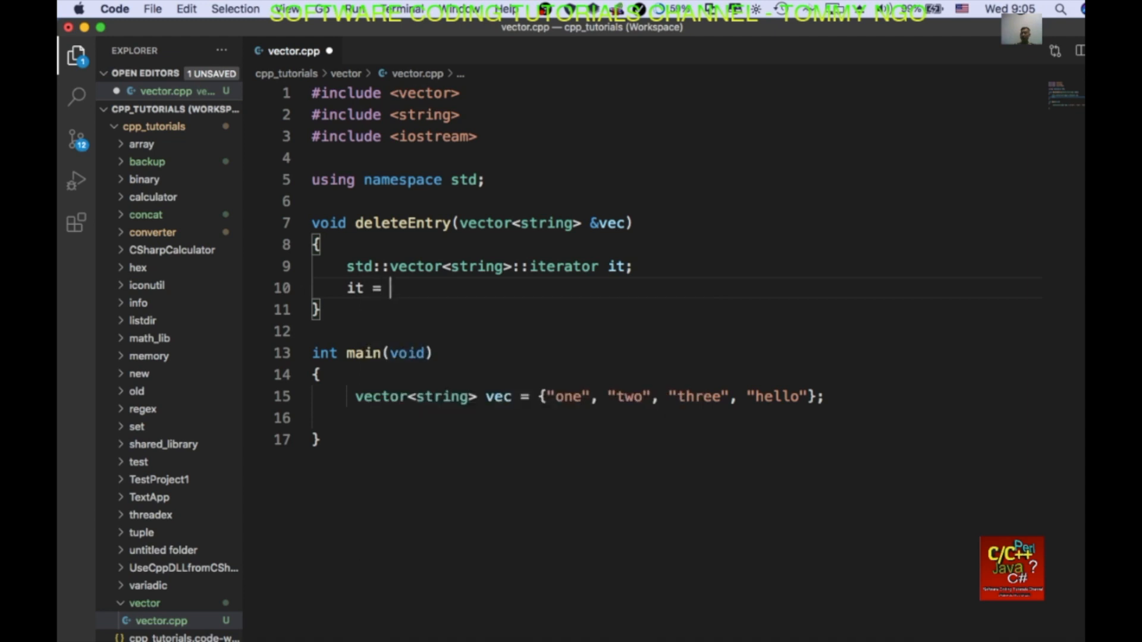
text(std::)
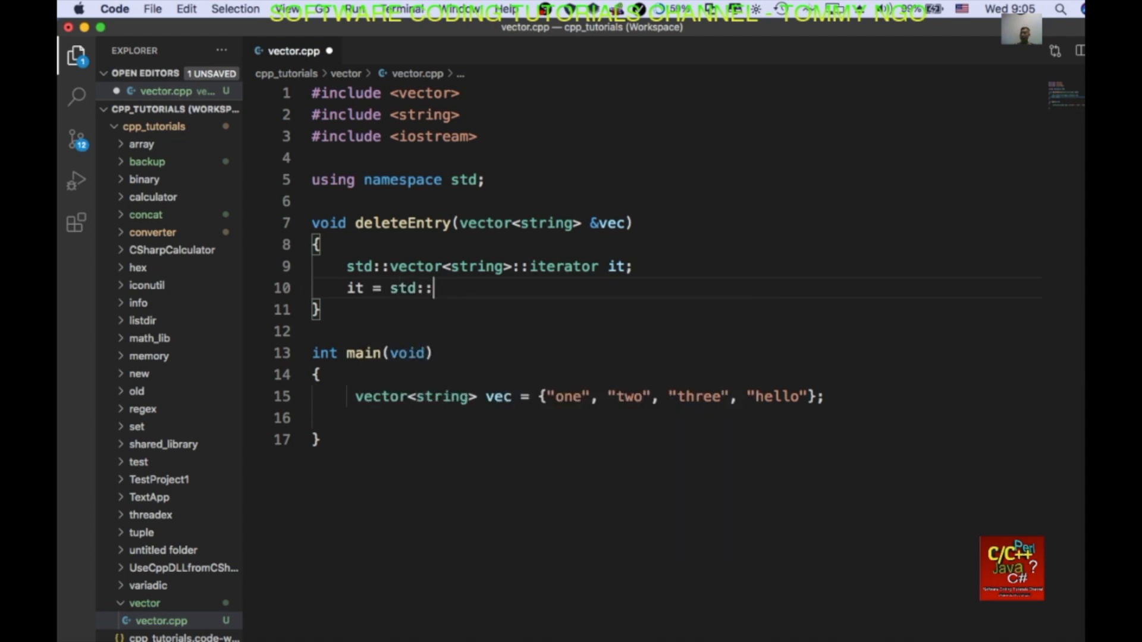
text(find()
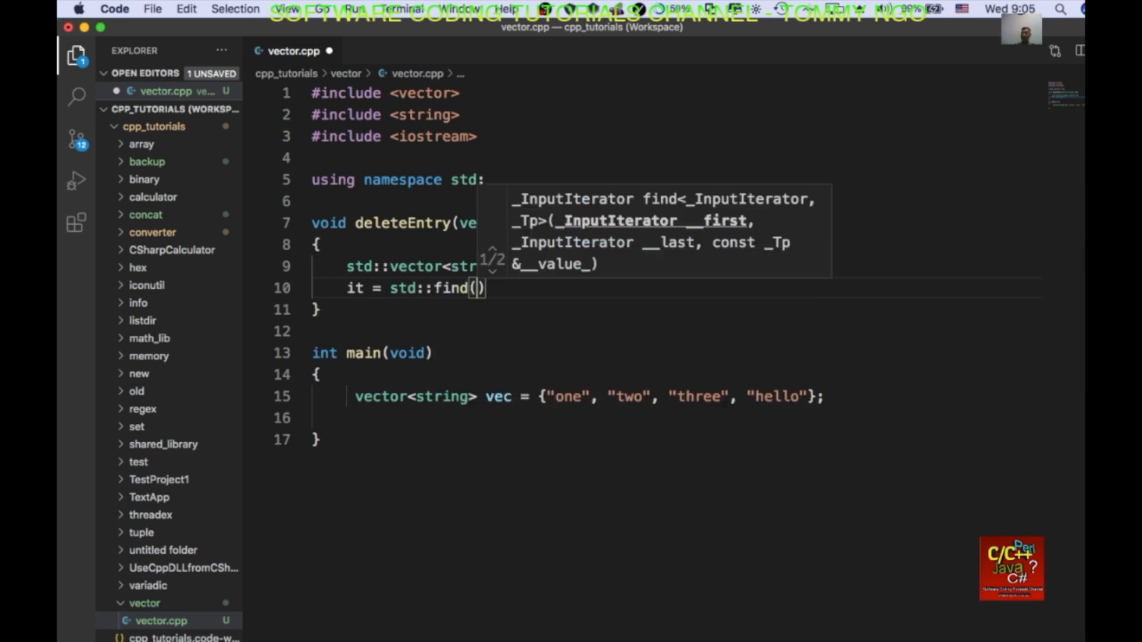
text(vec.begin()
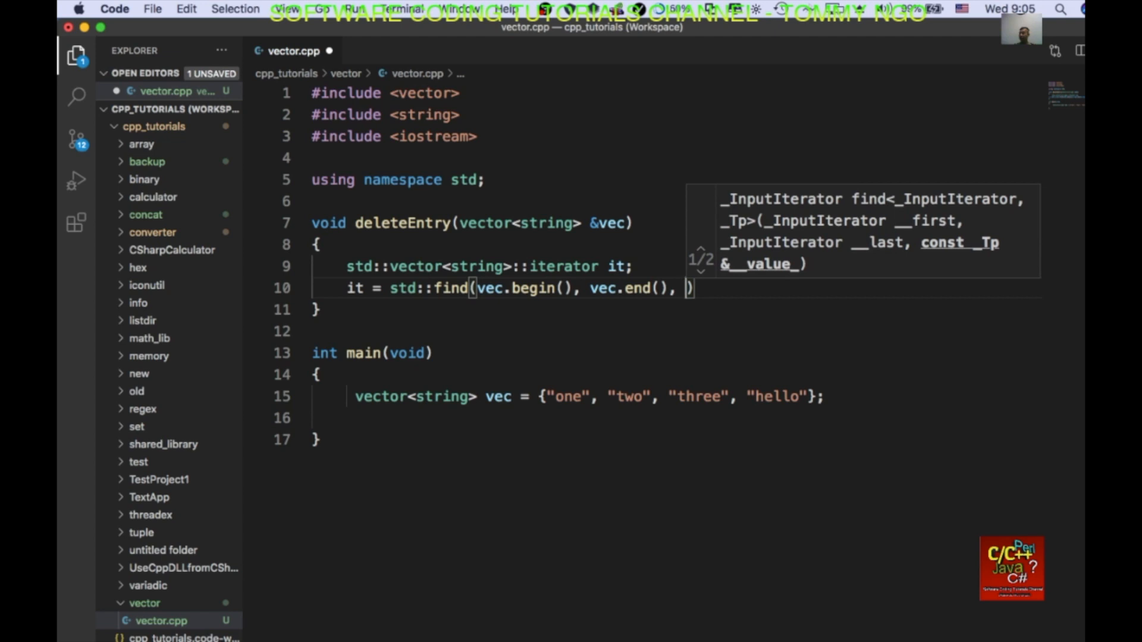
text(matc)
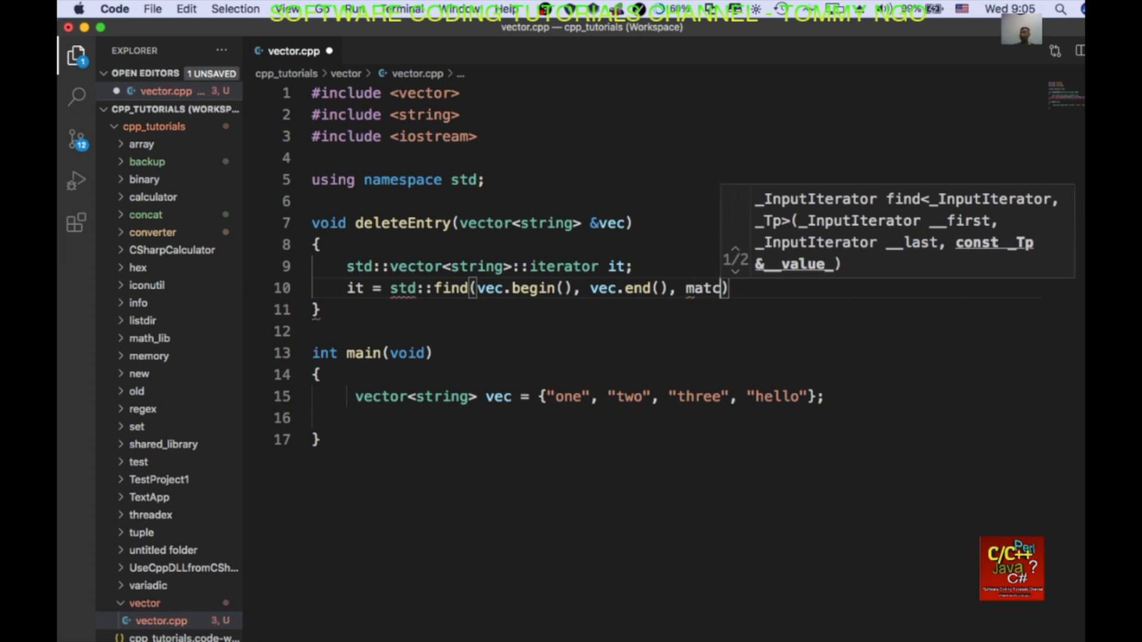
text(h)
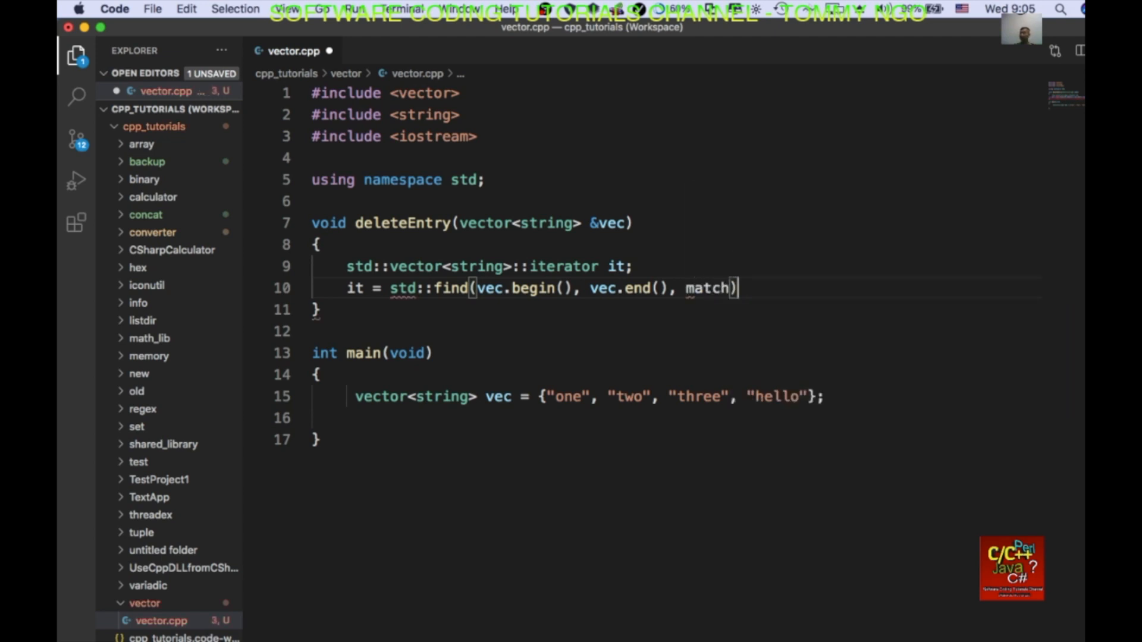
text(;)
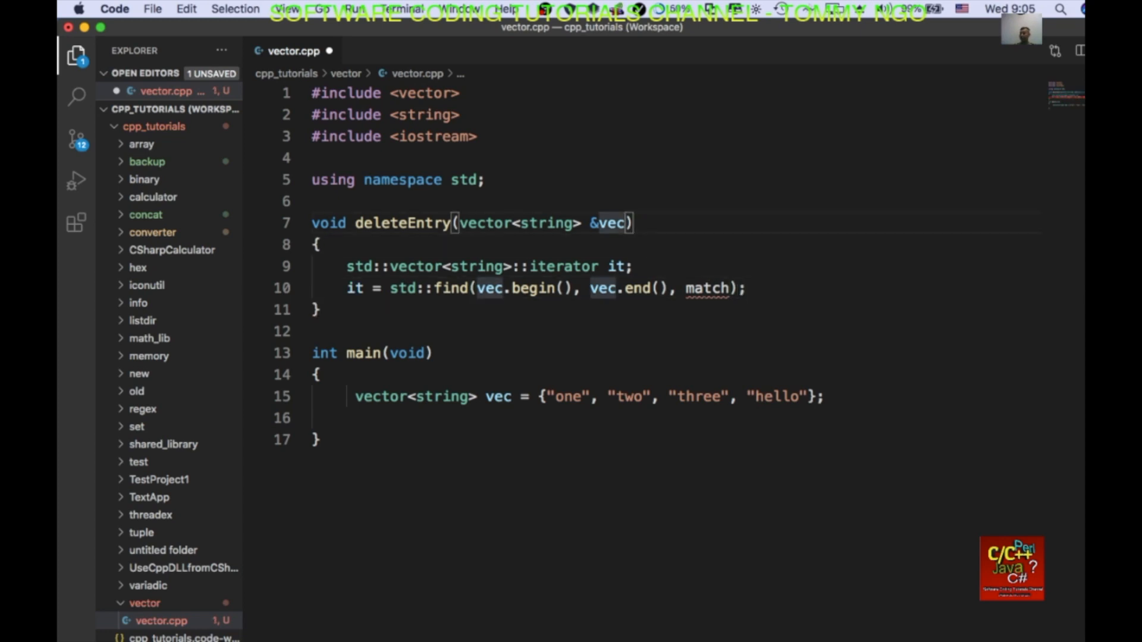
Add a string match parameter and erase the iterator when it != vec.end()
text(,)
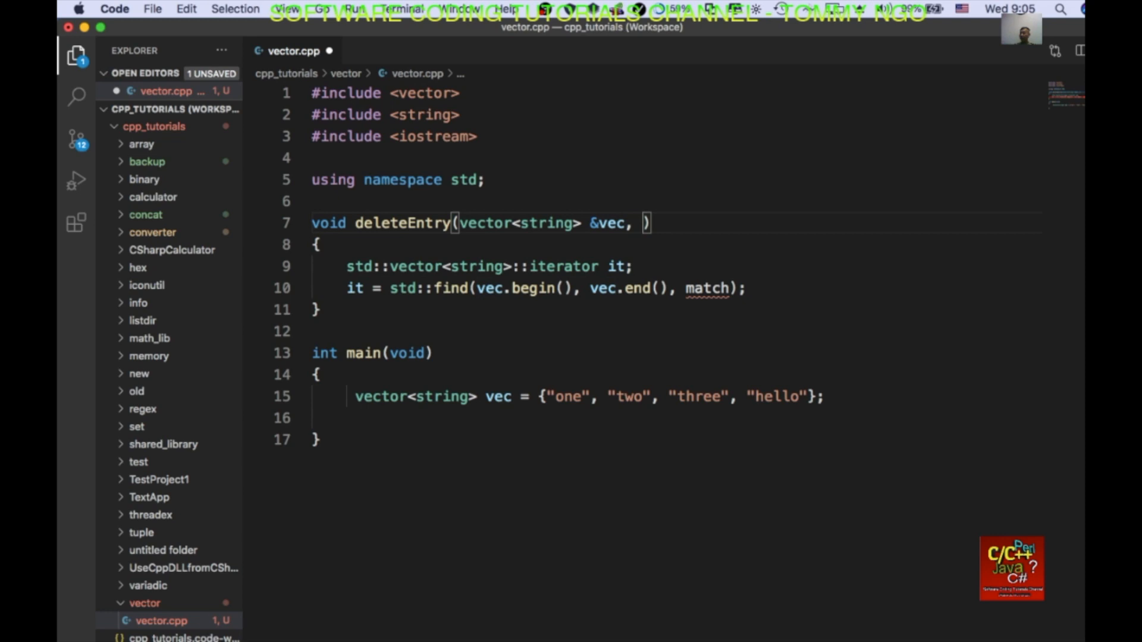
text(string match)
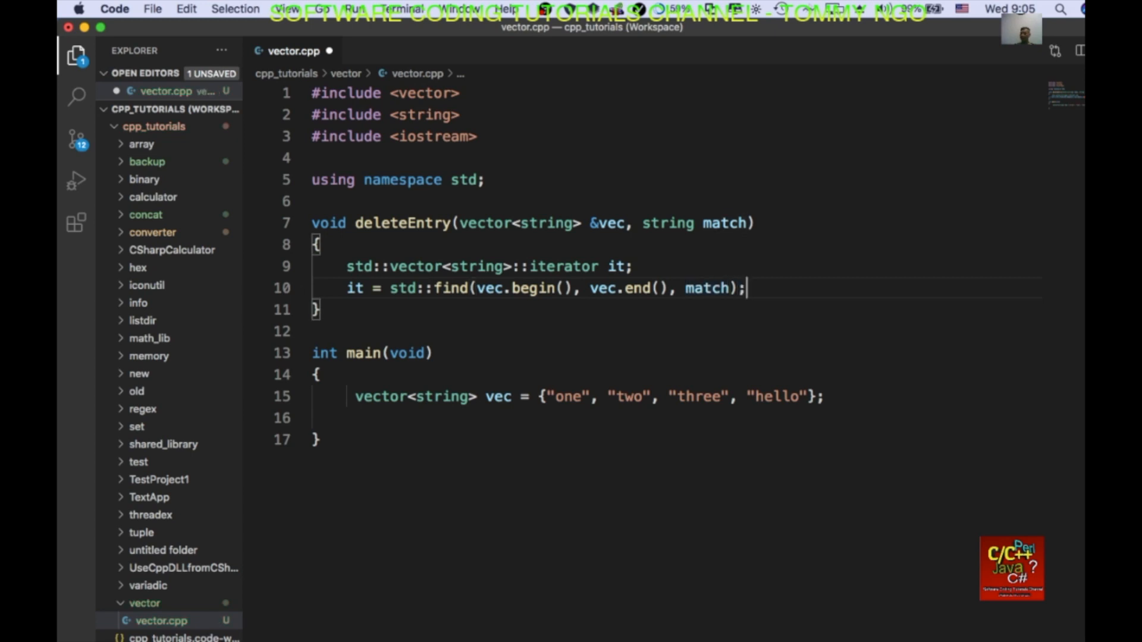
text(if (it))
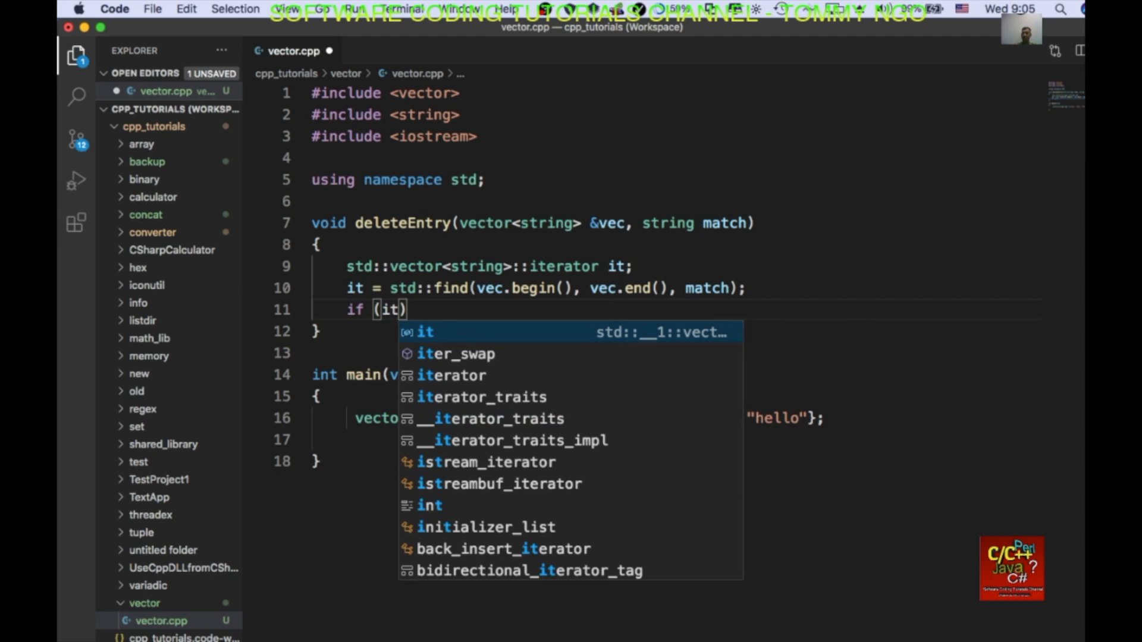
text(!= ve)
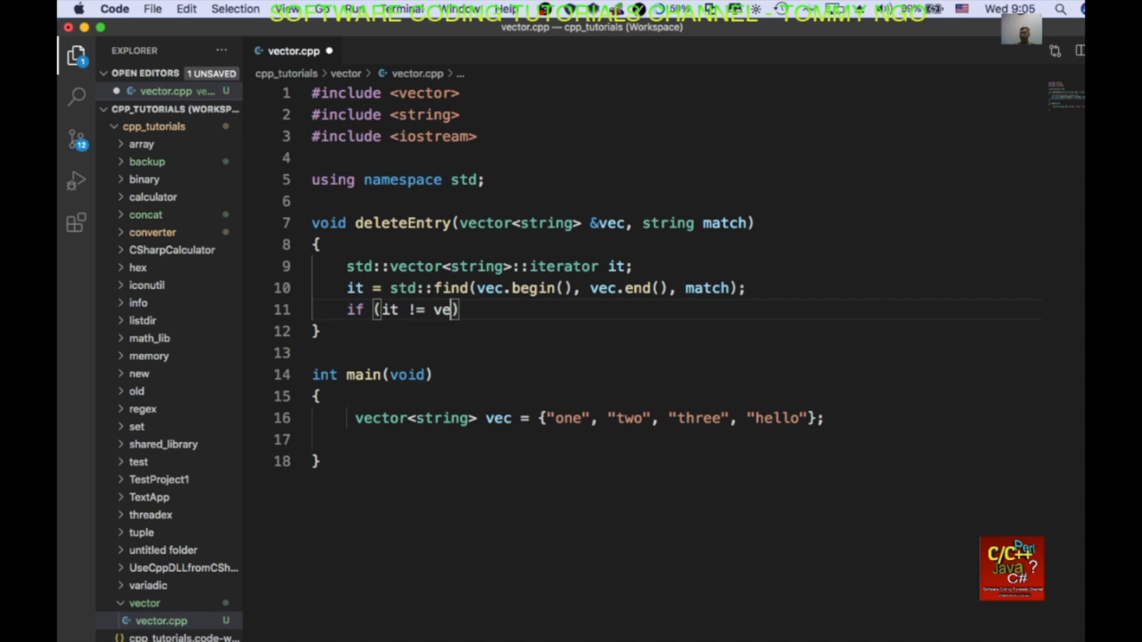
text(c.end())
text({)
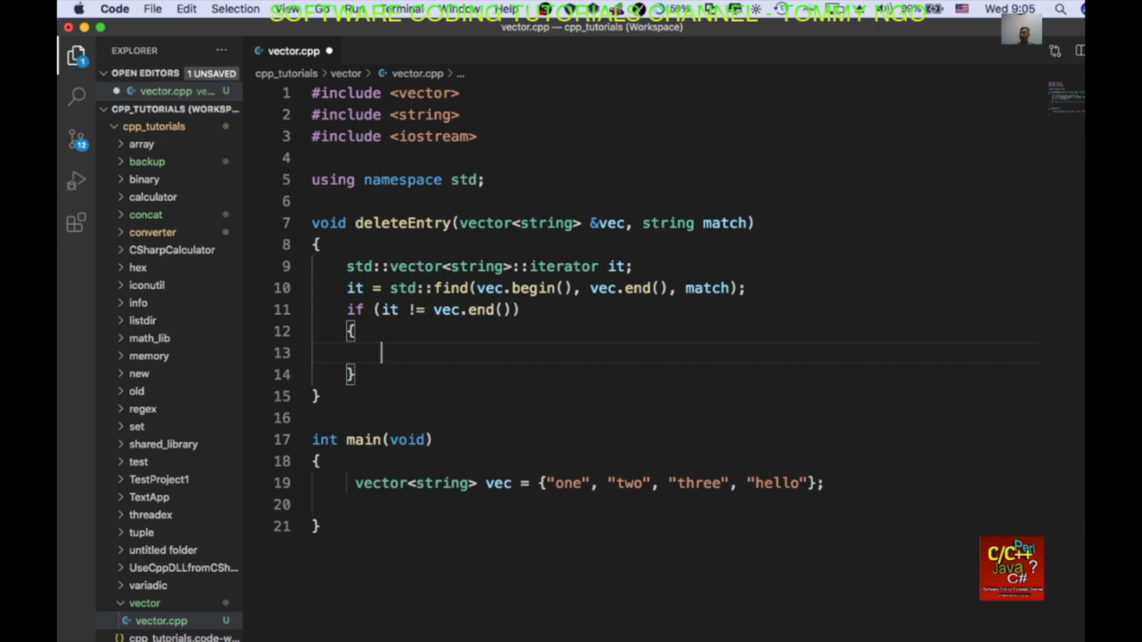
text(vec.erase)
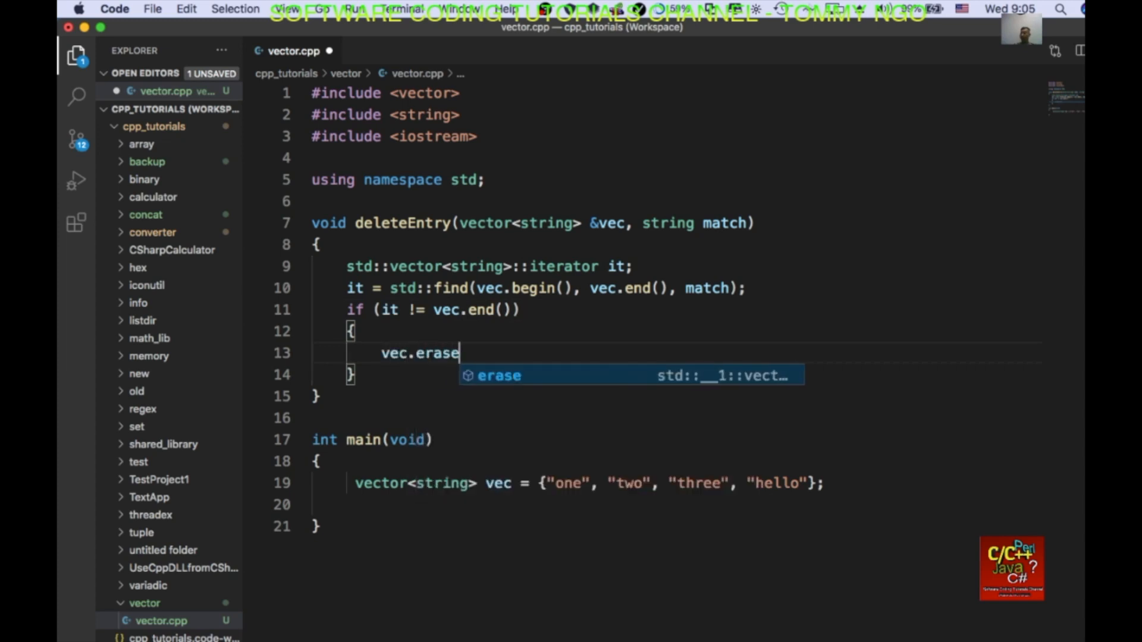
text((it);)
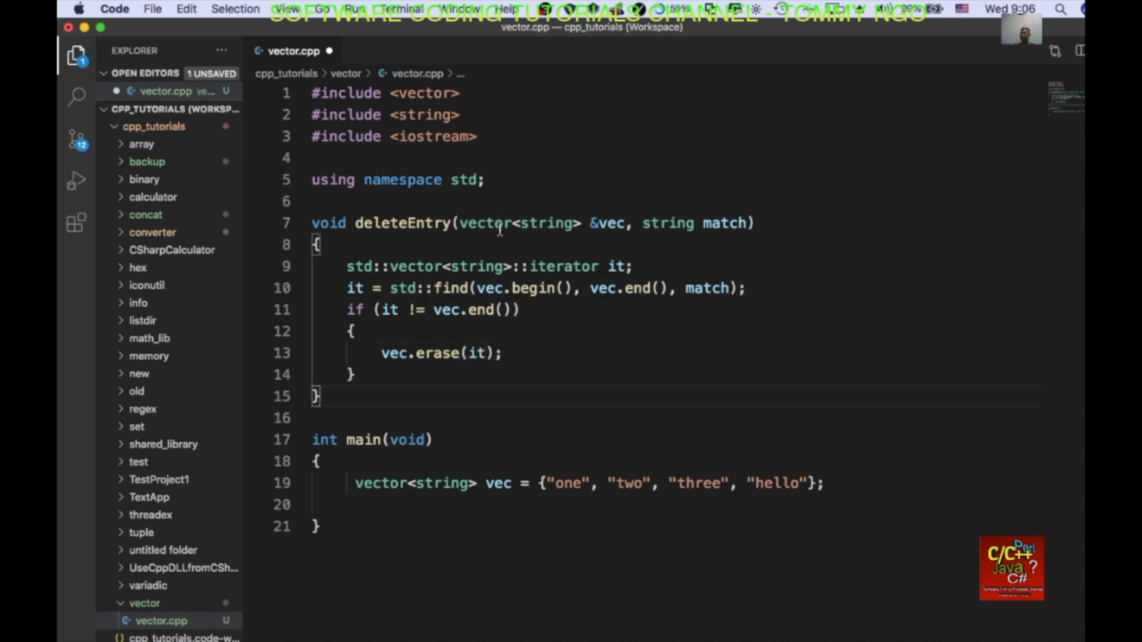
mouse_move(587, 501)
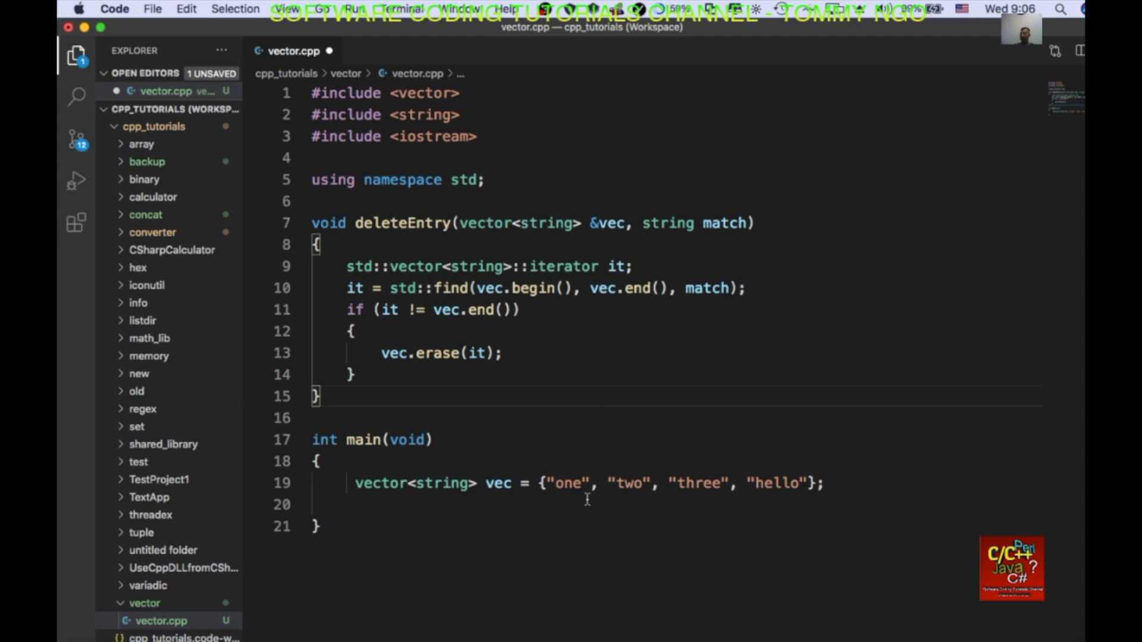
Call deleteEntry(vec, "one") in main right after the vector declaration
scroll(down, 3)
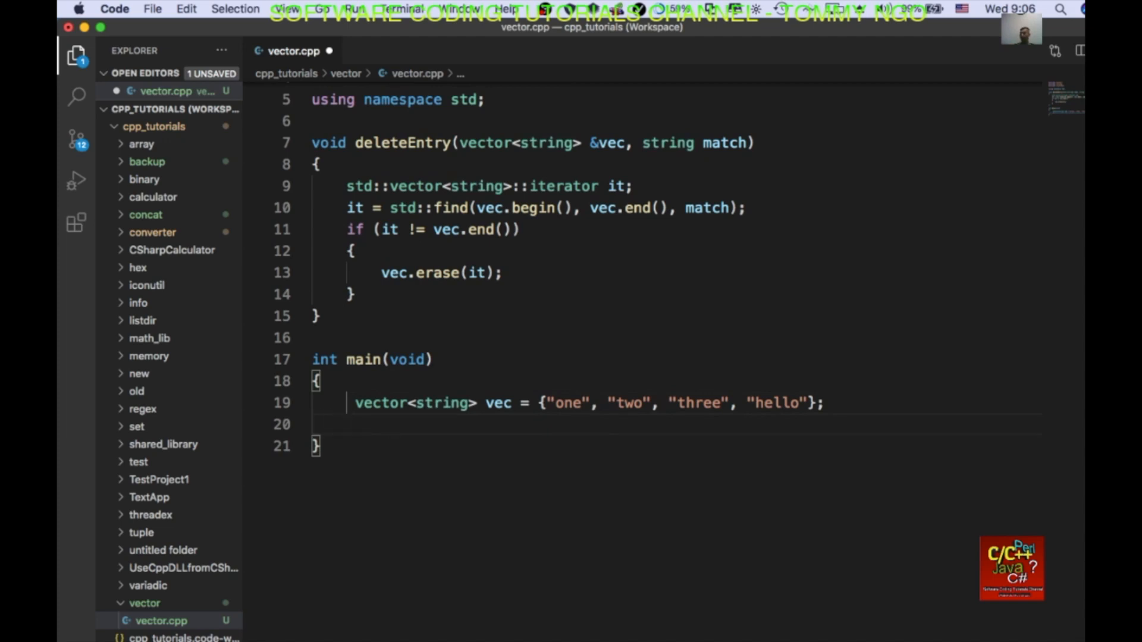
text(deleteEntry()
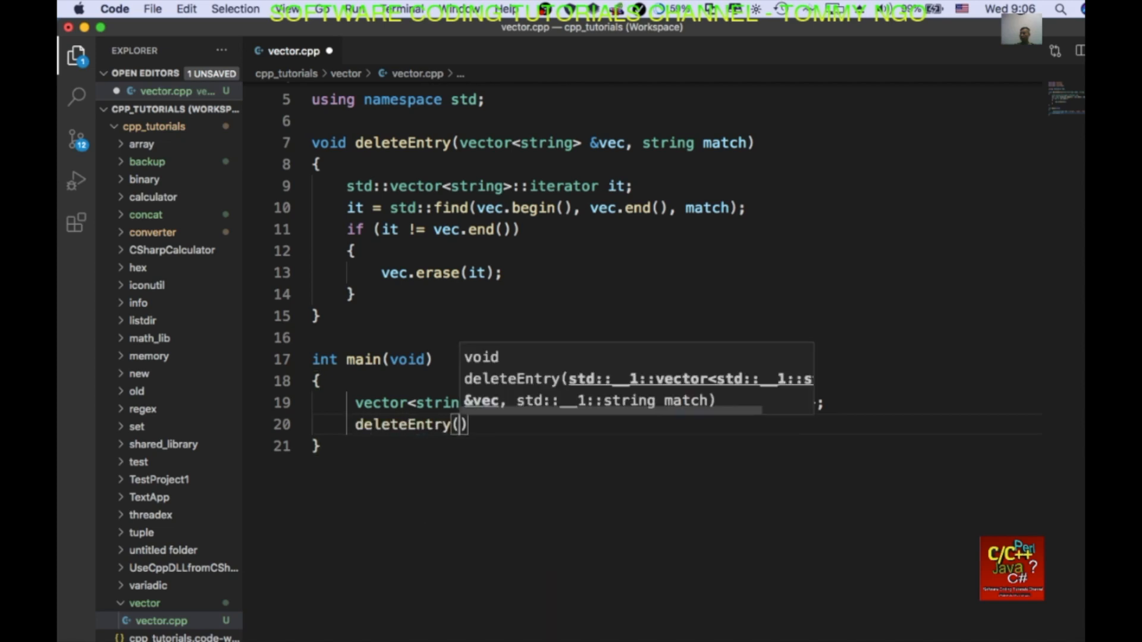
text(vec,)
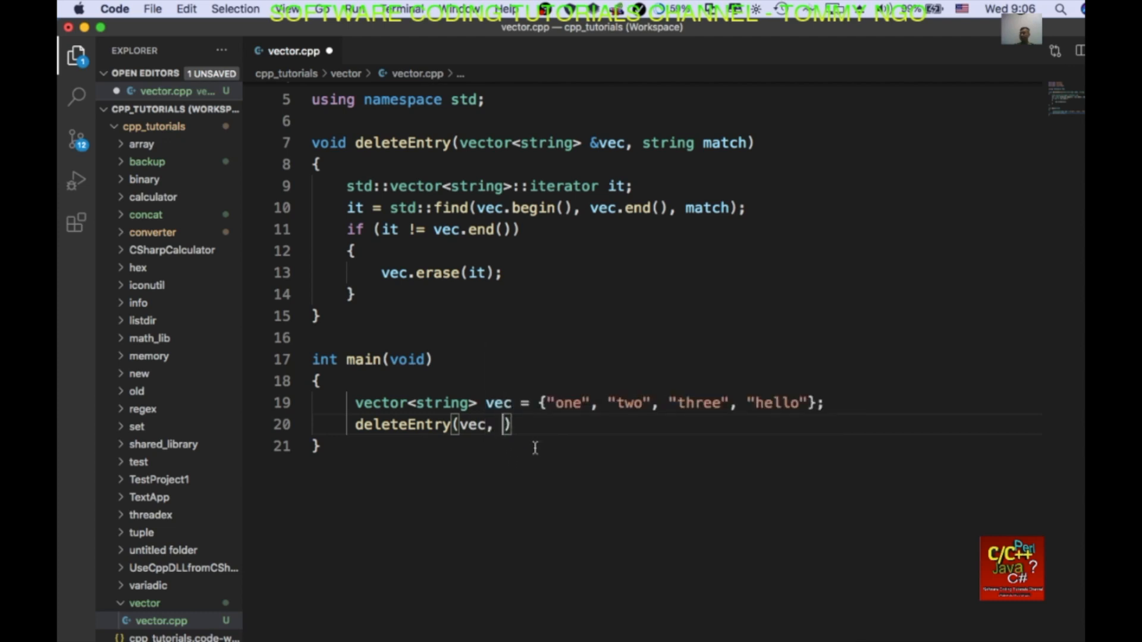
text("on")
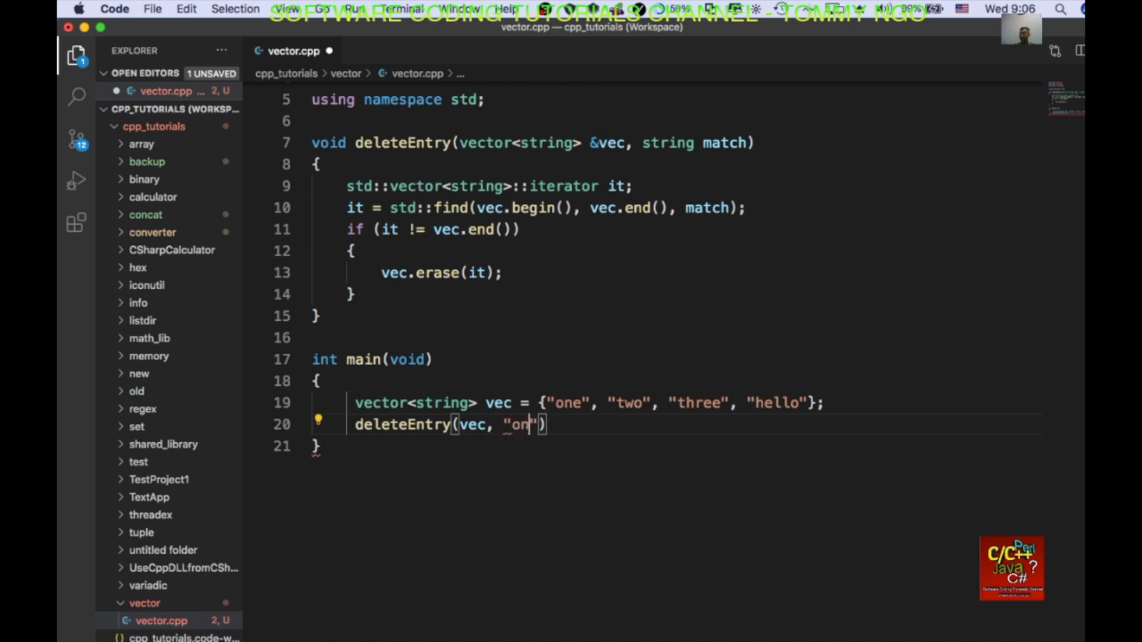
text(e)
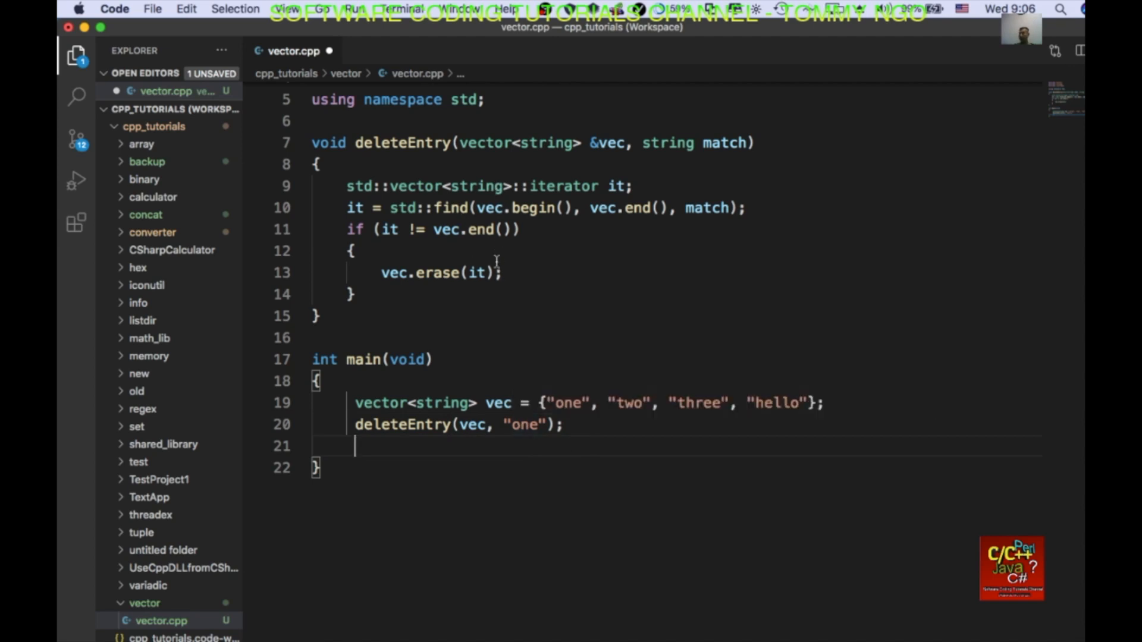
mouse_move(533, 207)
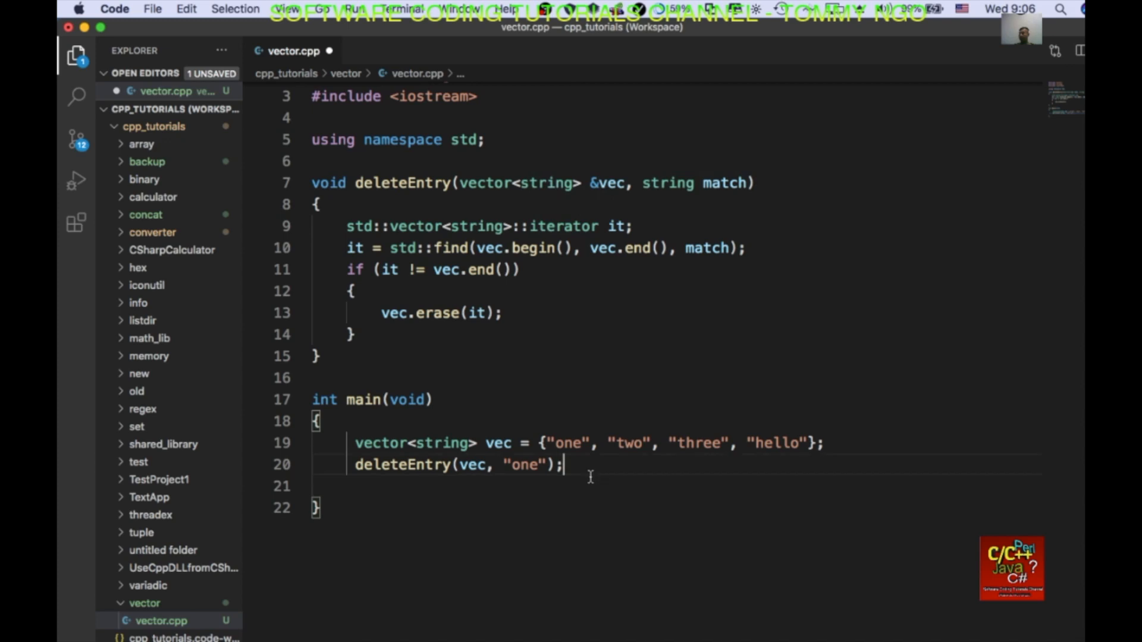
Add a range-based for loop printing each str with cout << str << endl, then return 0
key(enter)
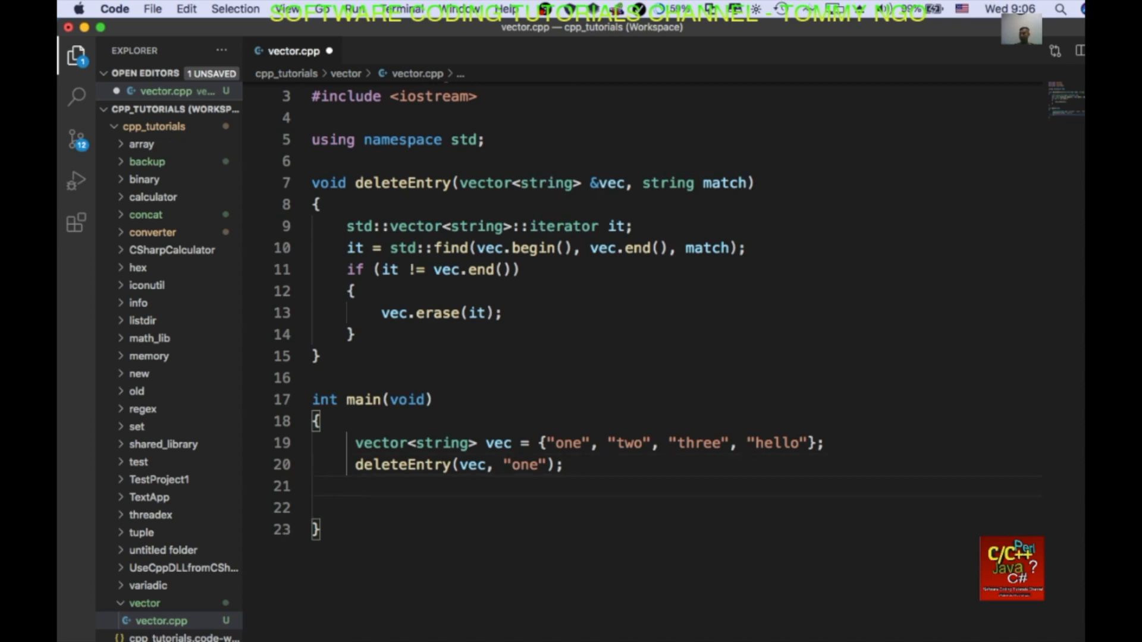
text(f)
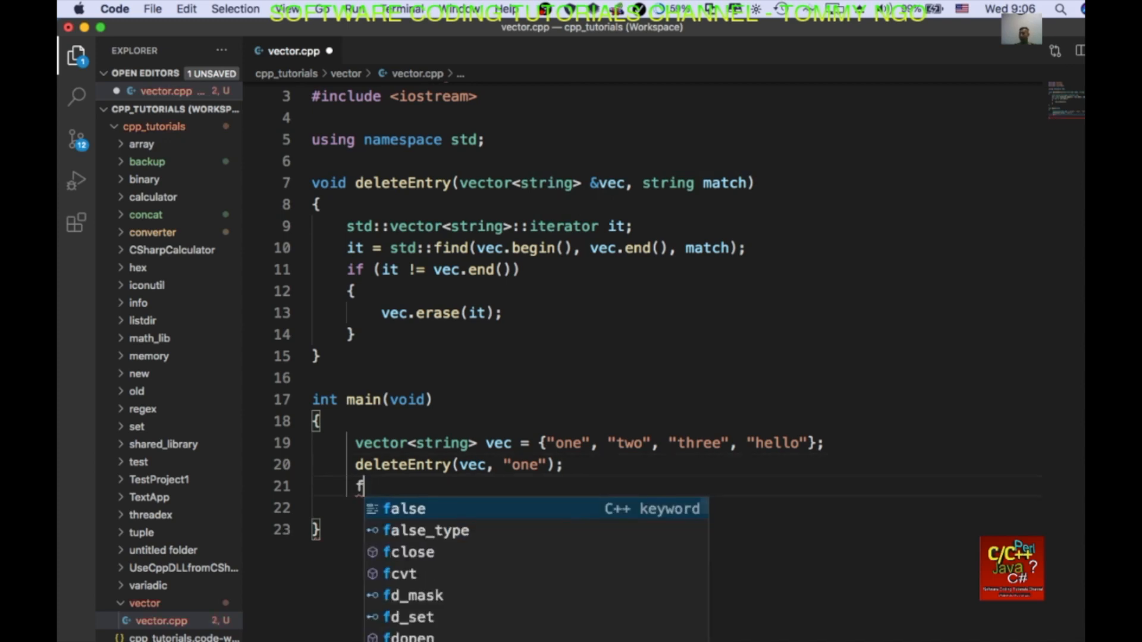
text(or())
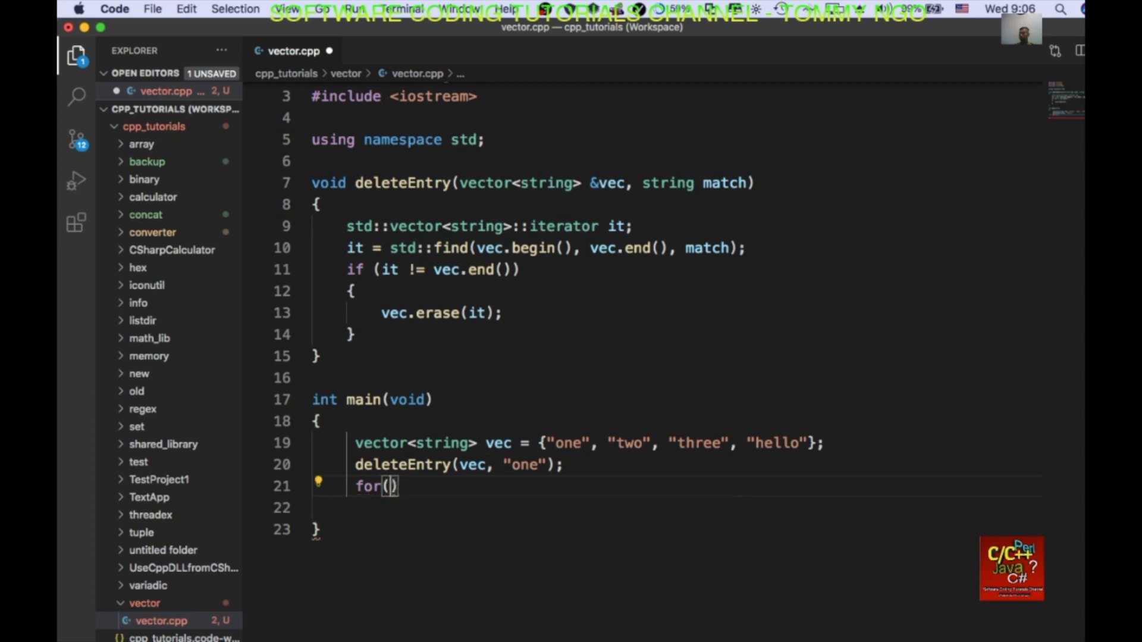
text(auto s)
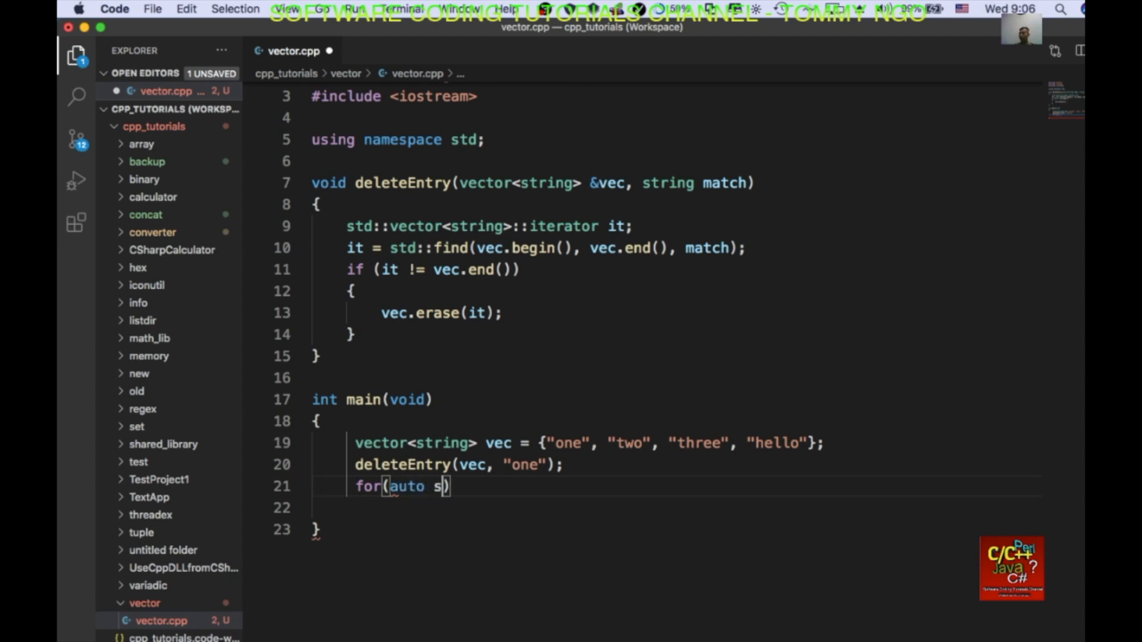
text(tr :)
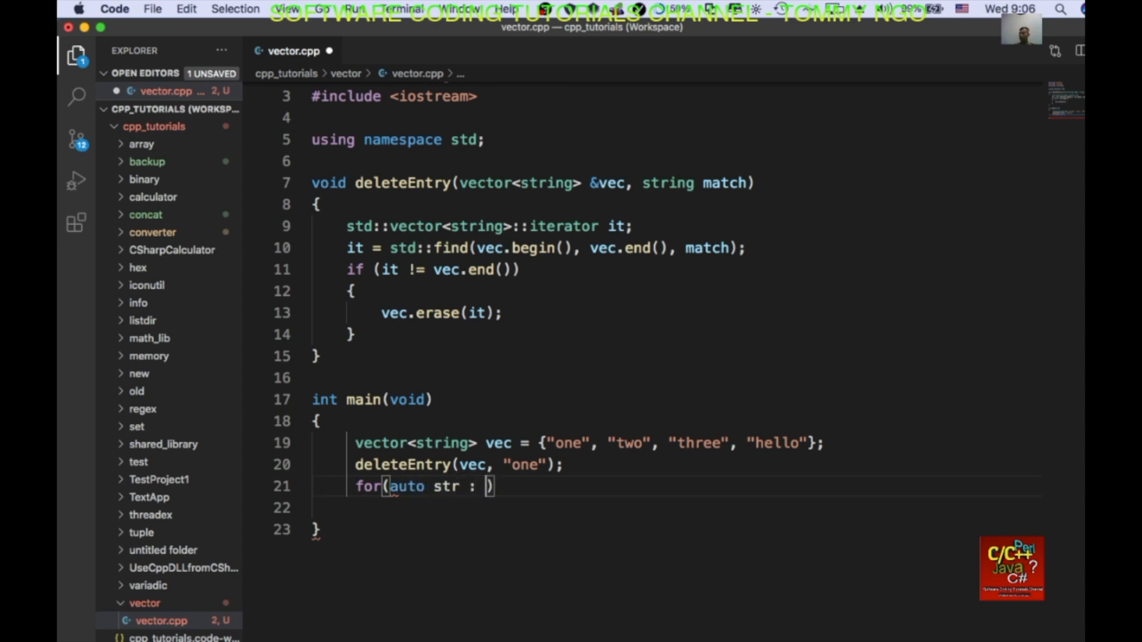
text(vec)
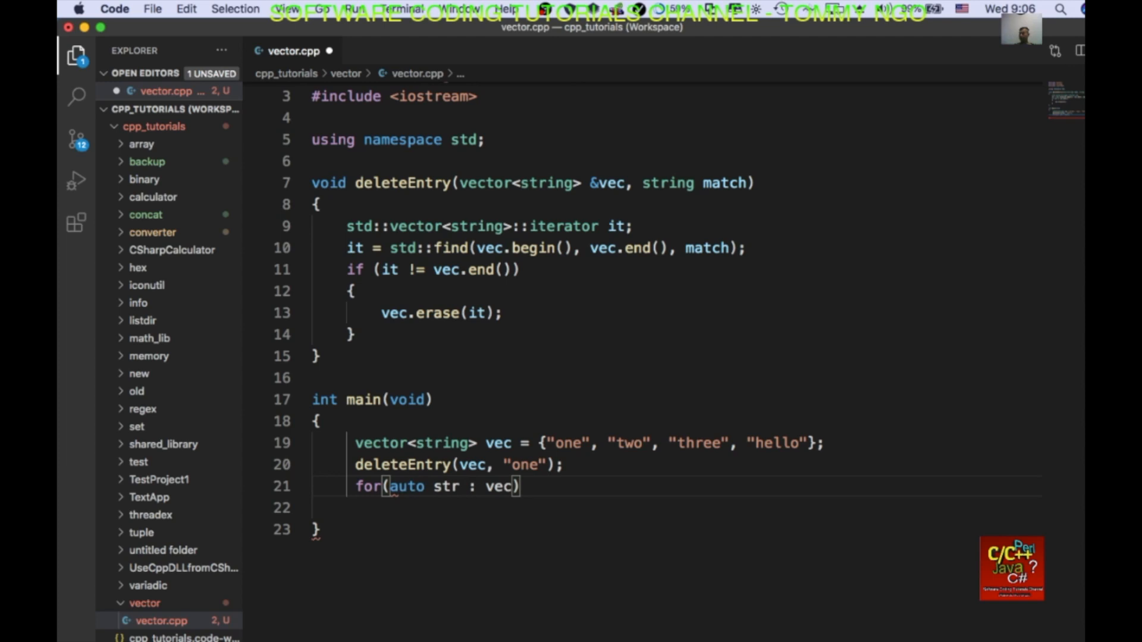
text({)
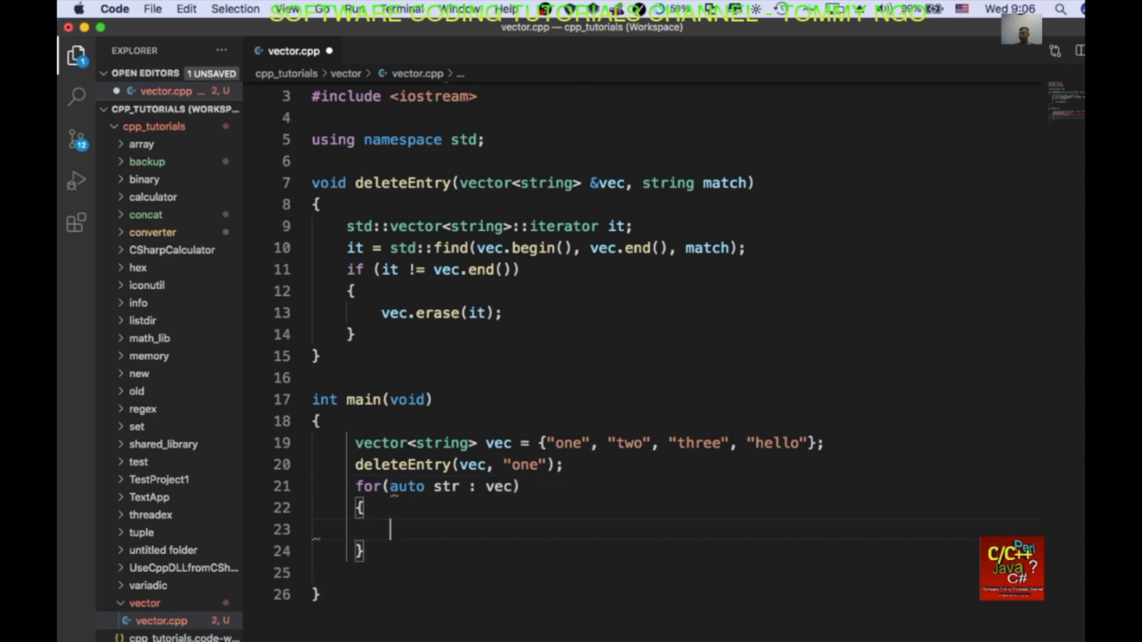
text(cout << str << endl;)
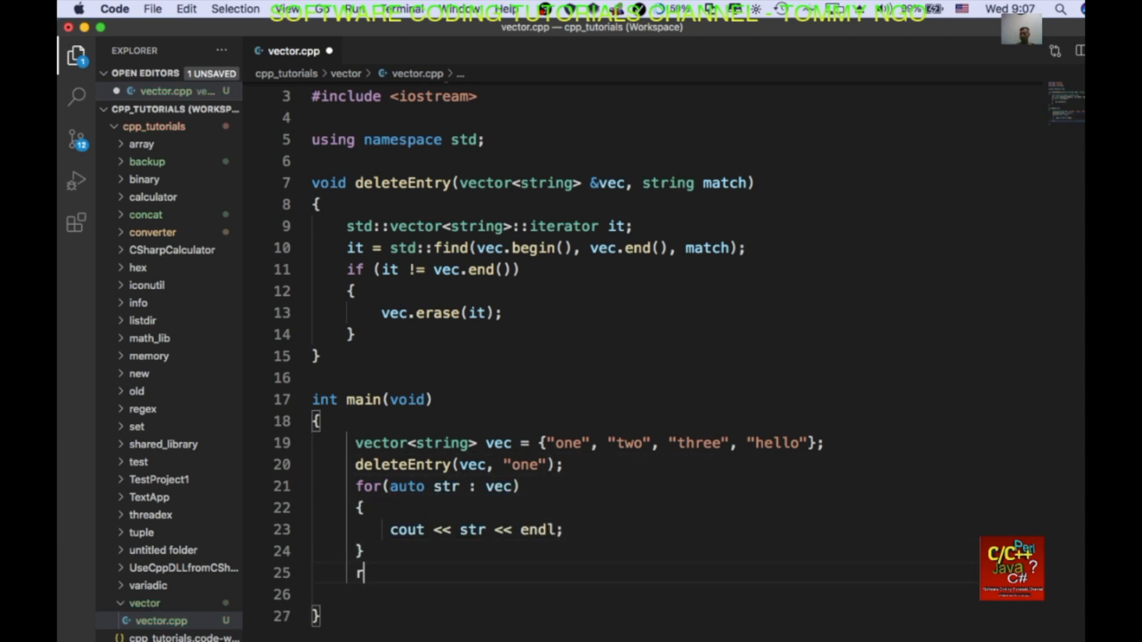
text(return 0;)
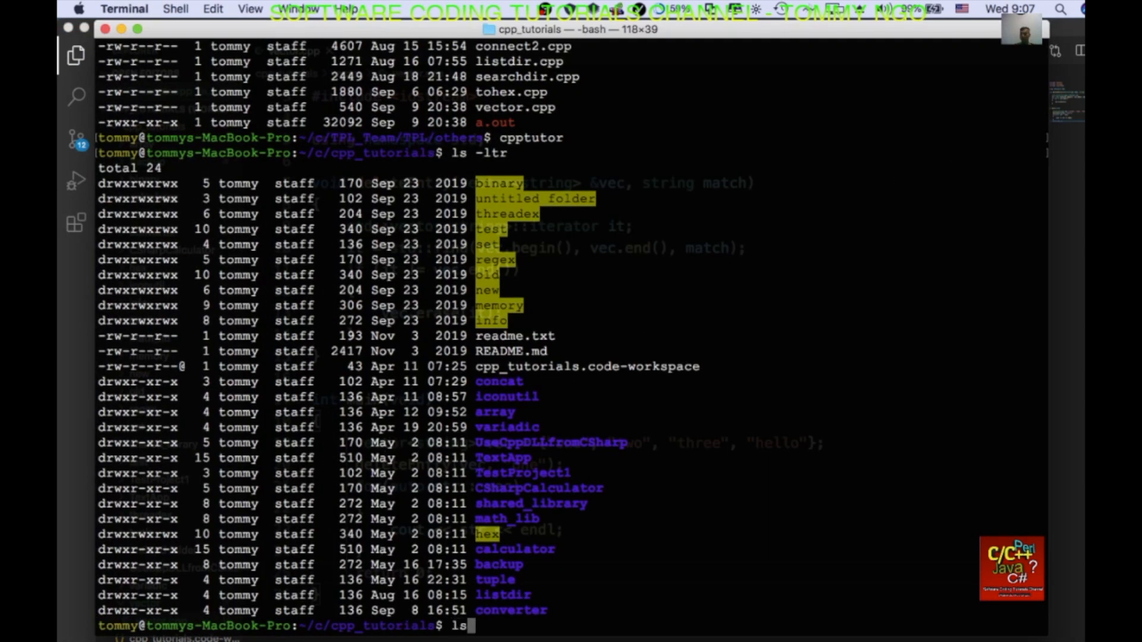
Clear the terminal, list files, and compile with g++ -std=c++11 vector.cpp
text(clear)
text(cd vector)
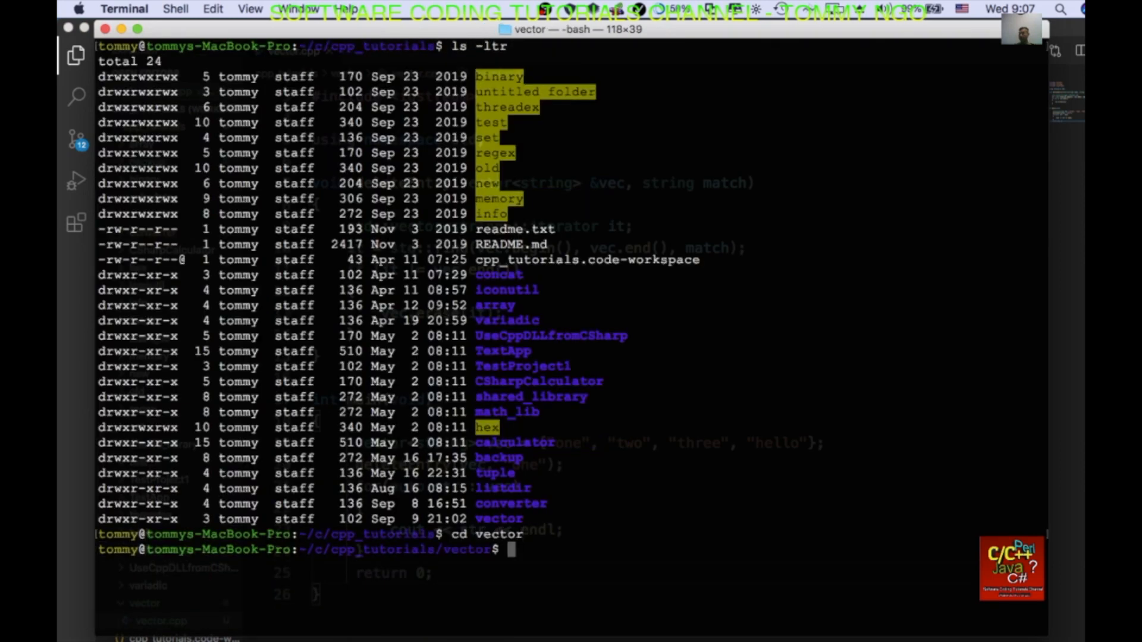
text(ls -ltr)
text(g)
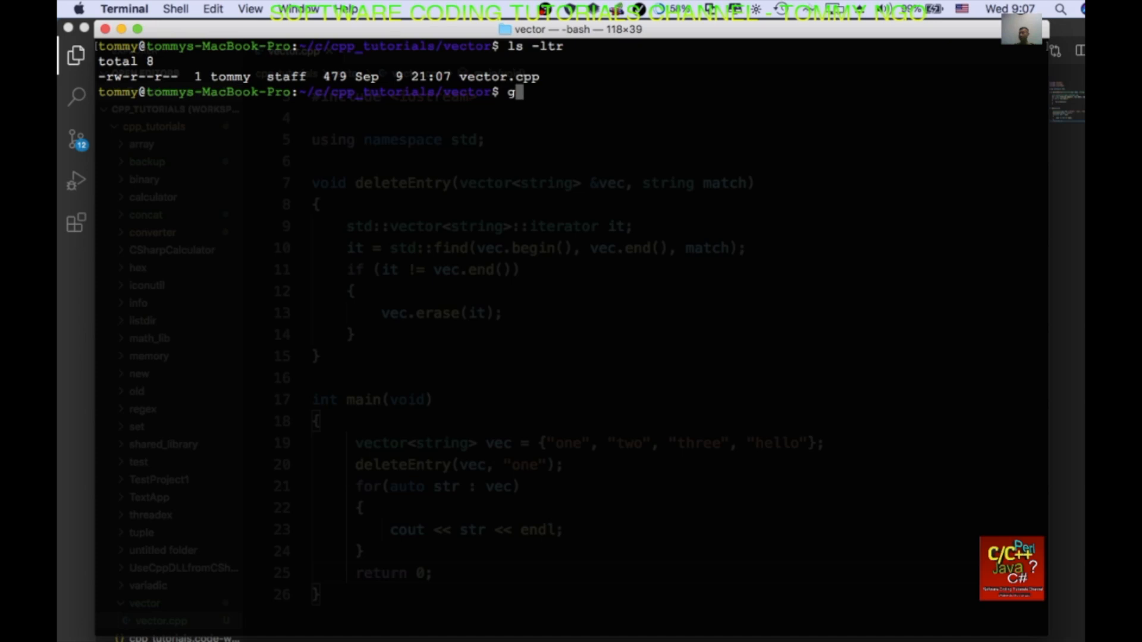
text(++)
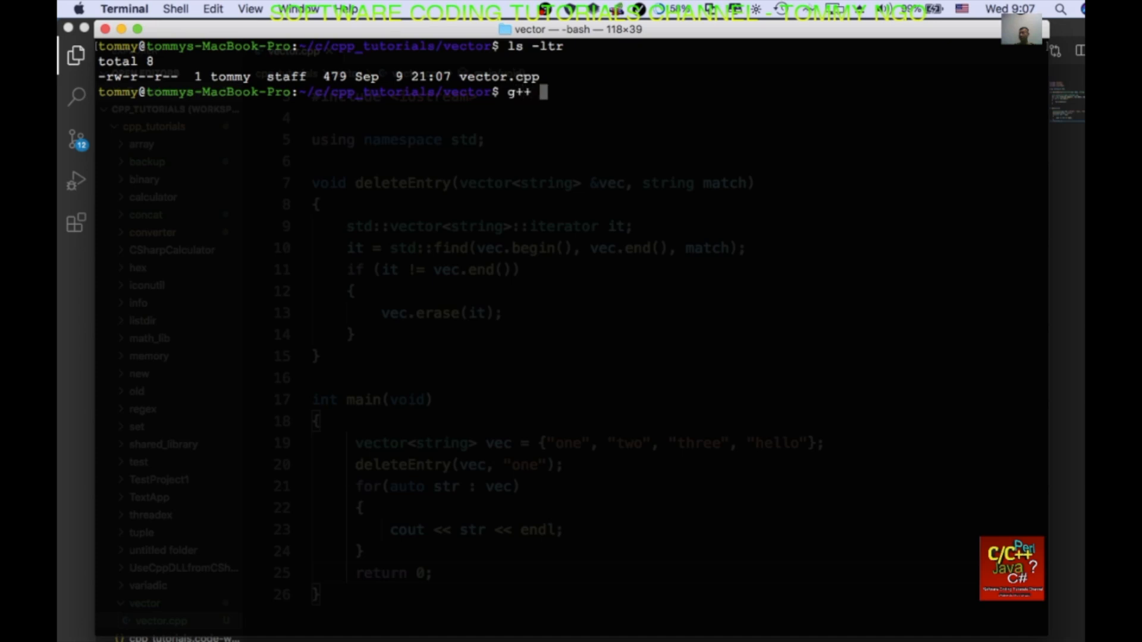
text(-st)
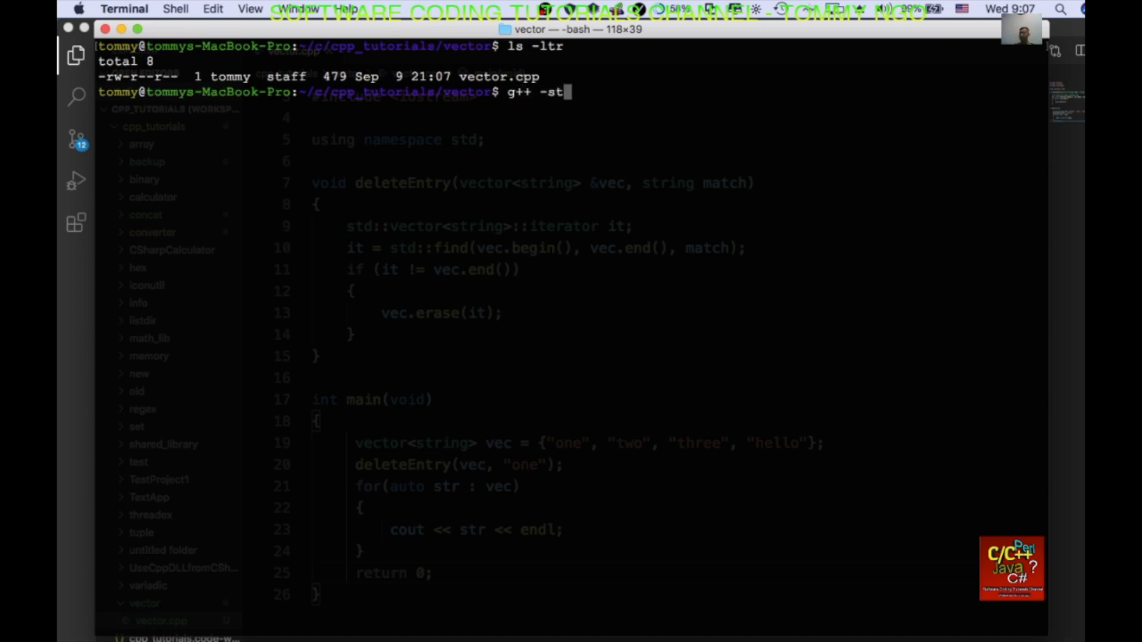
text(d=)
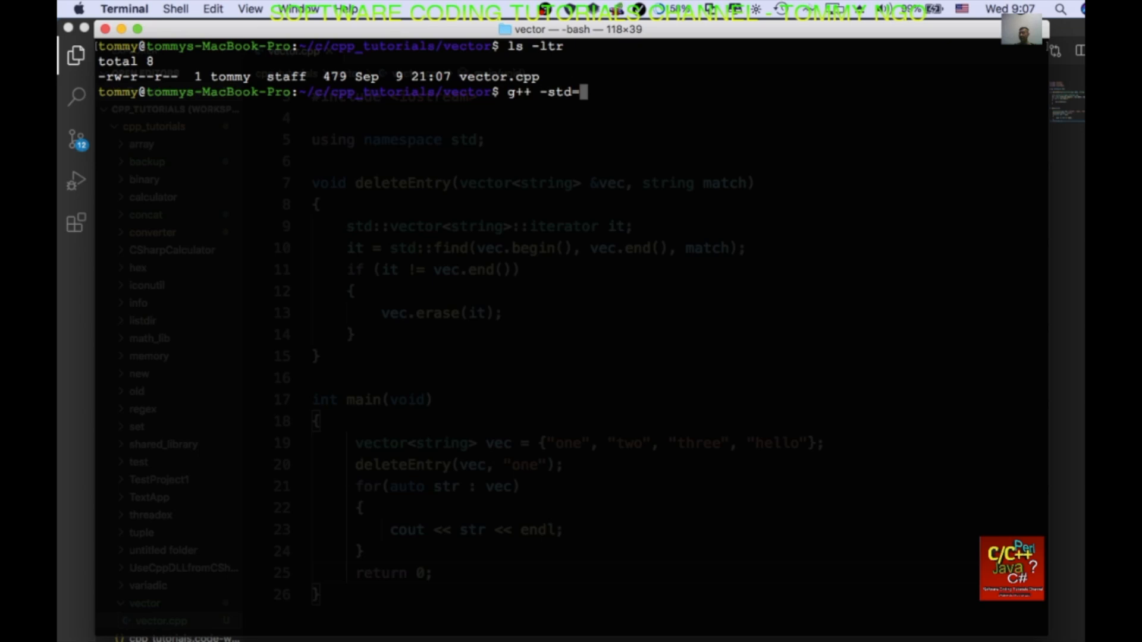
text(c++11)
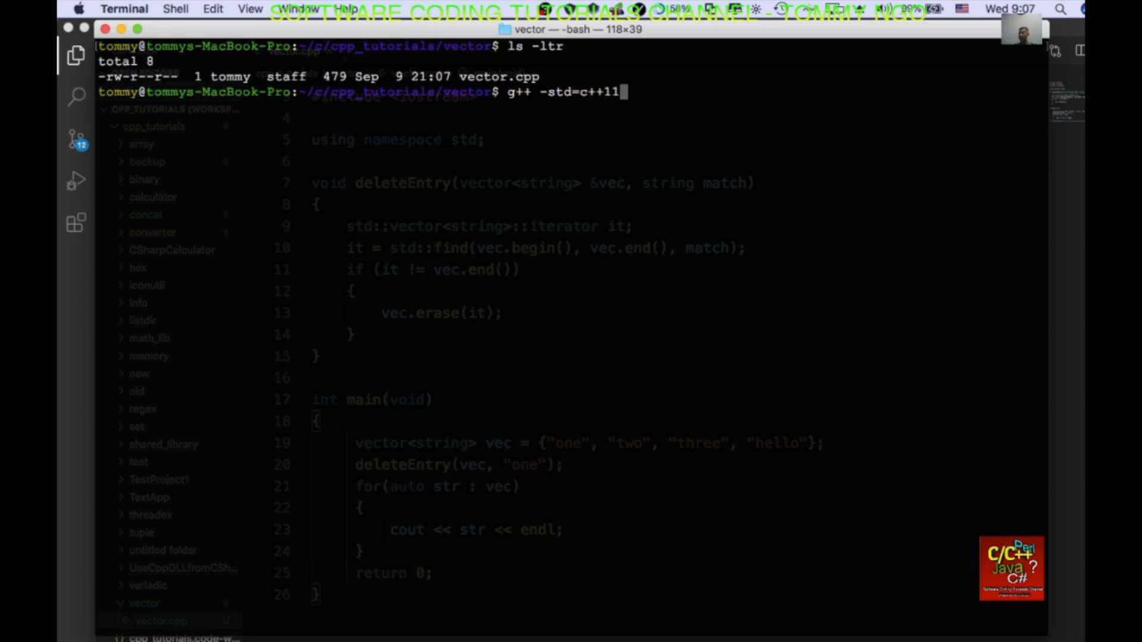
text(vector.cpp)
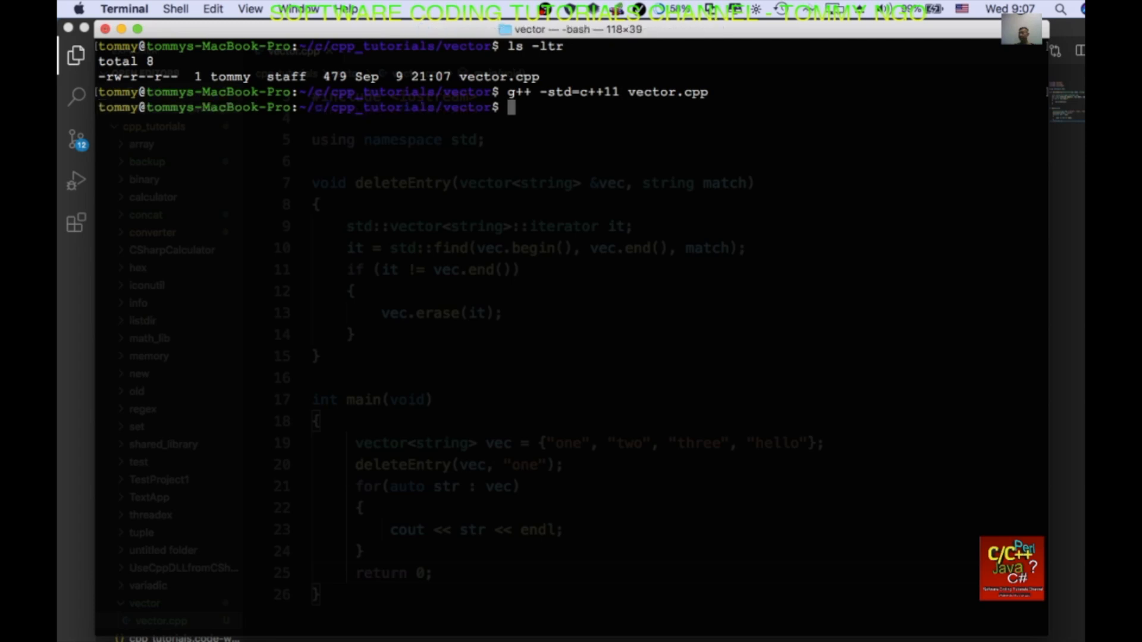
Run ./a.out, printing two, three and hello
text(./)
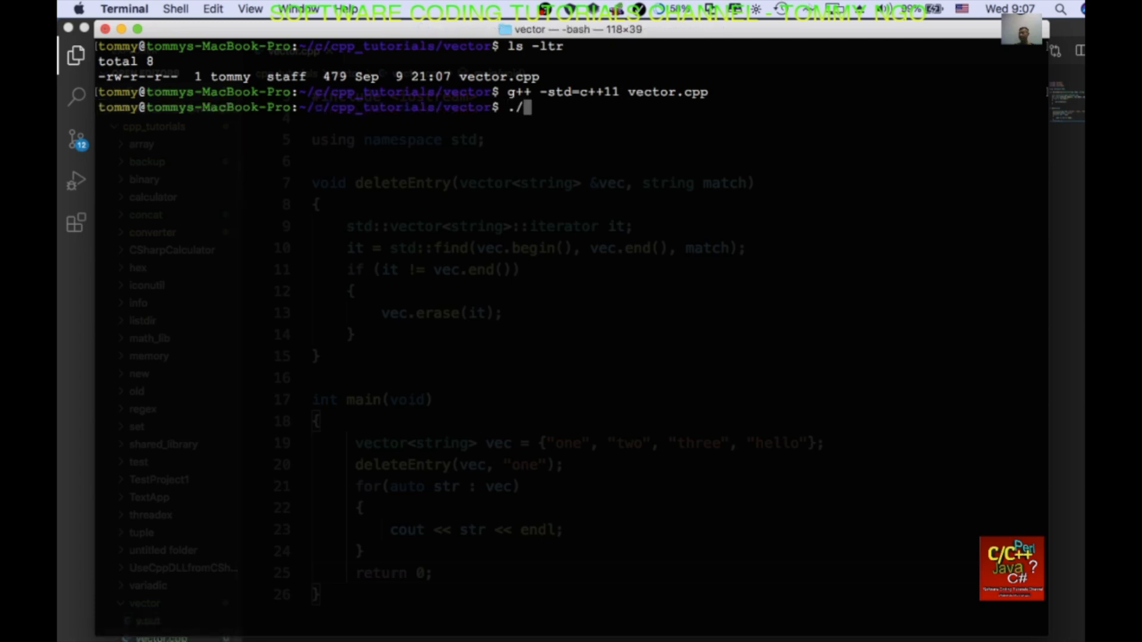
text(a.out)
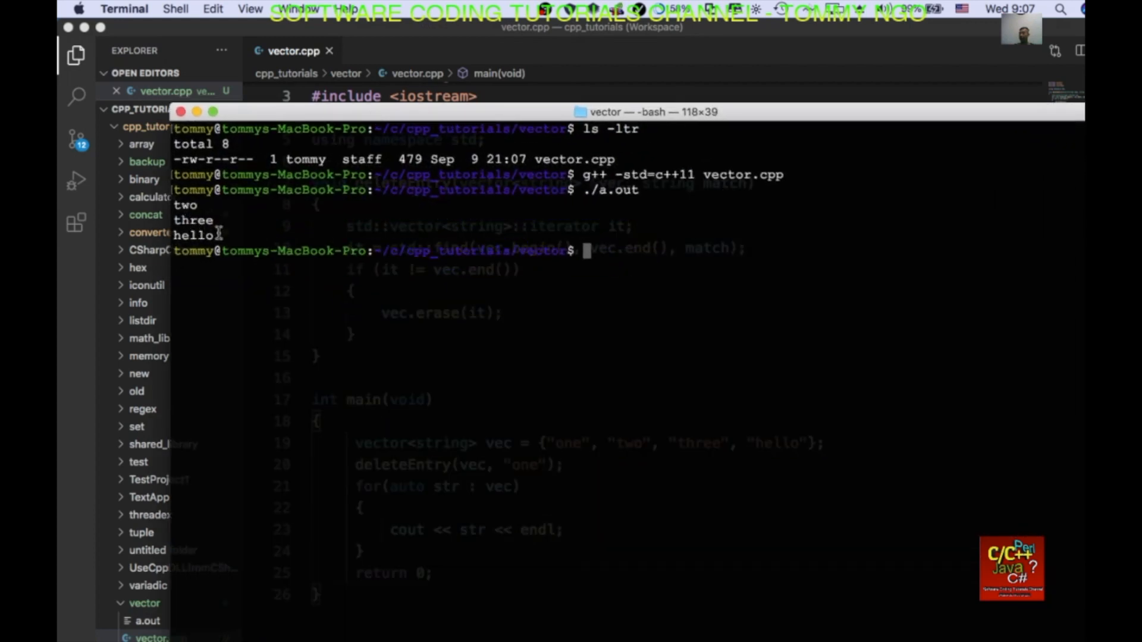
mouse_move(460, 102)
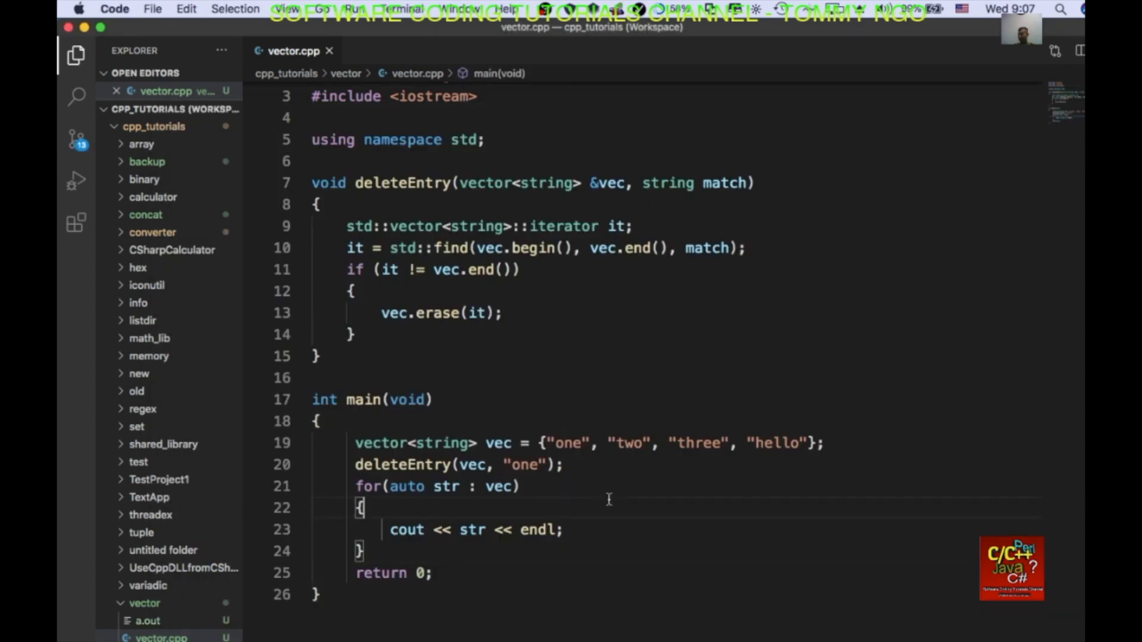
mouse_move(459, 314)
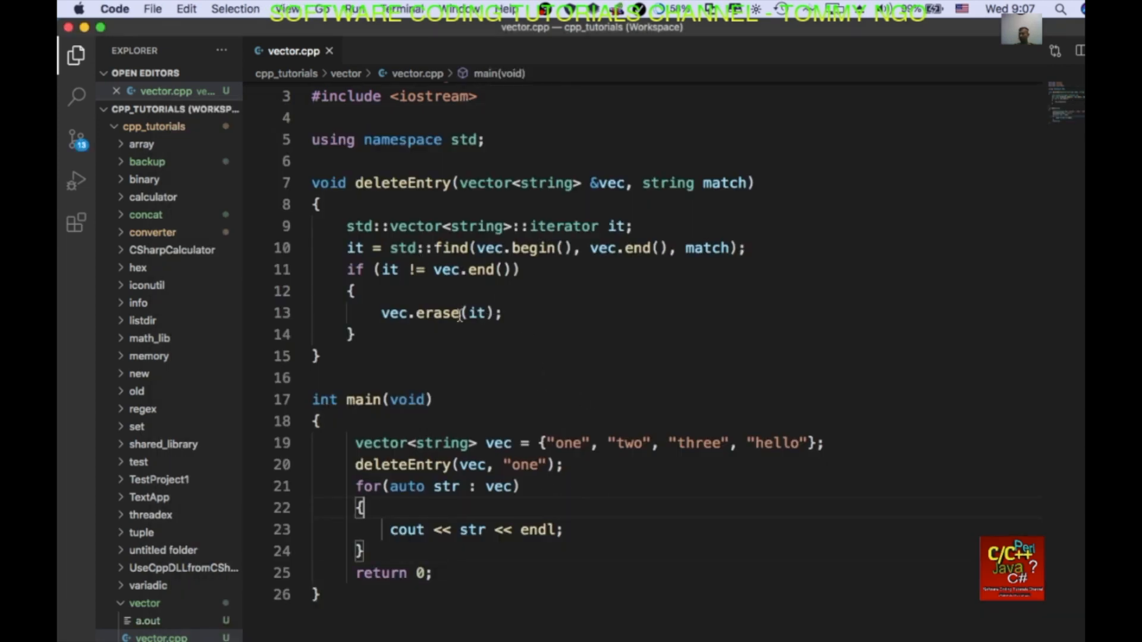
mouse_move(437, 368)
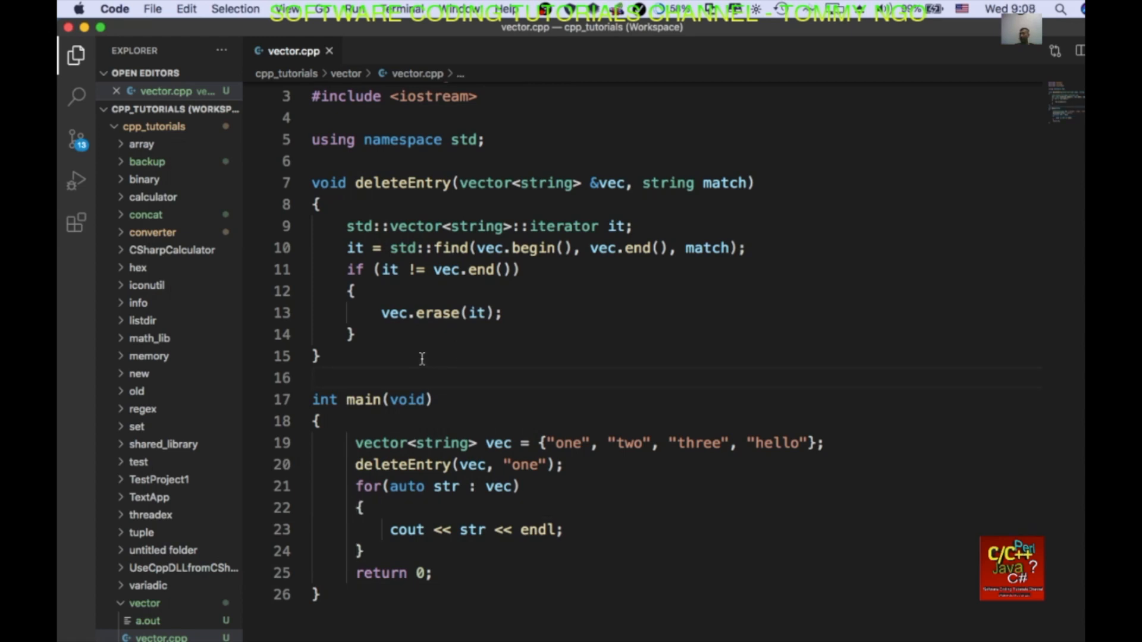
mouse_move(461, 369)
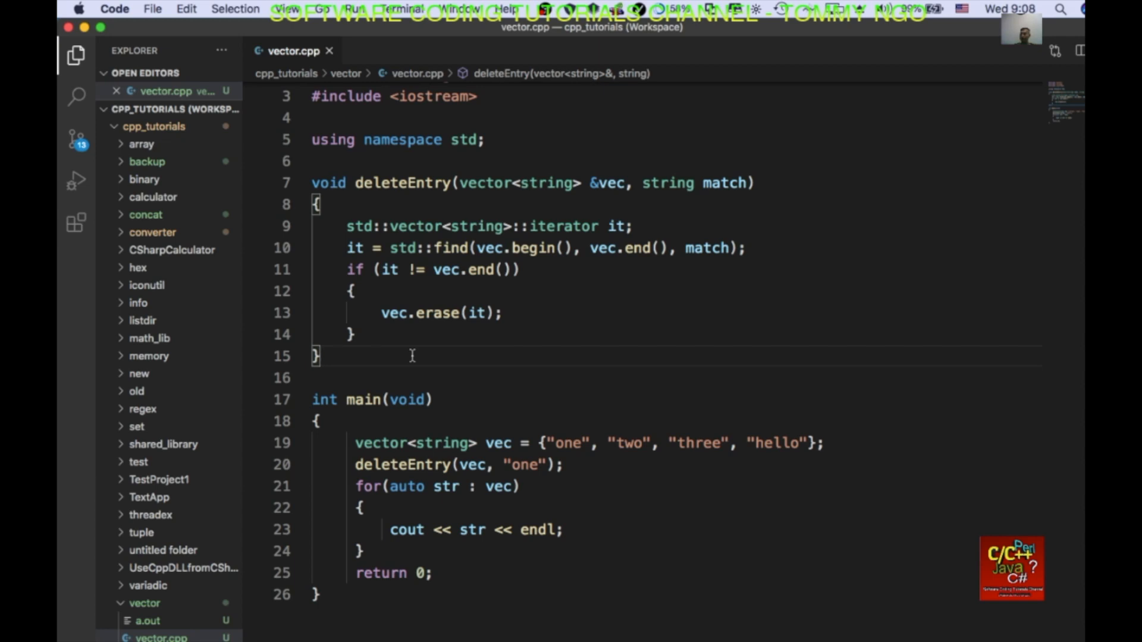
Declare a deleteEntry overload taking vector<string> &vec and int pos
key(enter)
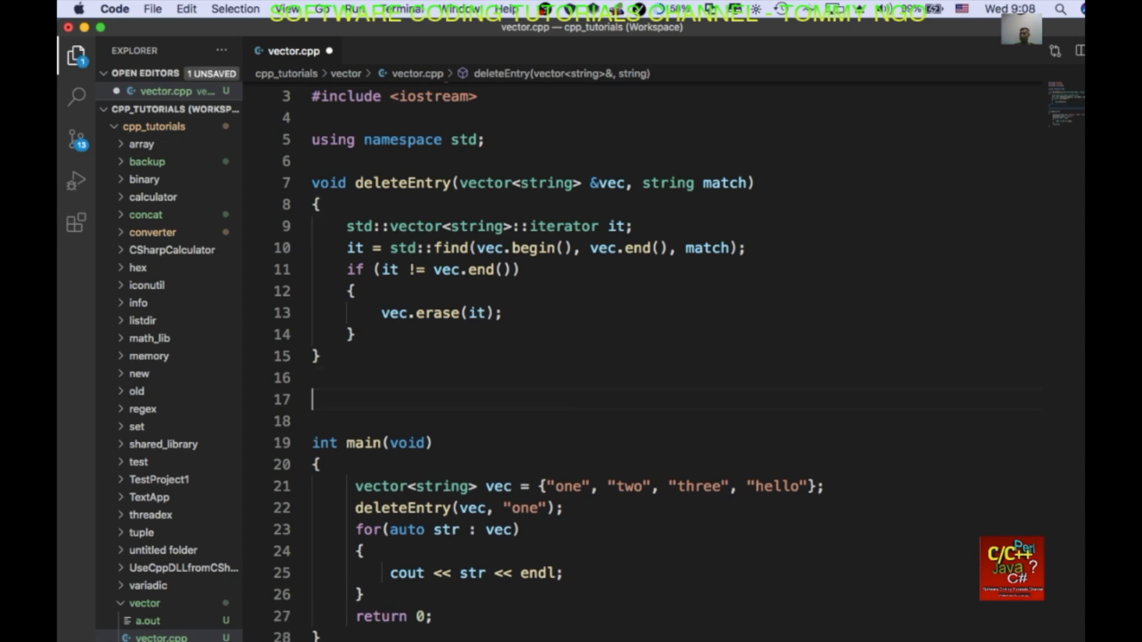
text(void d)
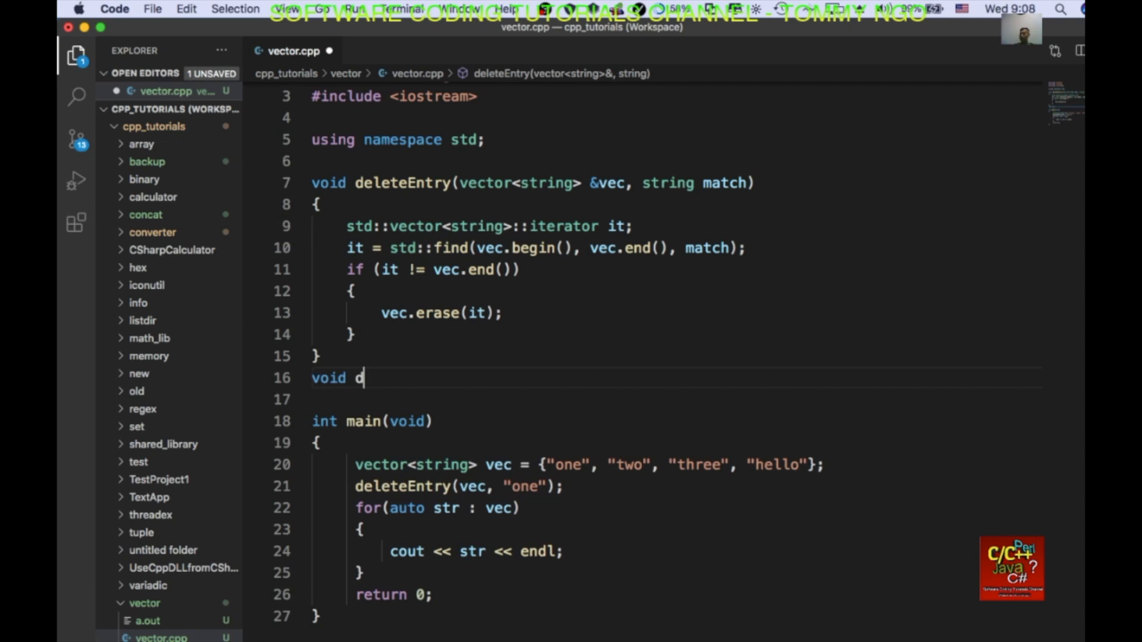
text(eleteEntry)
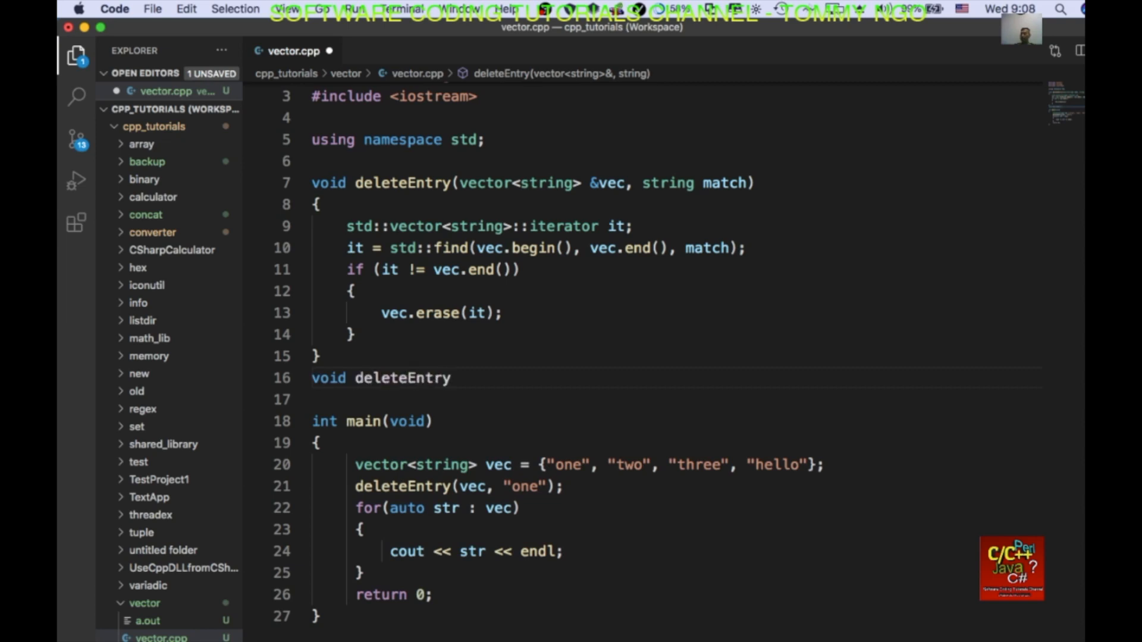
text((vector))
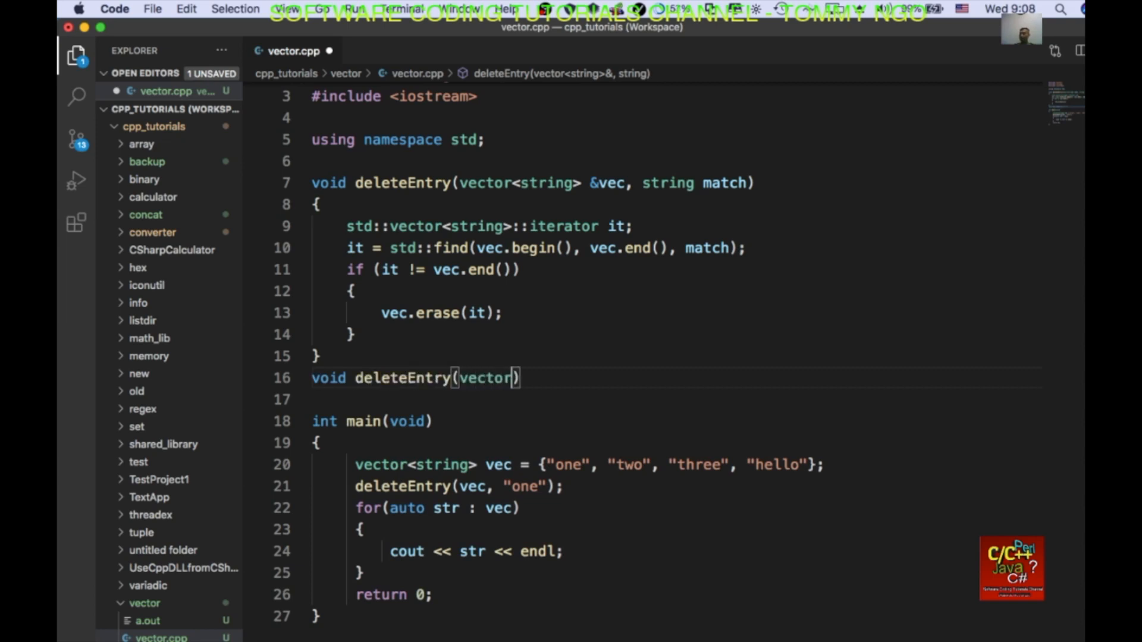
text(string>)
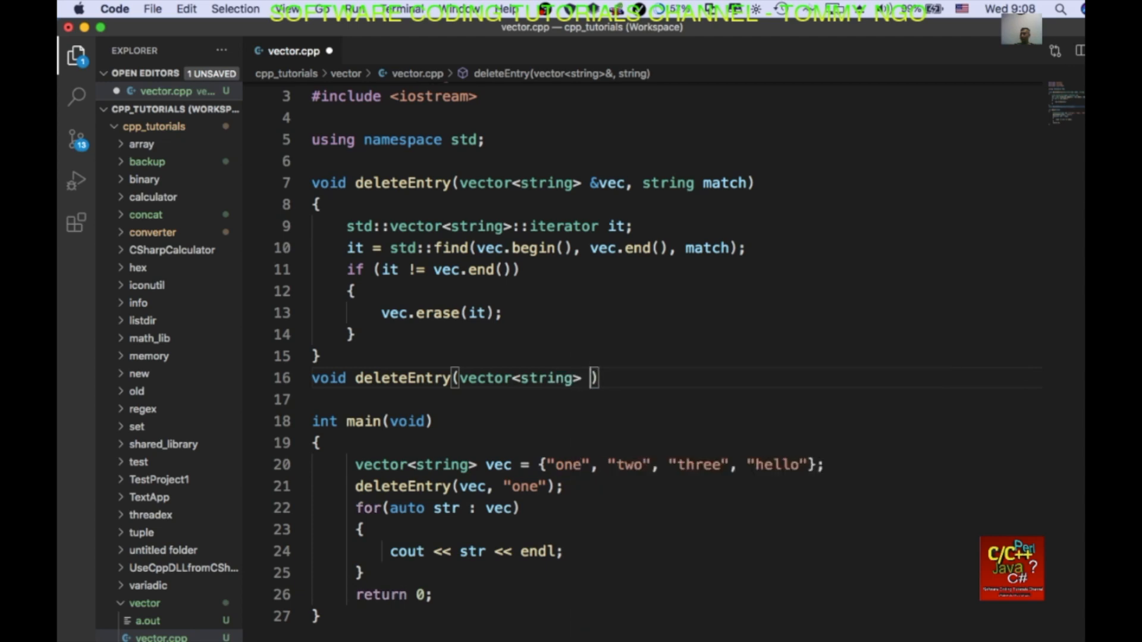
text(&vec,)
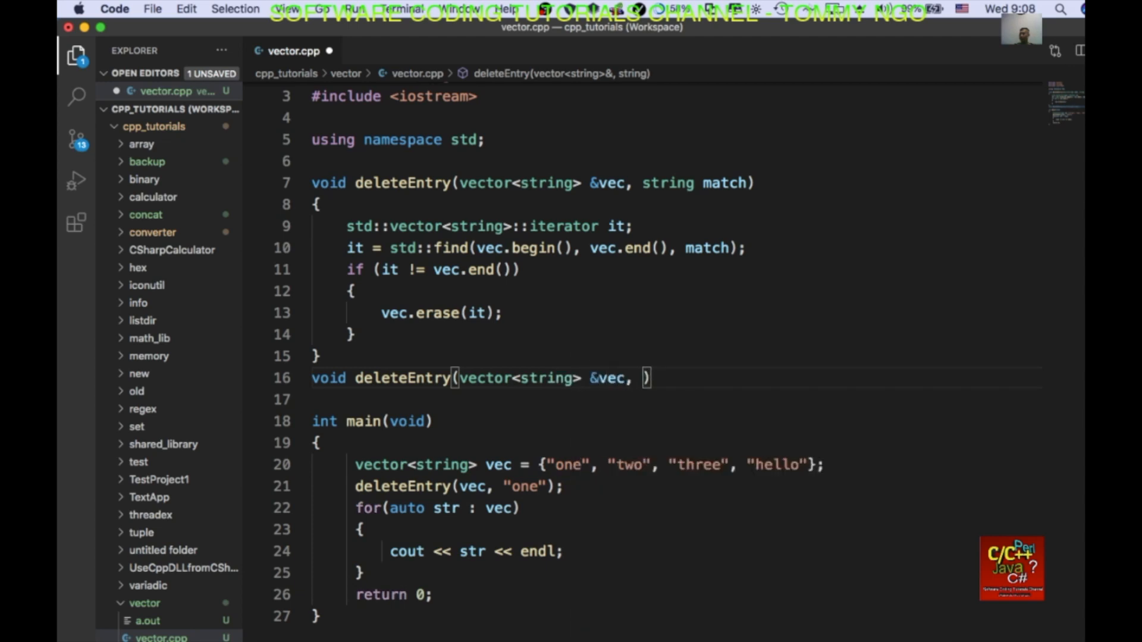
text(i)
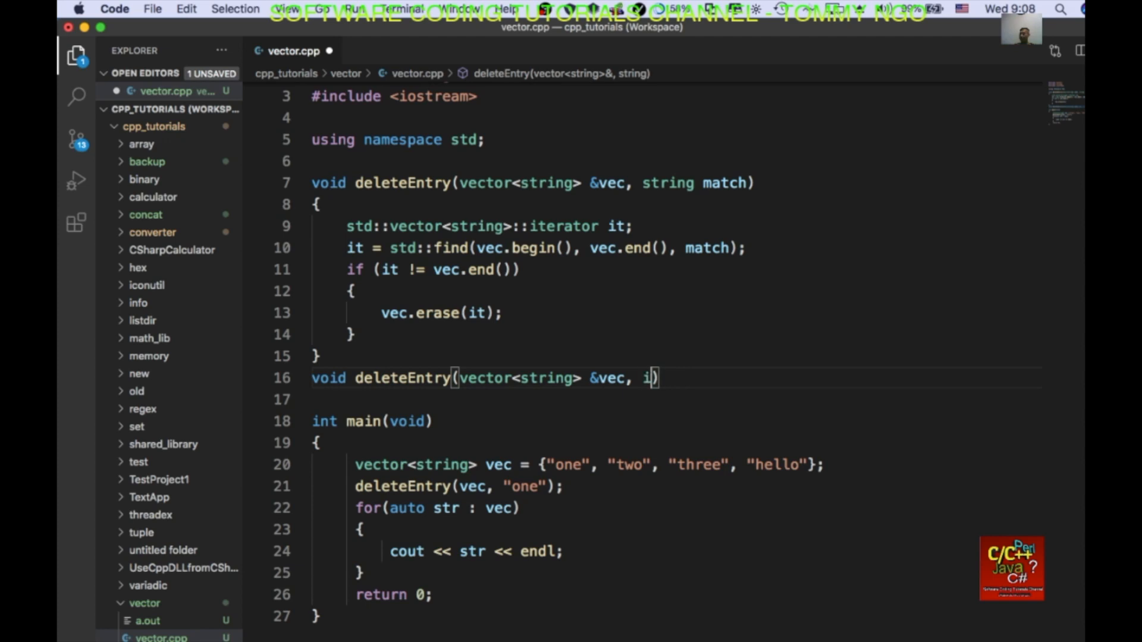
text(nt pos)
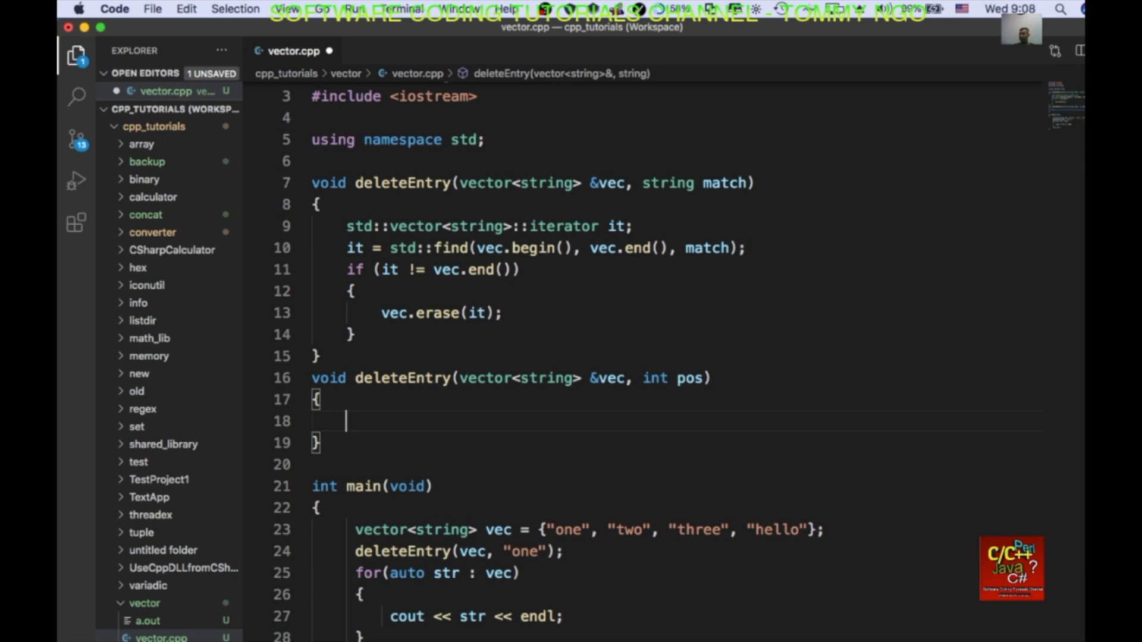
Make the overload's body erase the element at vec.begin()+pos
scroll(down, 3)
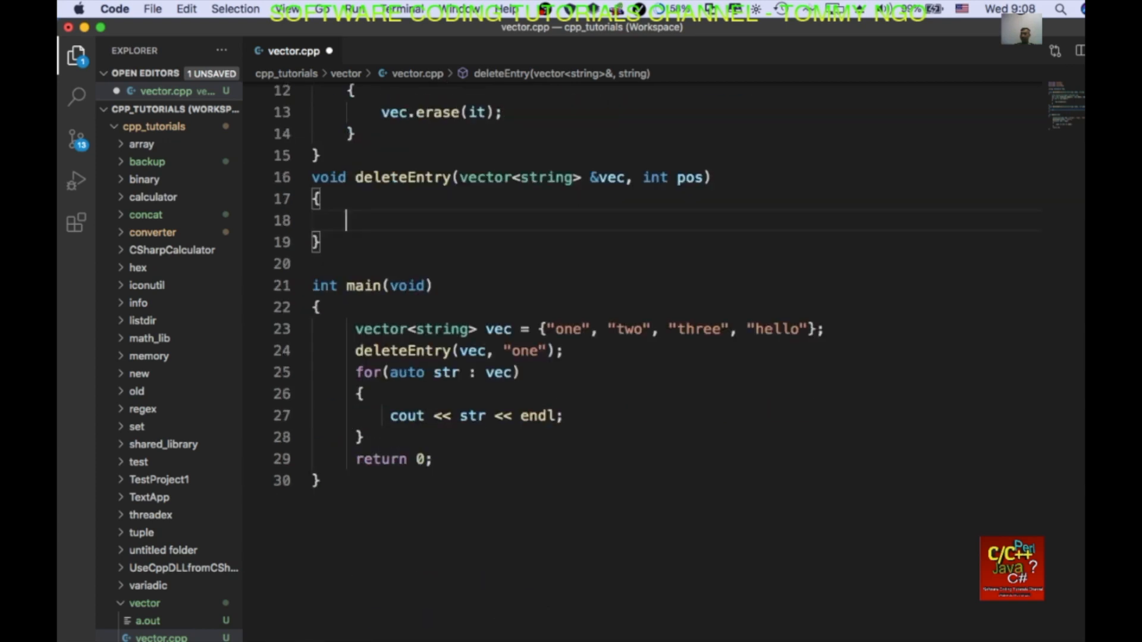
text(vec.erase)
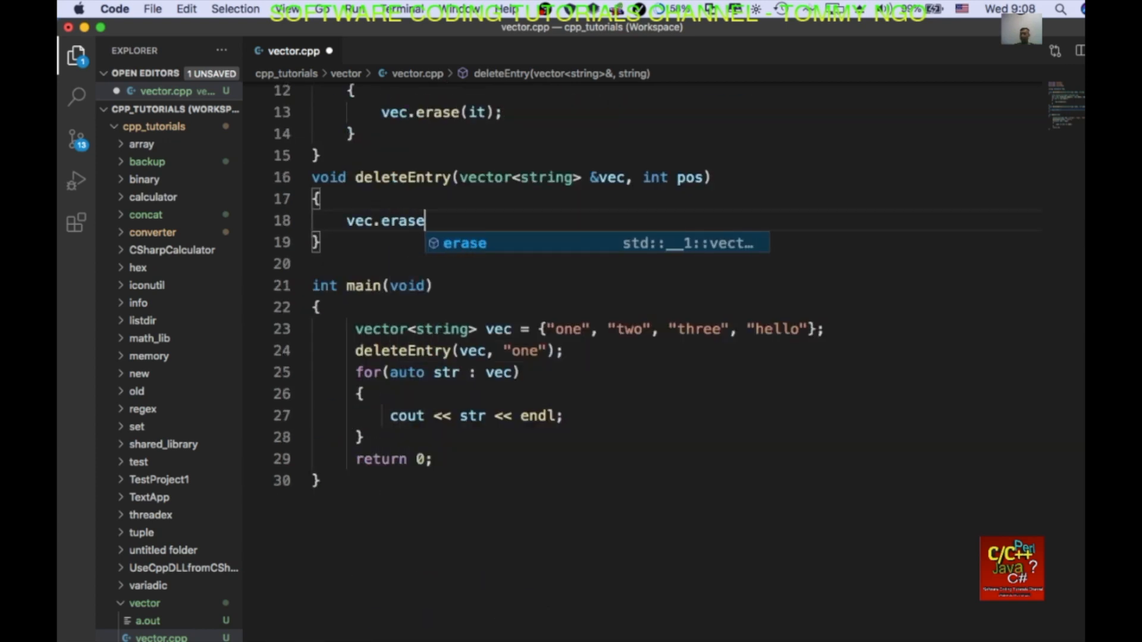
text((vec.begin(),)
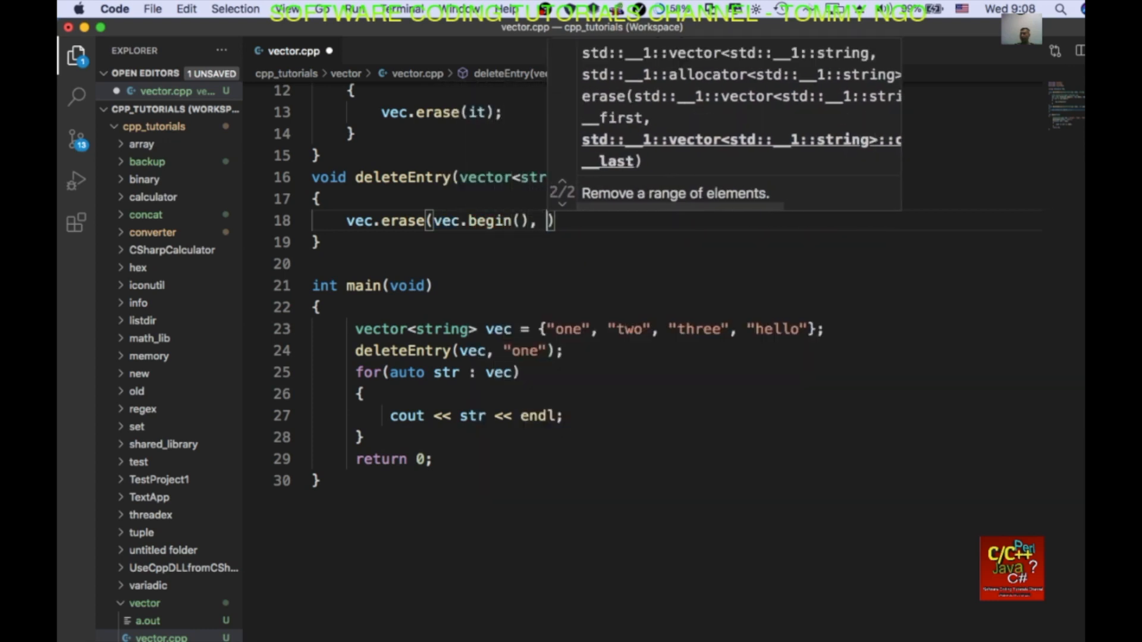
text(+pos)
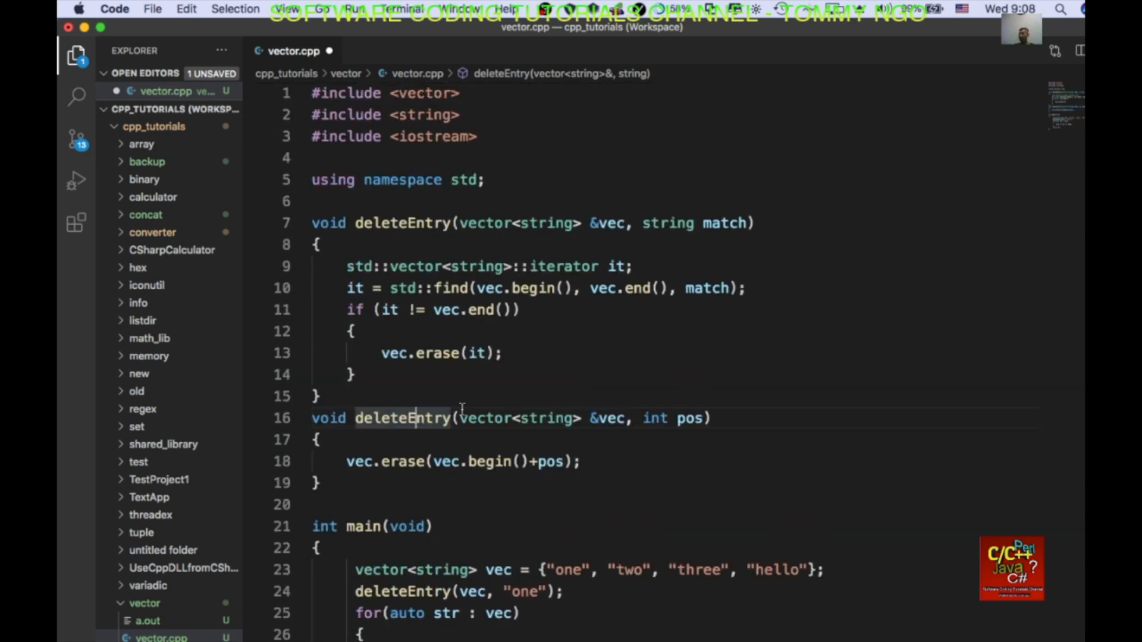
scroll(down, 3)
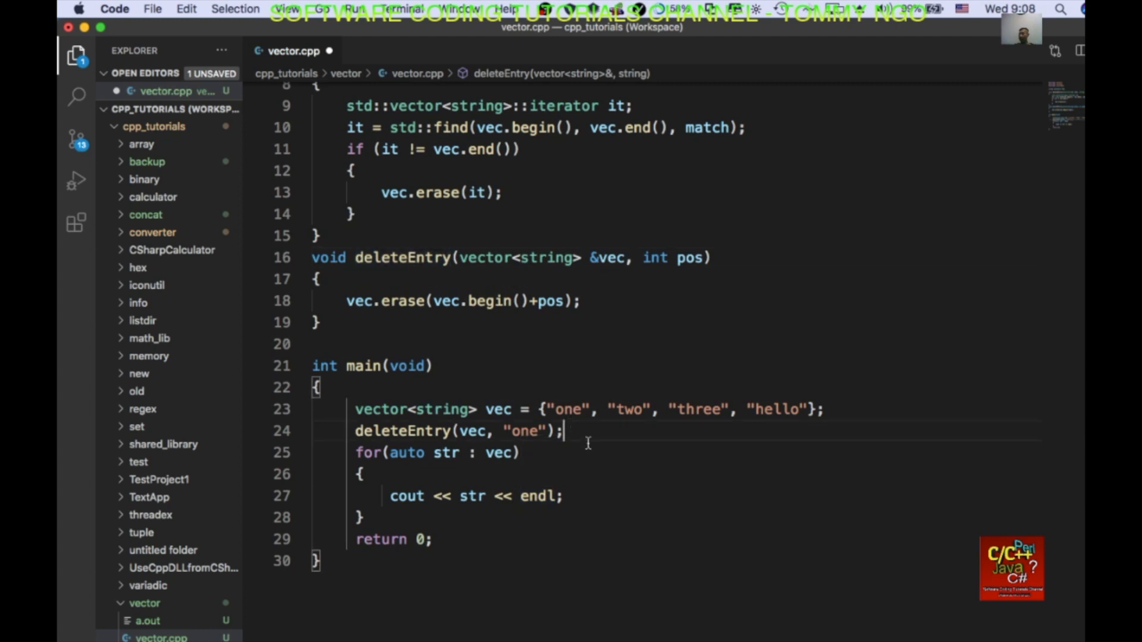
Call deleteEntry(vec, 2) in main after removing "one", and save vector.cpp
text(deleteEntry()
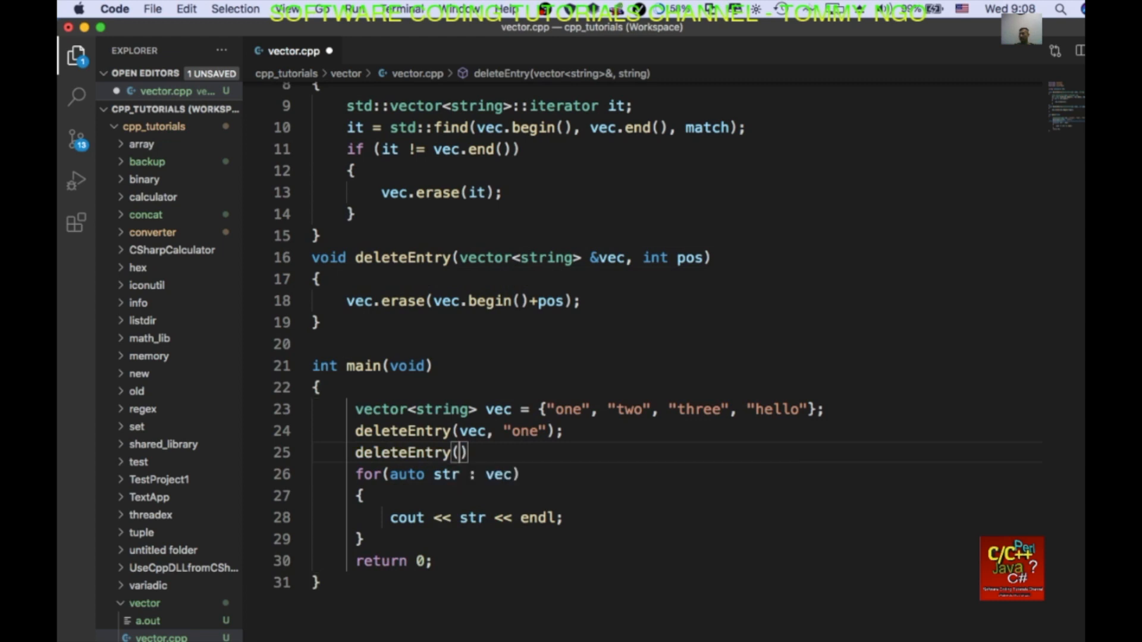
text(vec,)
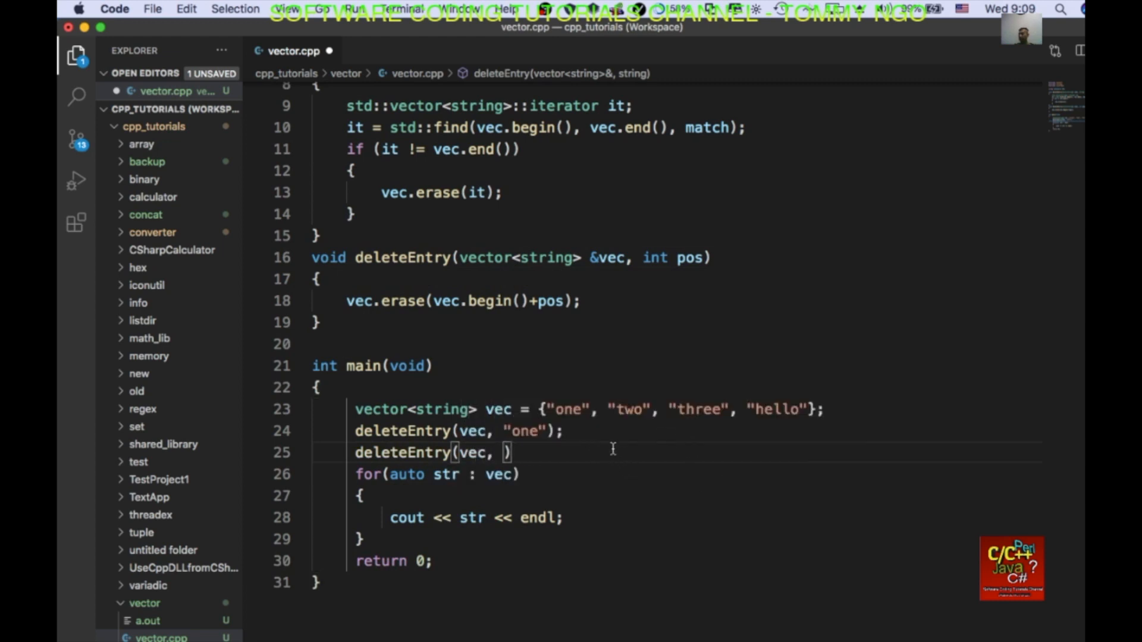
mouse_move(568, 408)
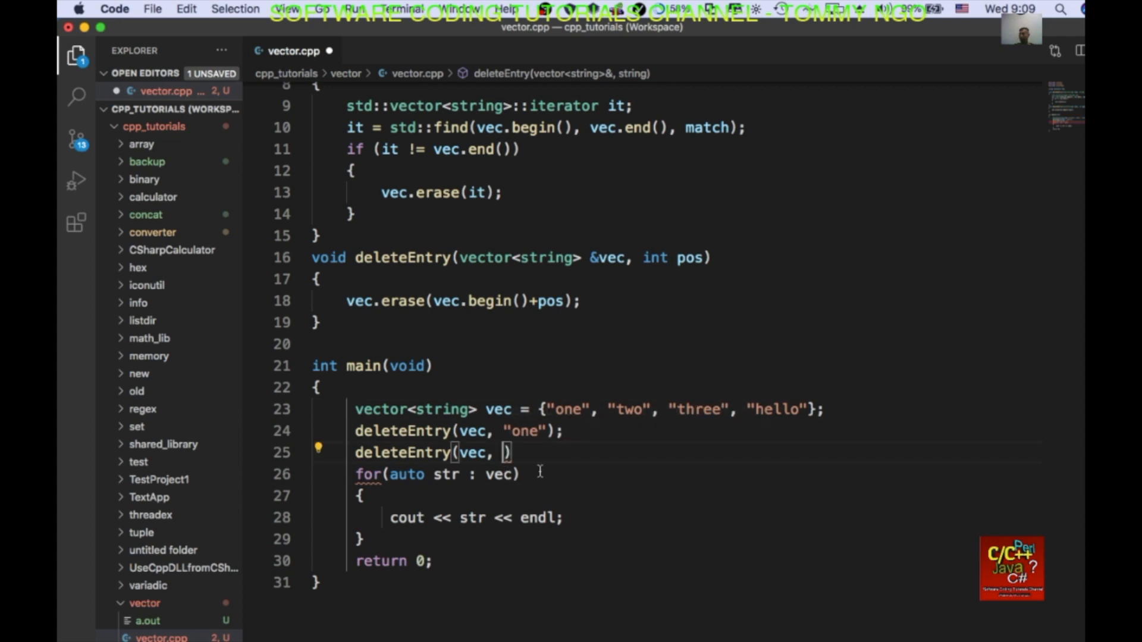
text(2)
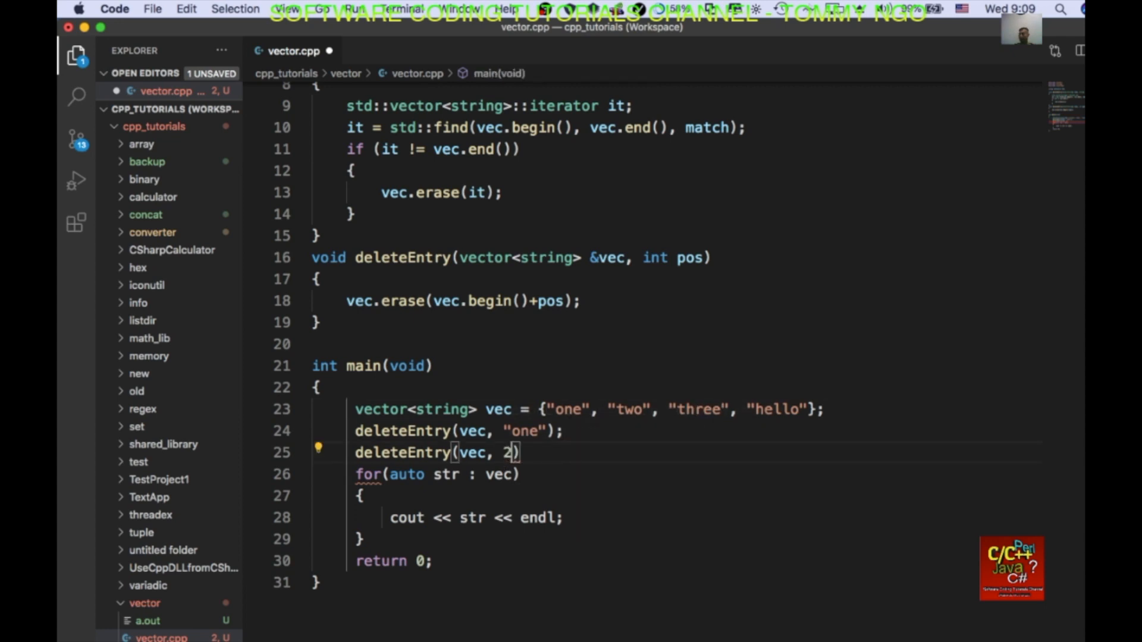
text(;)
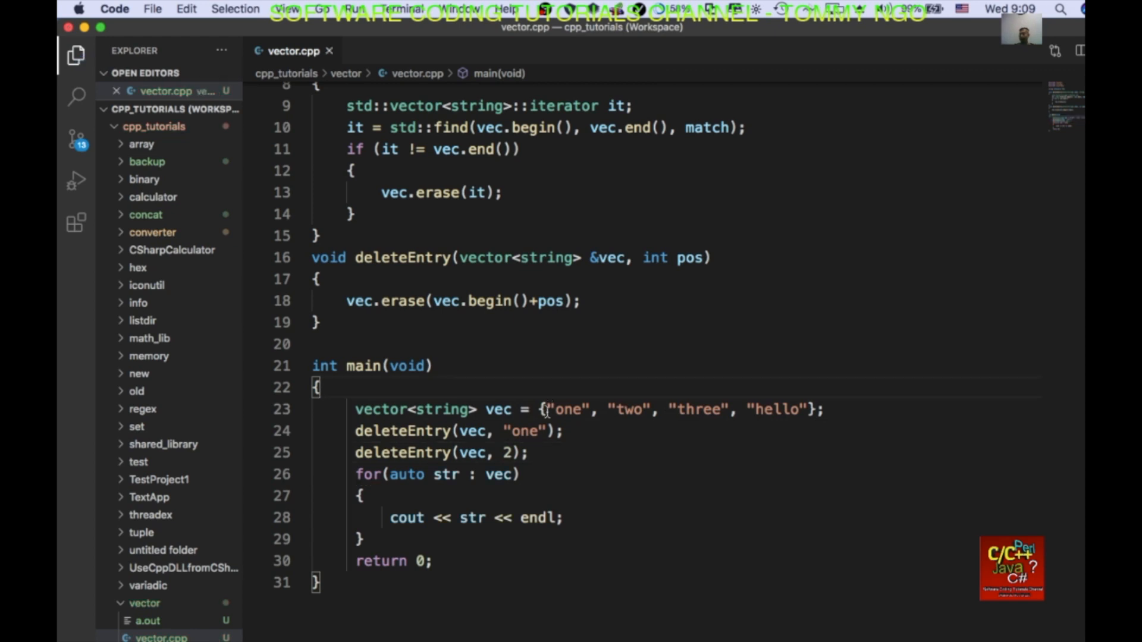
scroll(down, 3)
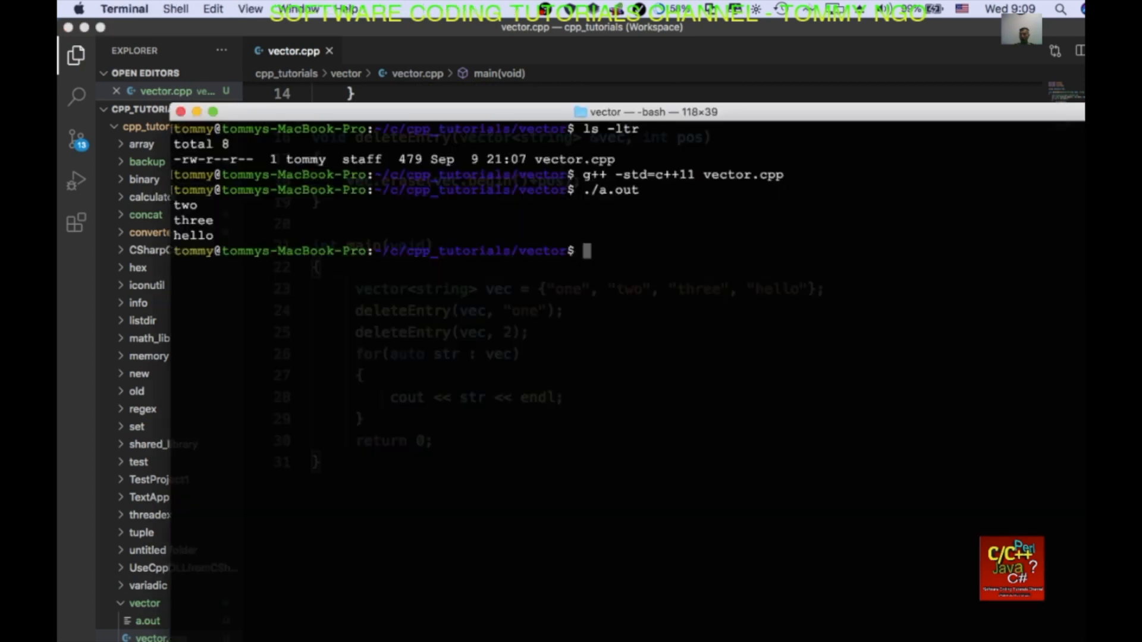
mouse_move(578, 332)
text(g++ -std=c++11 vector.cpp)
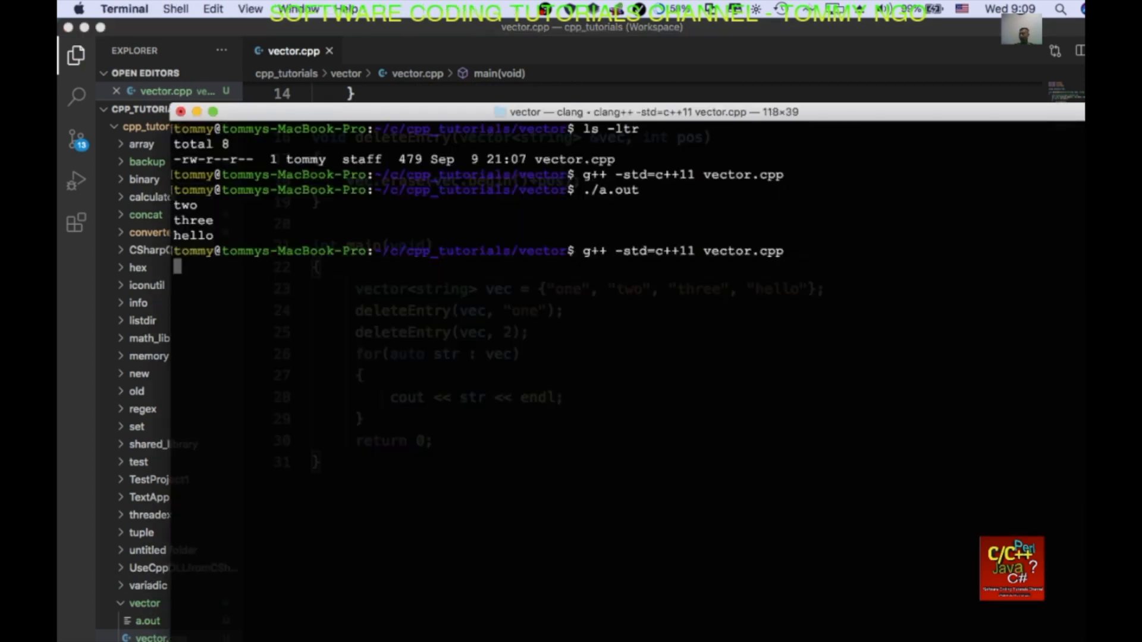
Run ./a.out to print only two and three, then move Terminal down to uncover the code
text(./a.out)
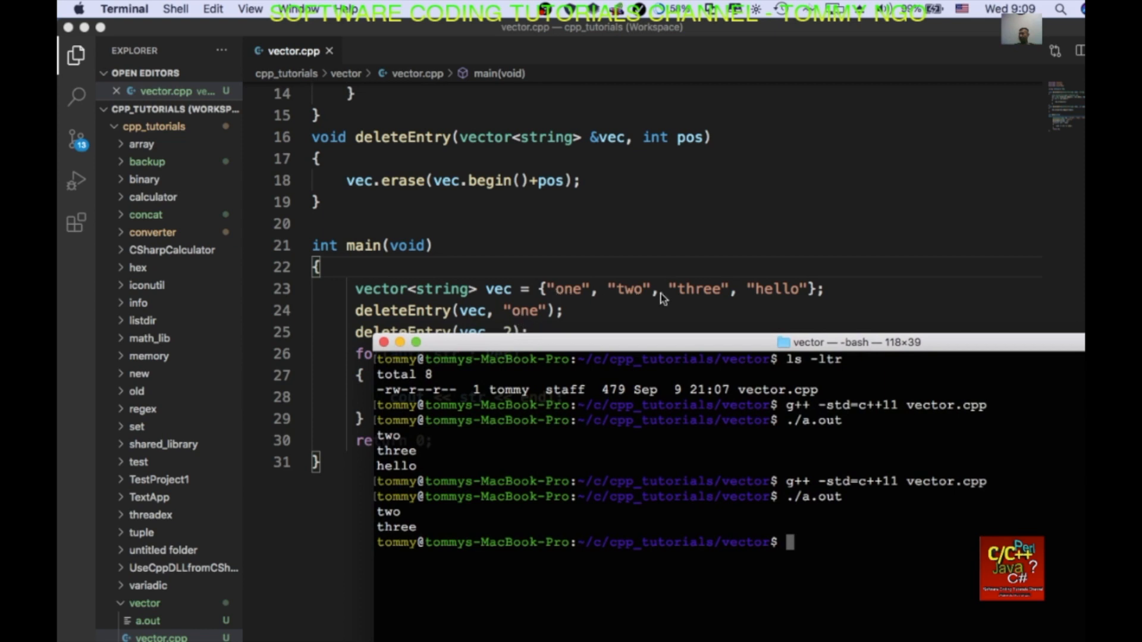
mouse_move(704, 342)
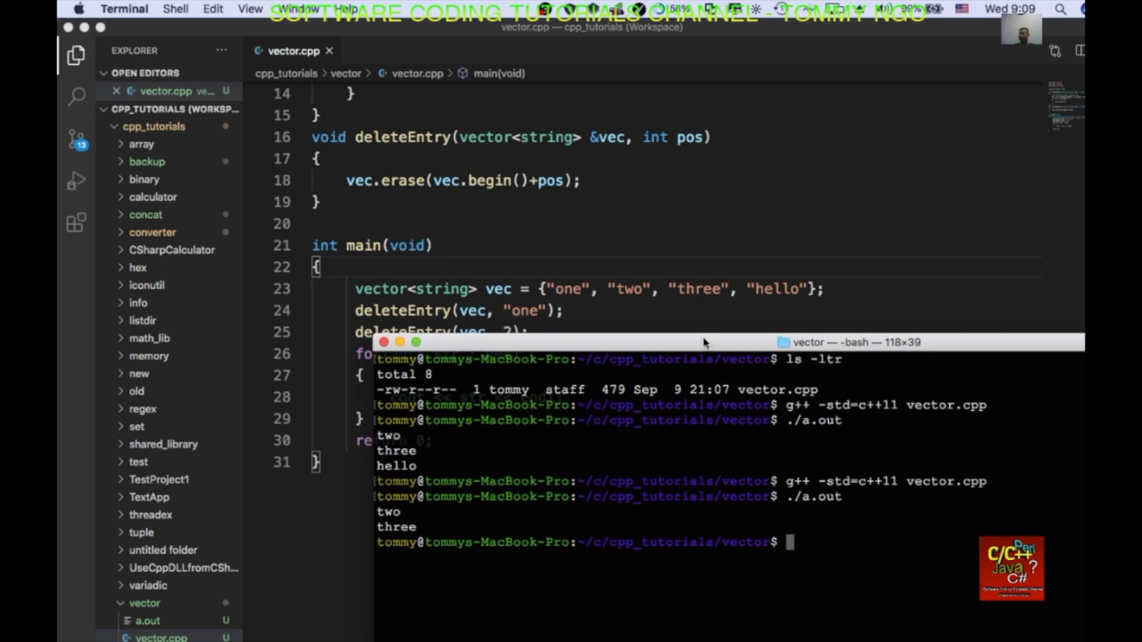
drag(703, 343, 751, 418)
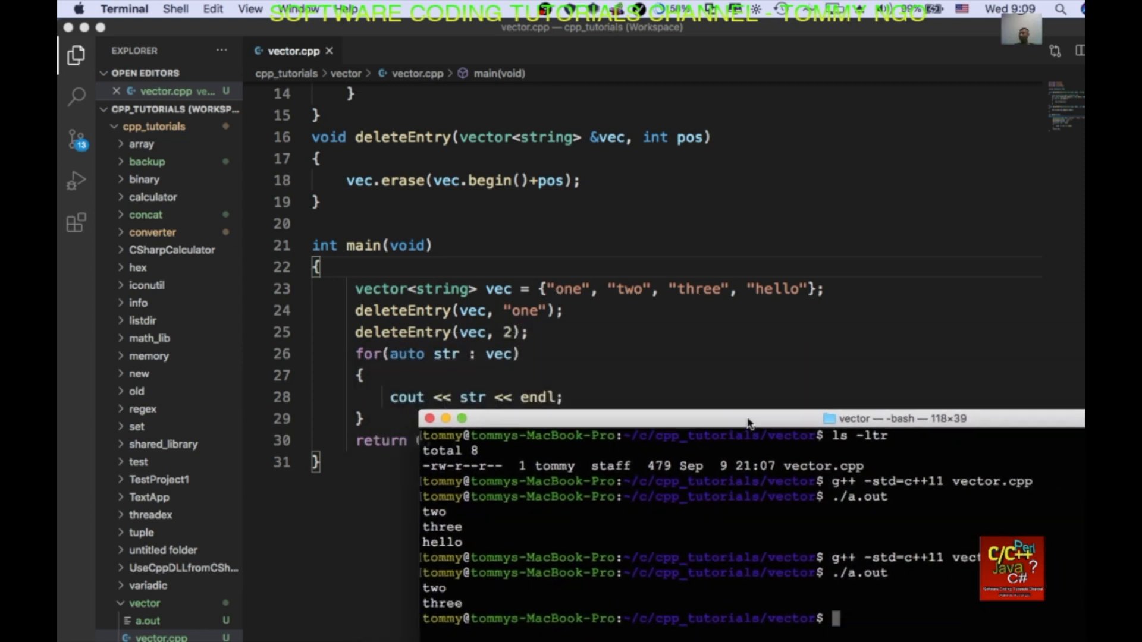
drag(751, 418, 597, 388)
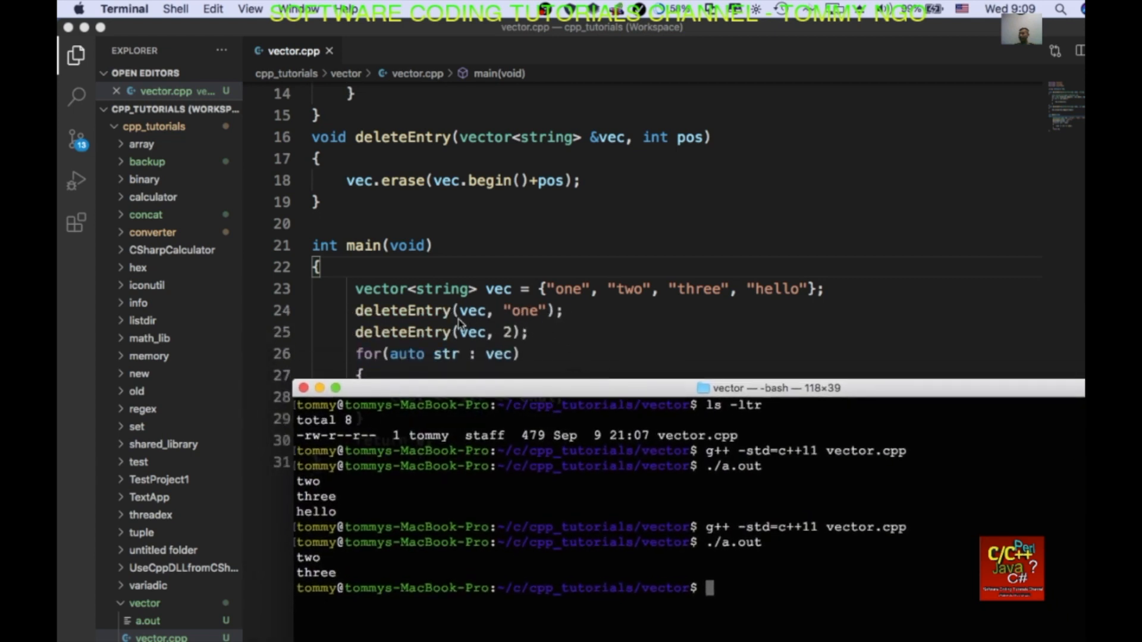
mouse_move(572, 314)
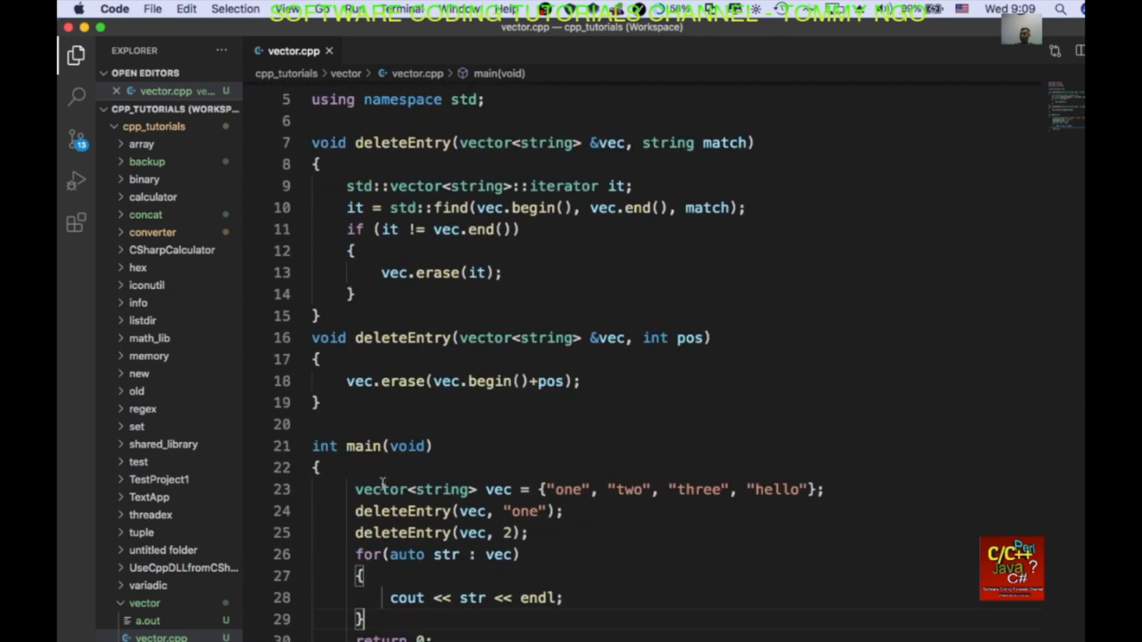
Declare void deleteAll(vector<string> &vec) below the second deleteEntry
scroll(down, 3)
text(void)
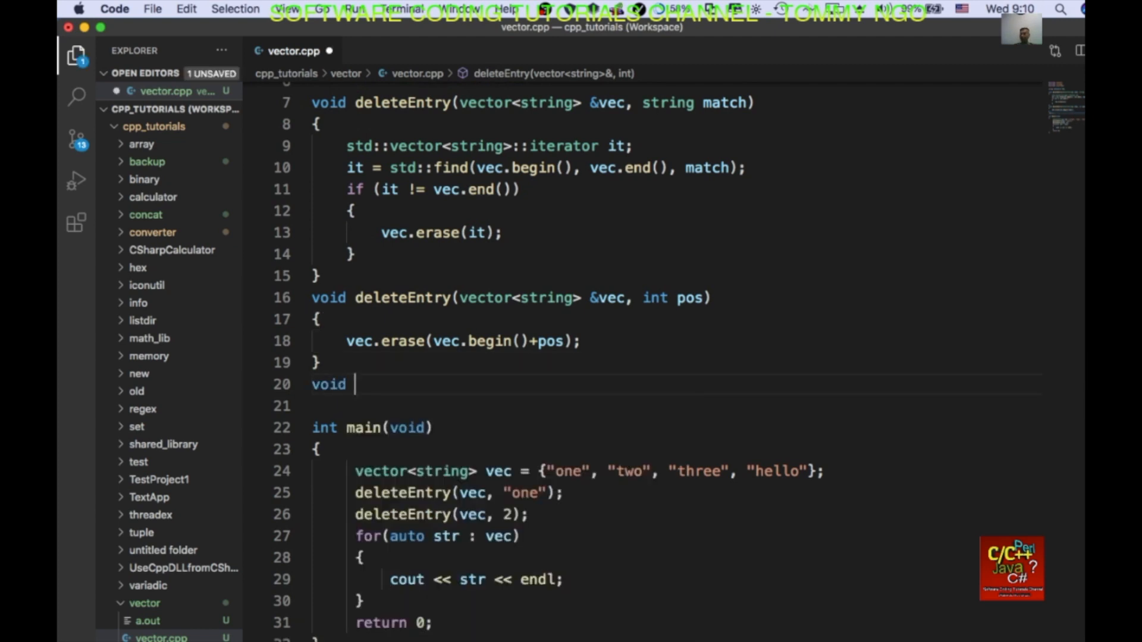
text(D)
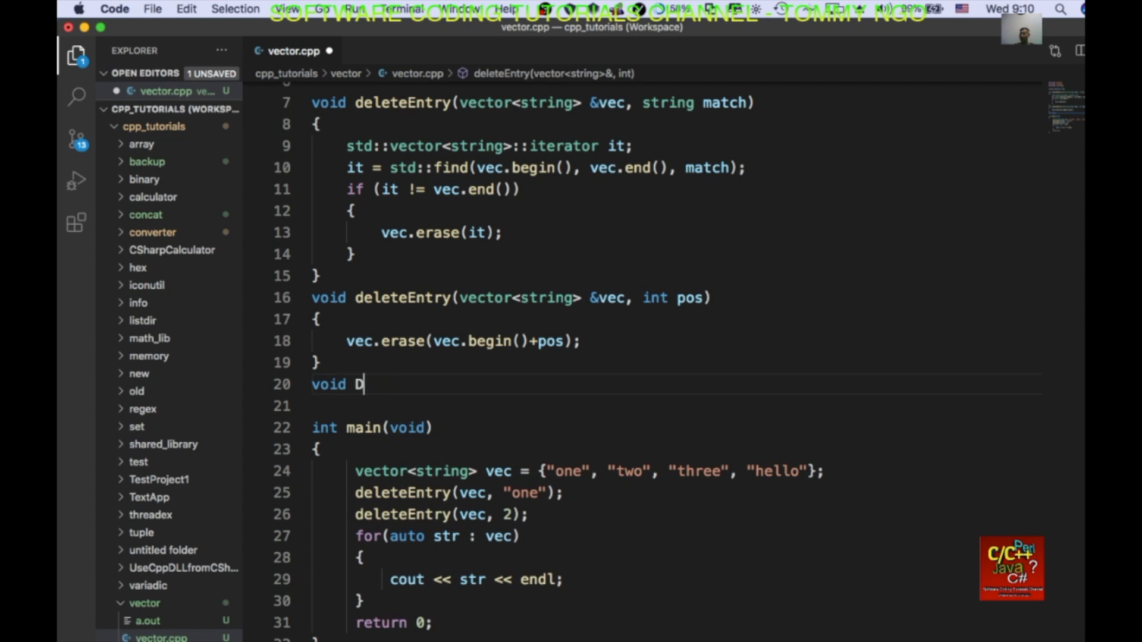
text(elete)
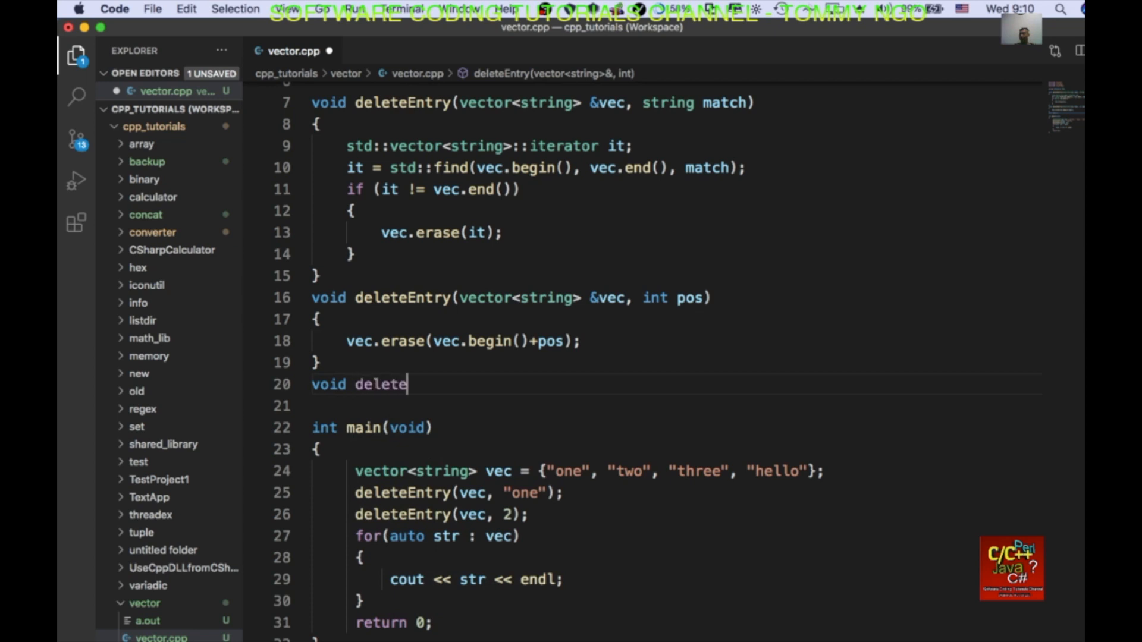
text(All(vecto)
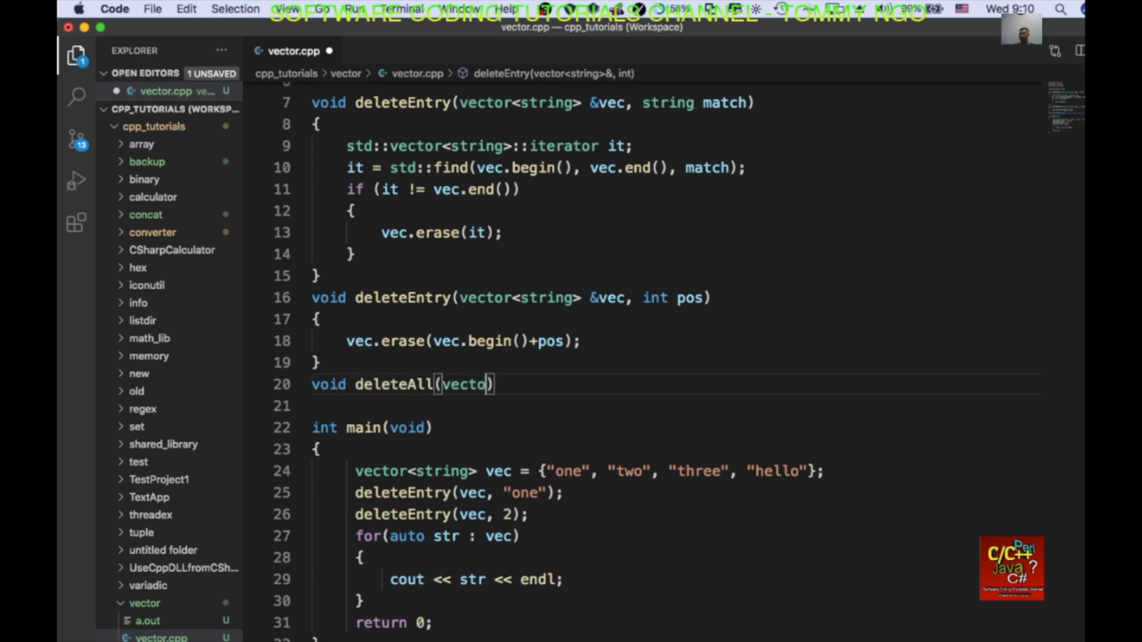
text(r<string>)
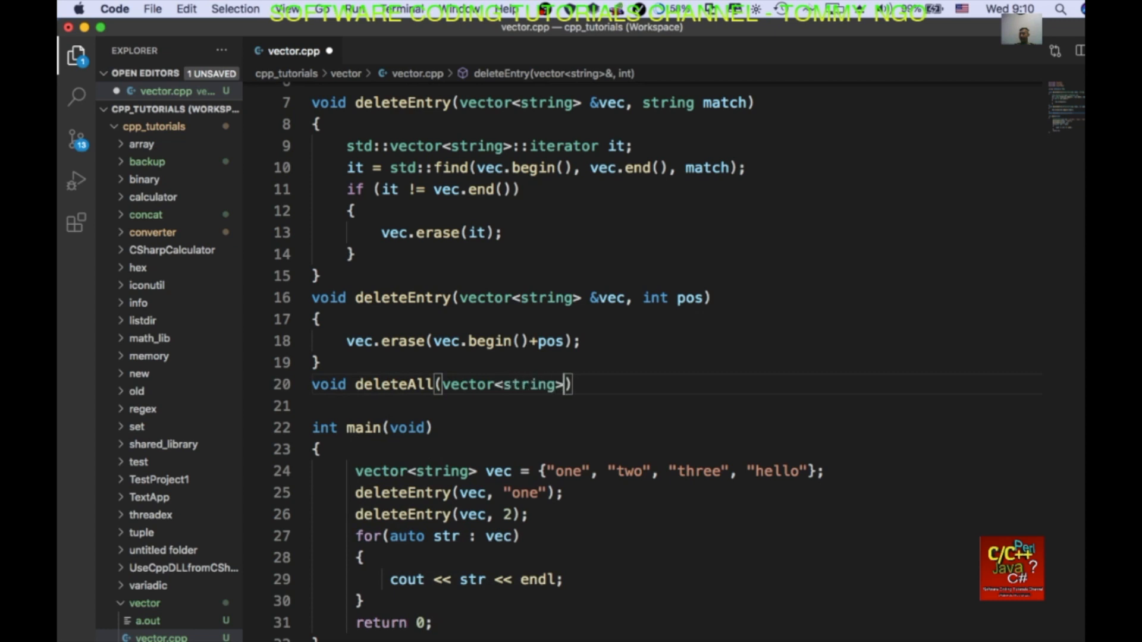
text(&vec)
click(673, 406)
text({)
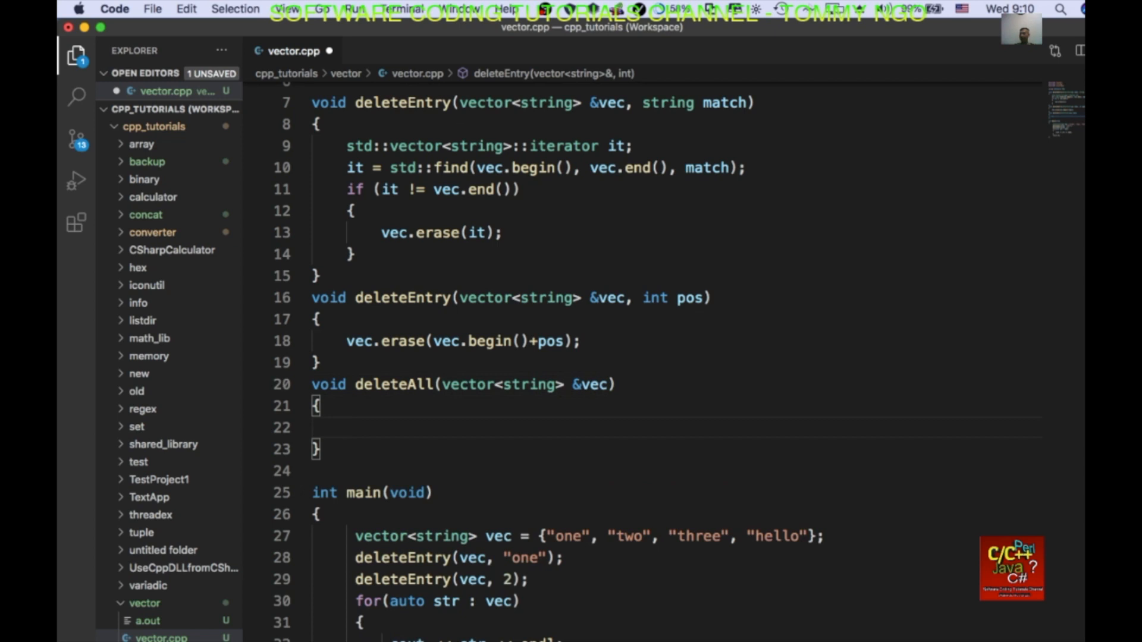
Give deleteAll a body that empties the vector with vec.clear();
scroll(down, 3)
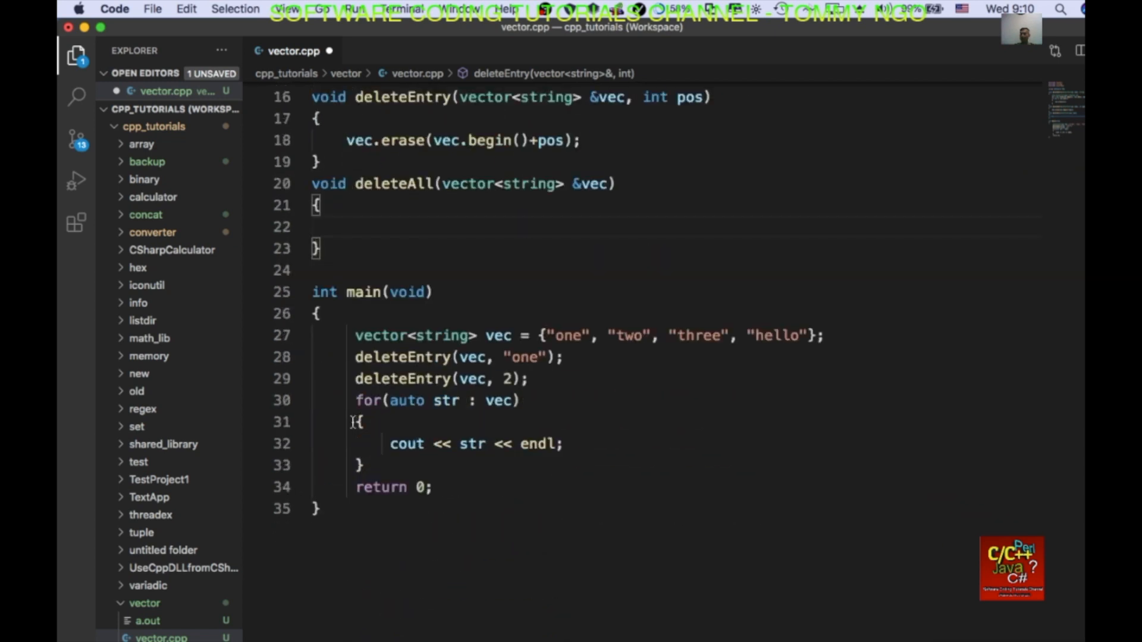
text(vec.)
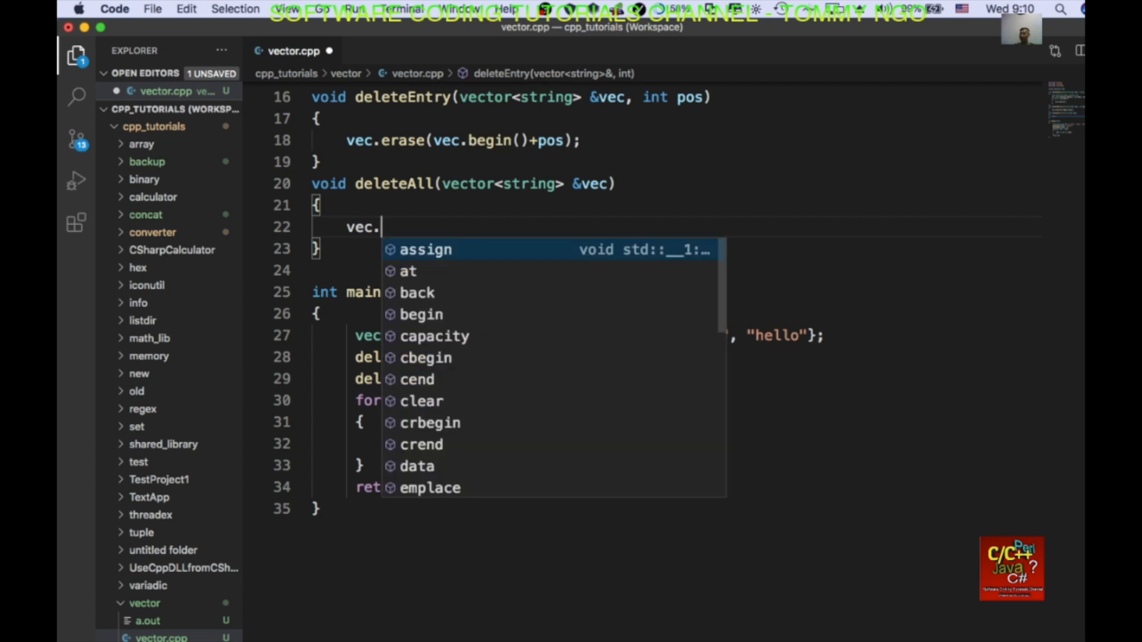
text(clear())
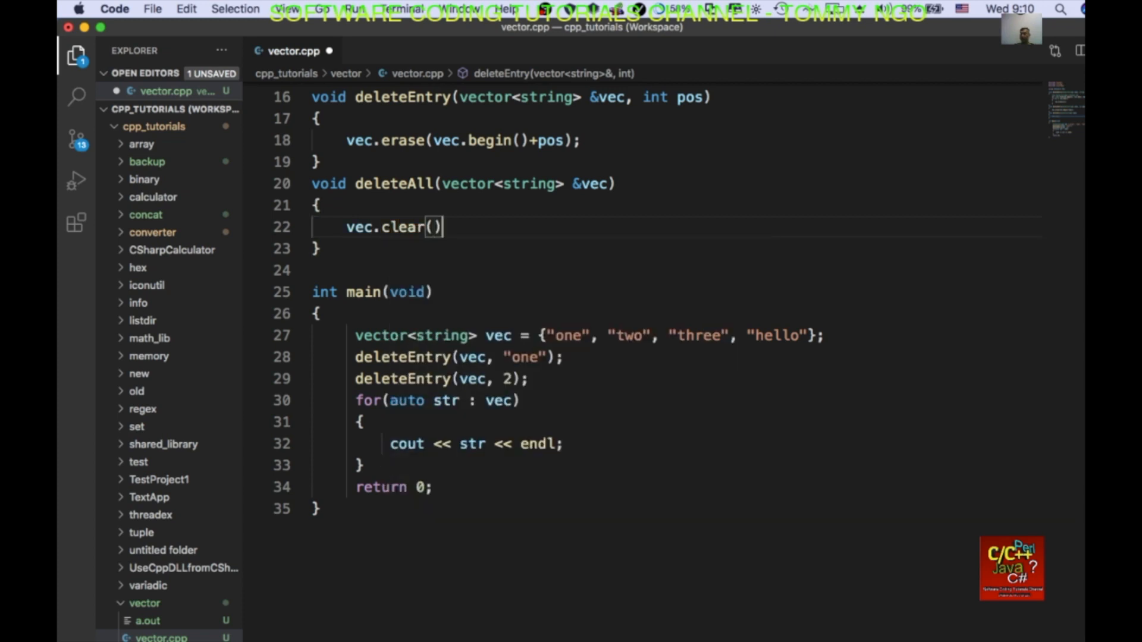
text(;)
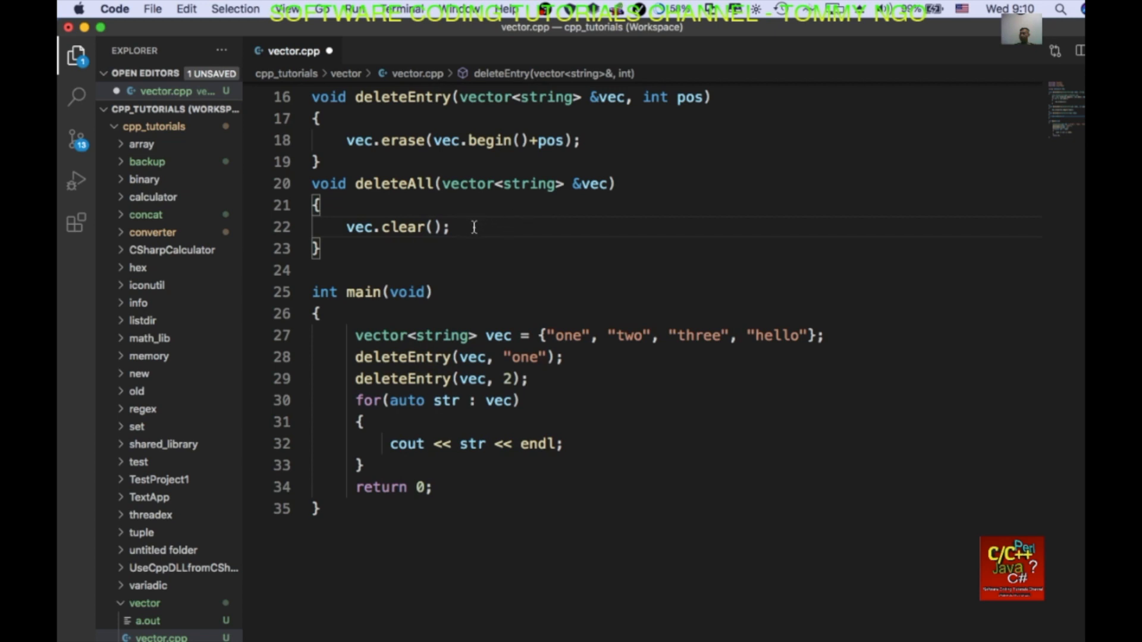
mouse_move(533, 422)
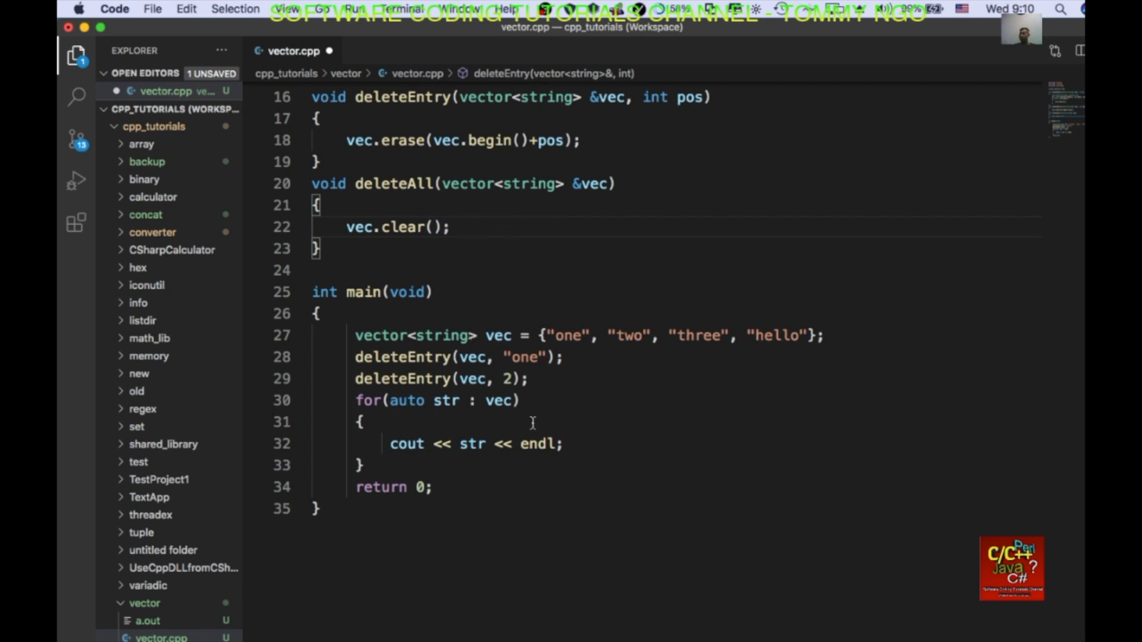
Move the misplaced deleteAll call to after the print loop as deleteAll(vec);
click(543, 378)
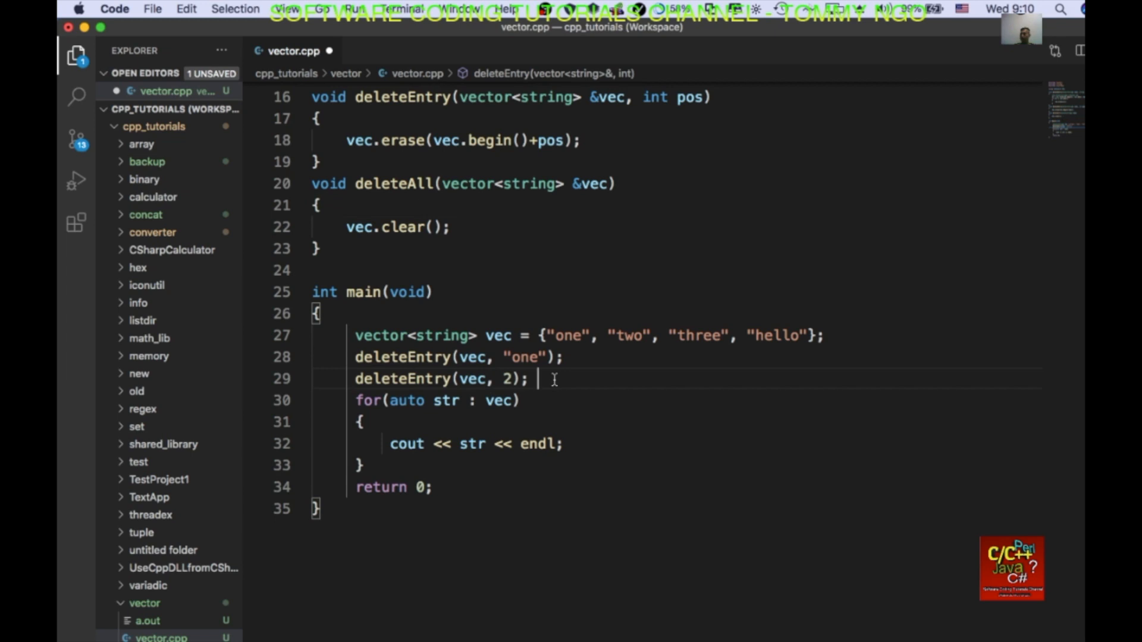
text(deleteAll();)
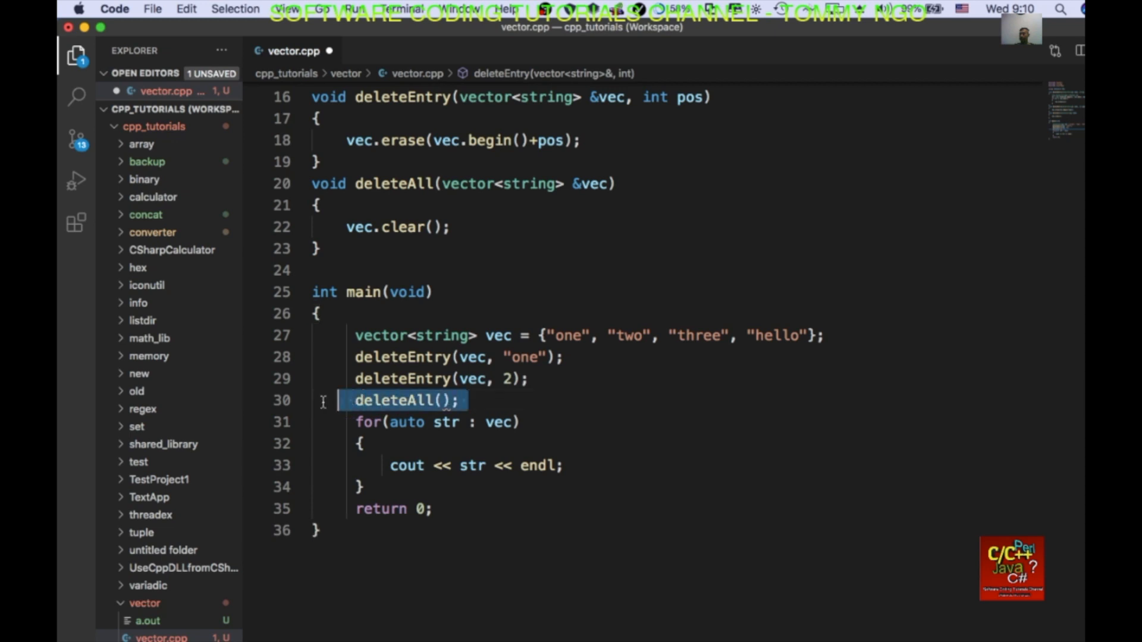
right_click(394, 399)
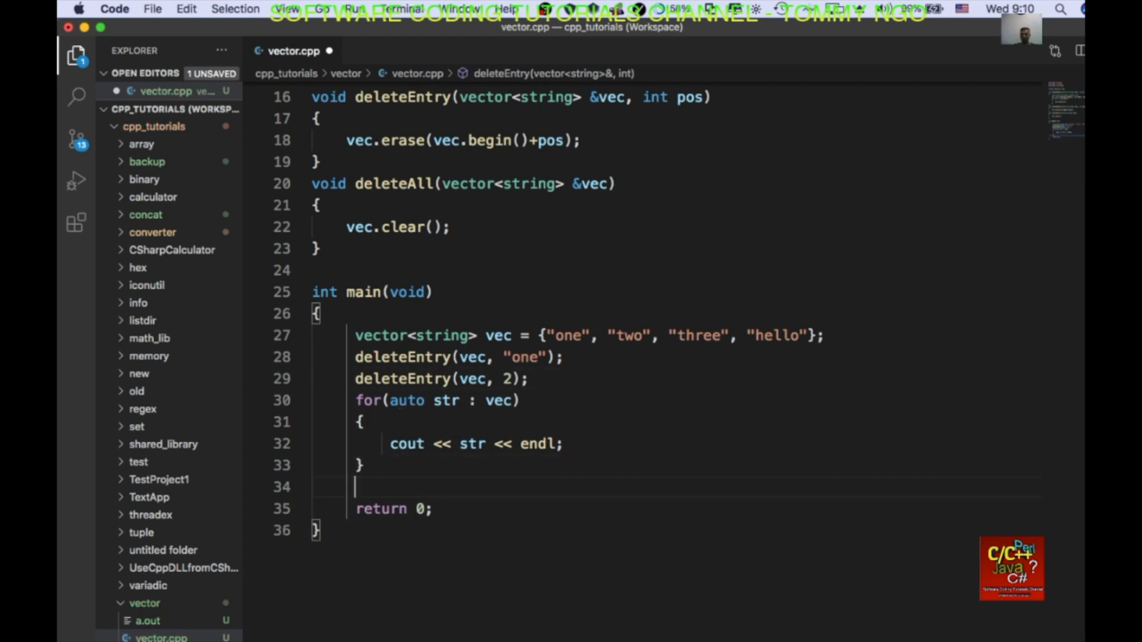
text(deleteAll();)
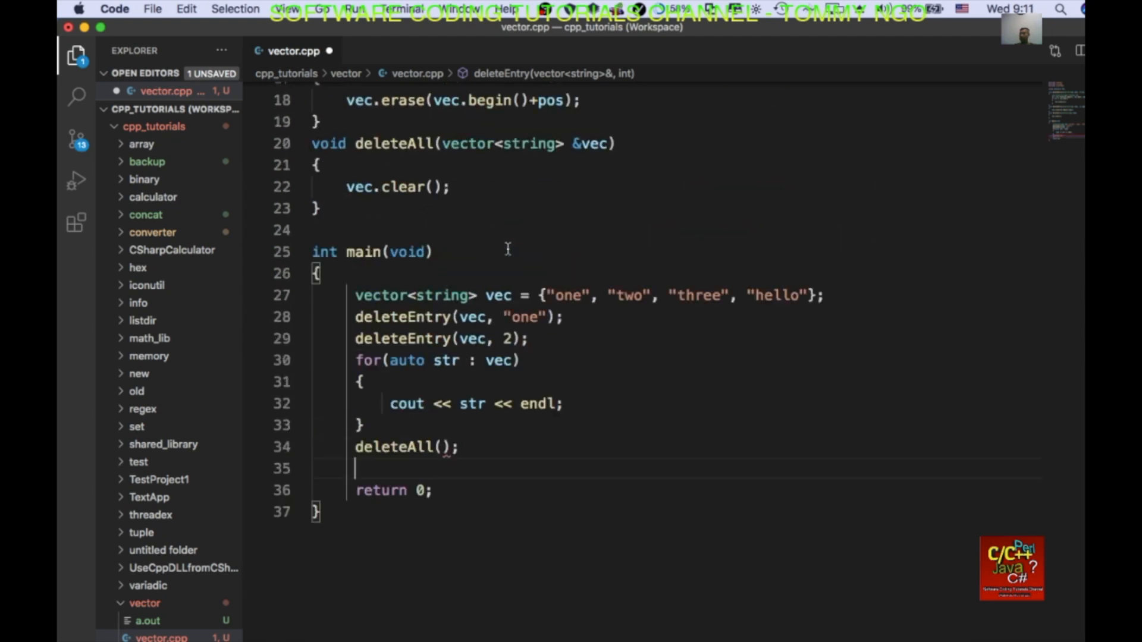
mouse_move(449, 478)
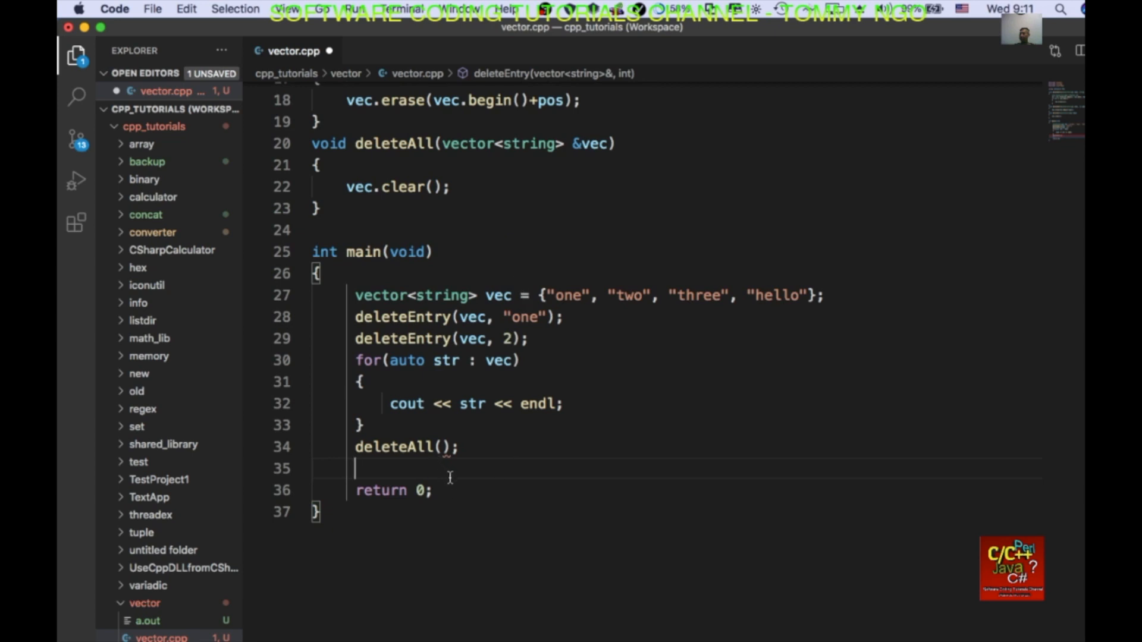
click(443, 448)
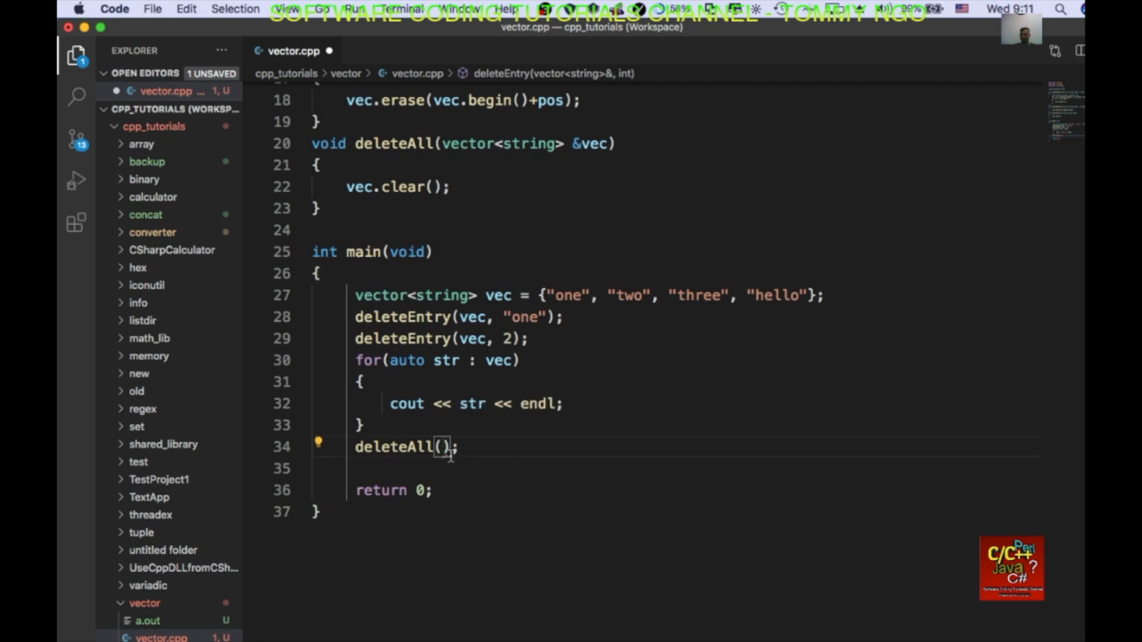
text(vec)
click(676, 468)
text(if)
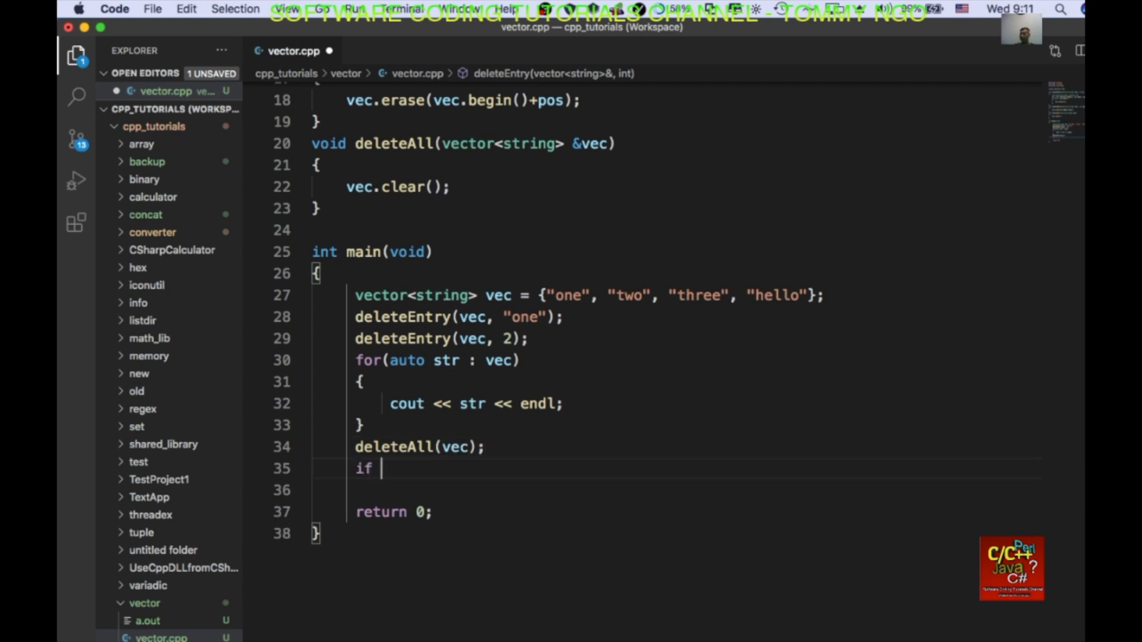
Add if (vec.size() == 0) printing "nothing is in the vector" << endl;
text((vec.s)
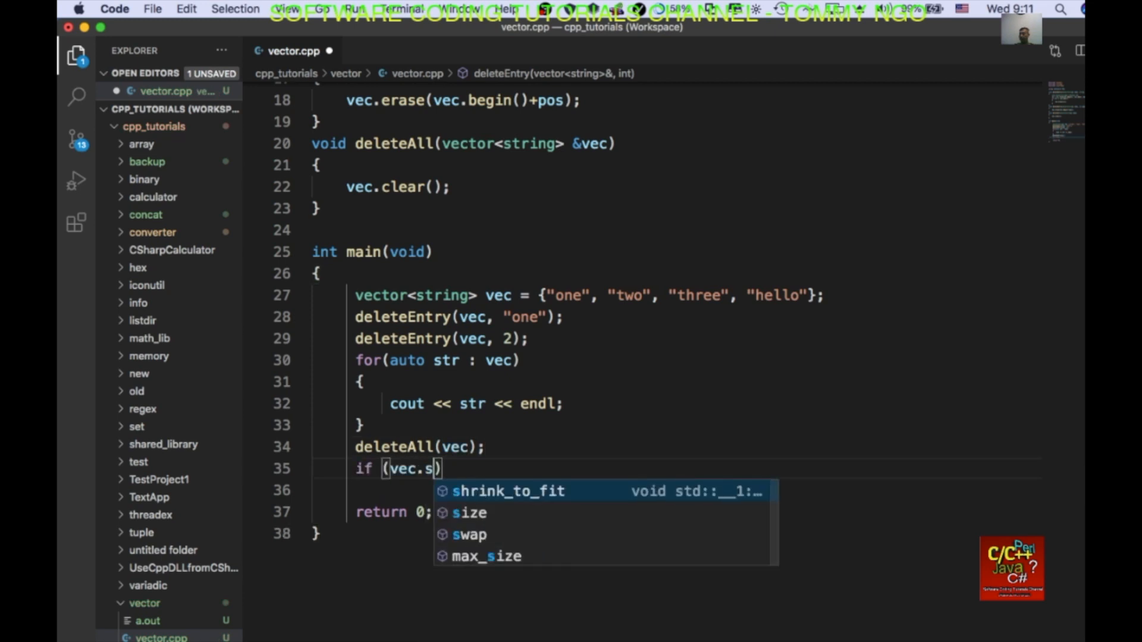
text(ize() == 0)
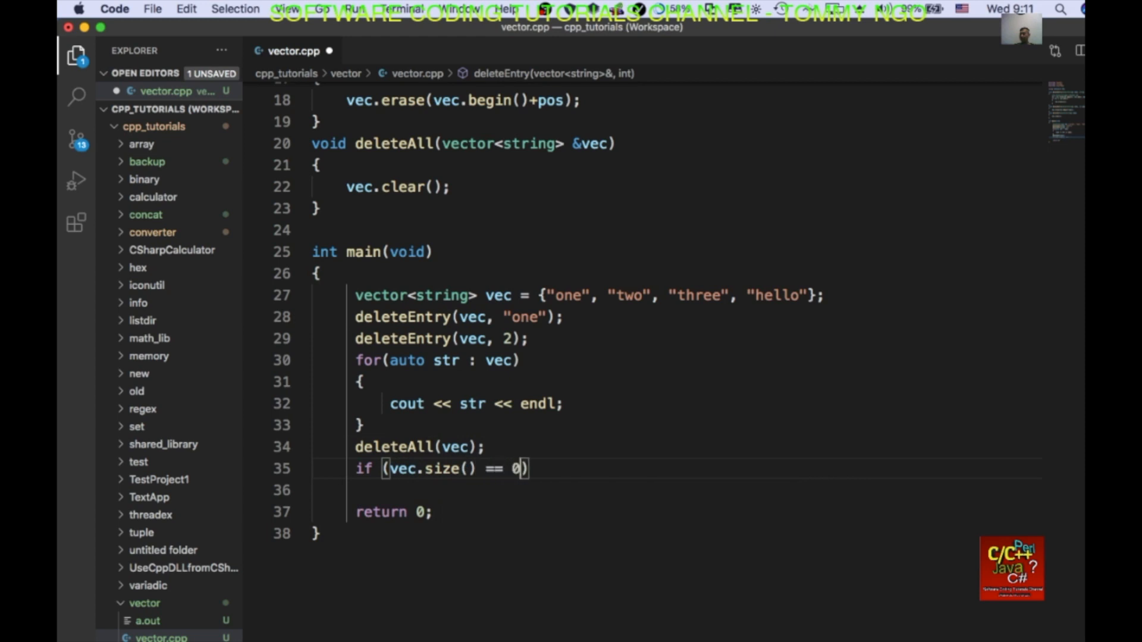
text(j)
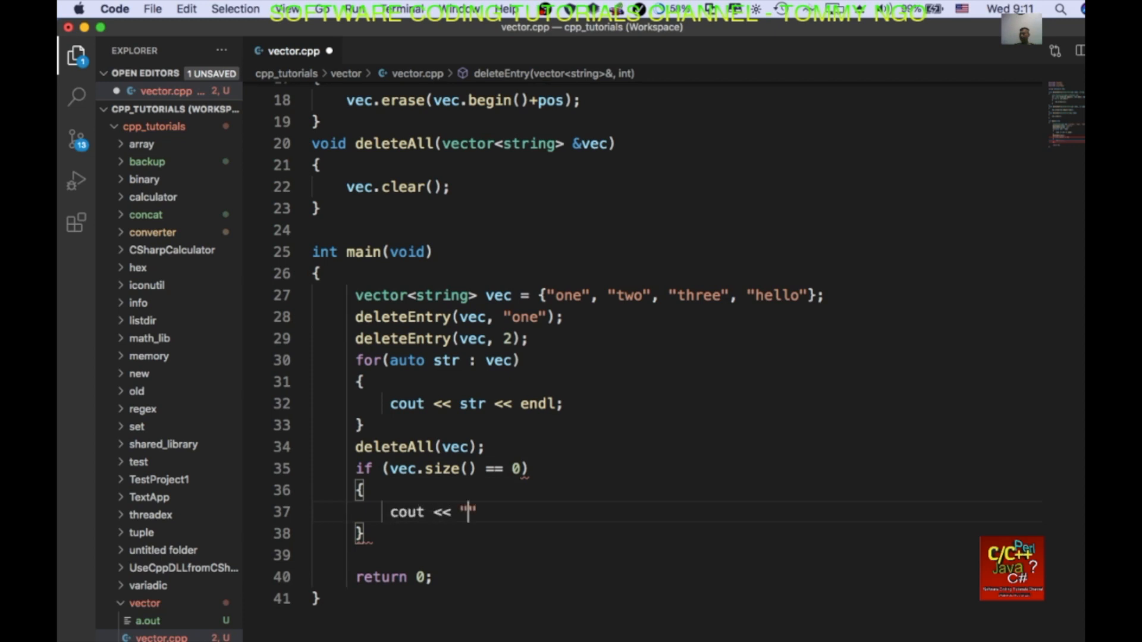
text(nothing is i)
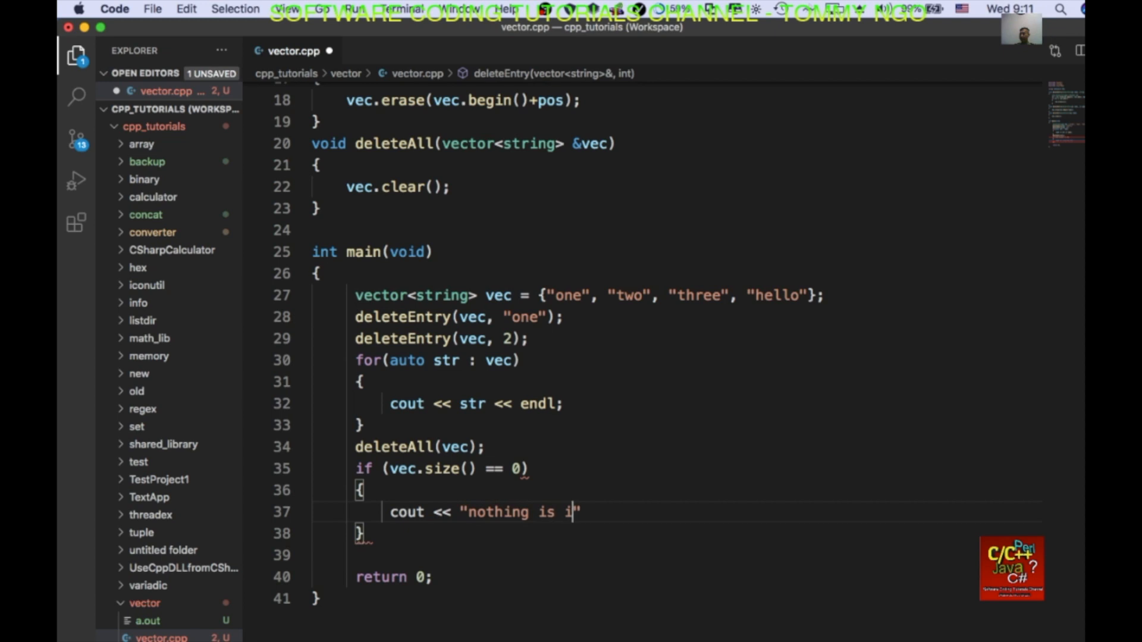
text(n the vector)
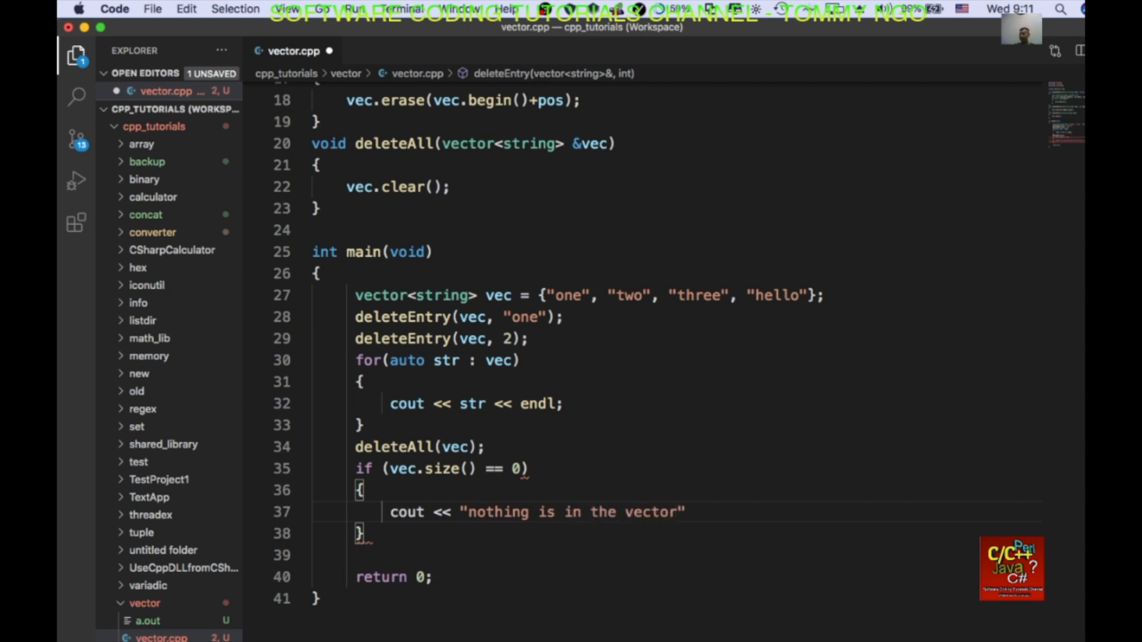
text(<< endl;)
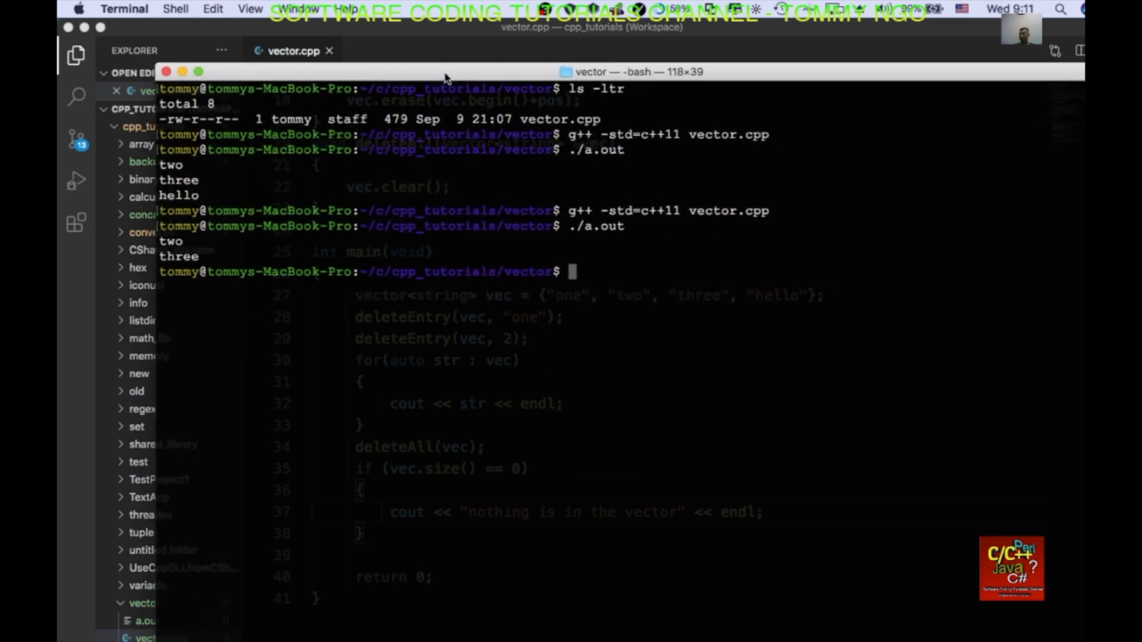
Repeat the g++ -std=c++11 compile with !g and run ./a.out, printing two, three, "nothing is in the vector"
text(!g)
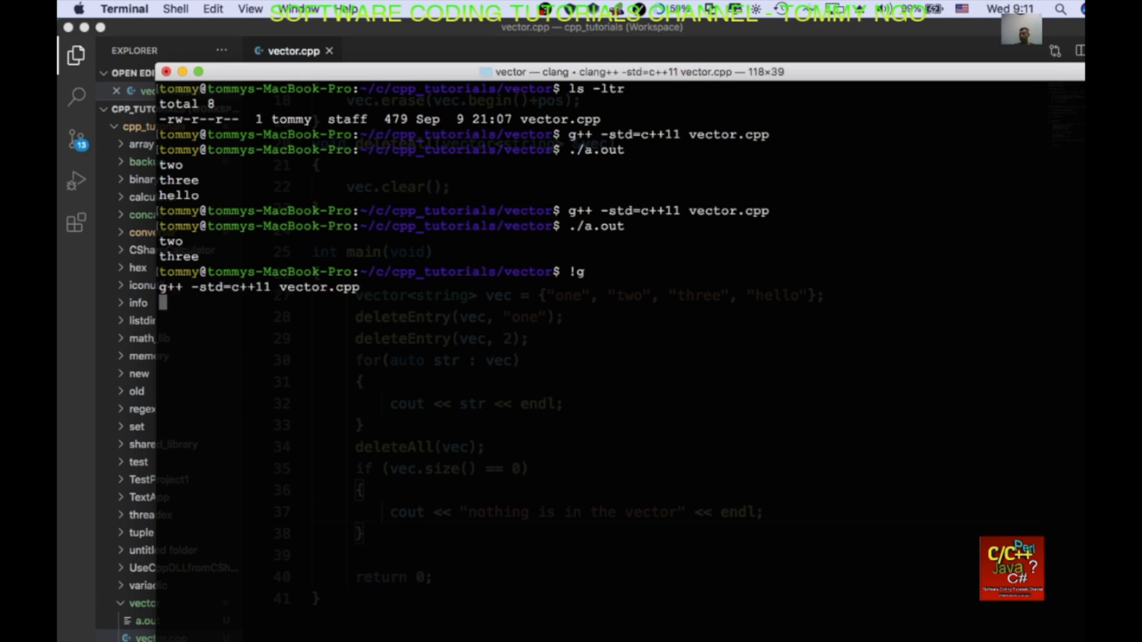
text(./a.)
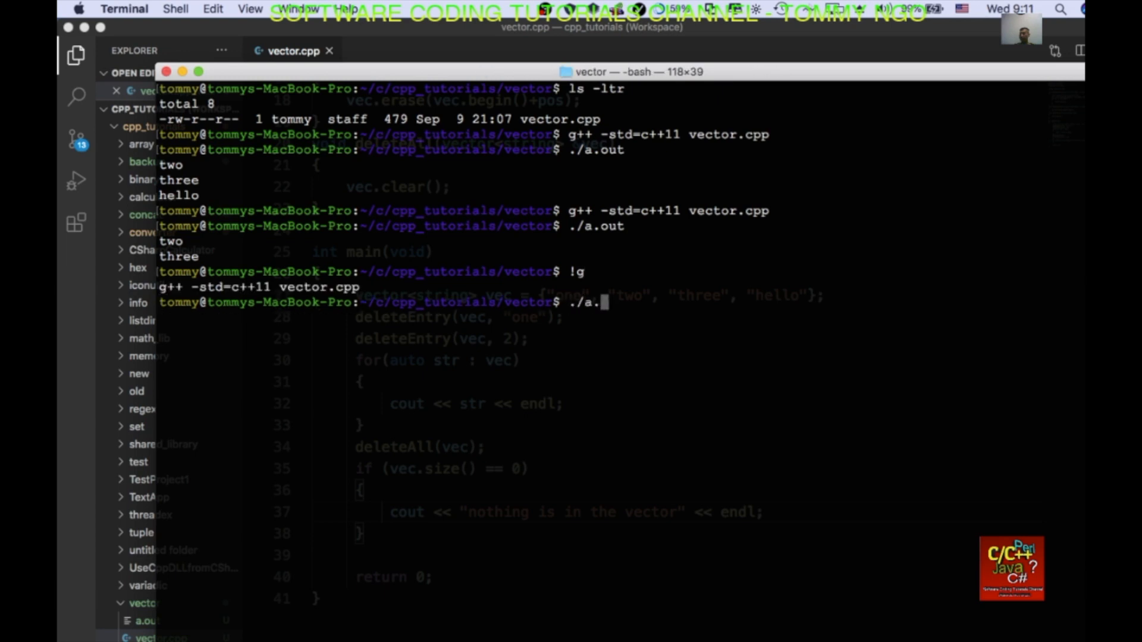
key(Return)
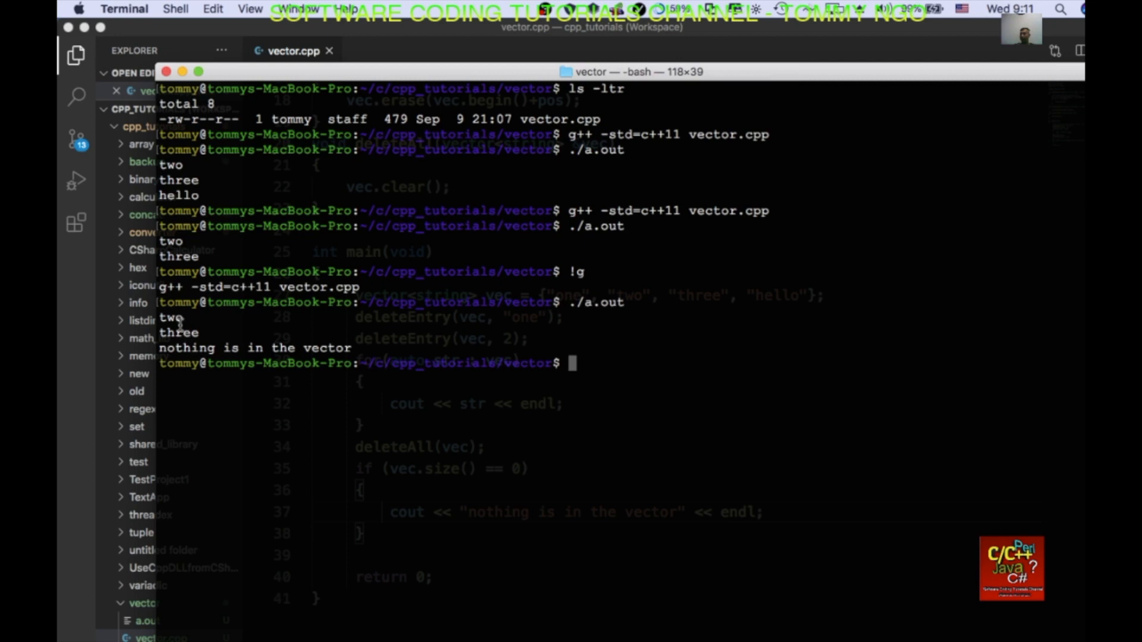
mouse_move(302, 336)
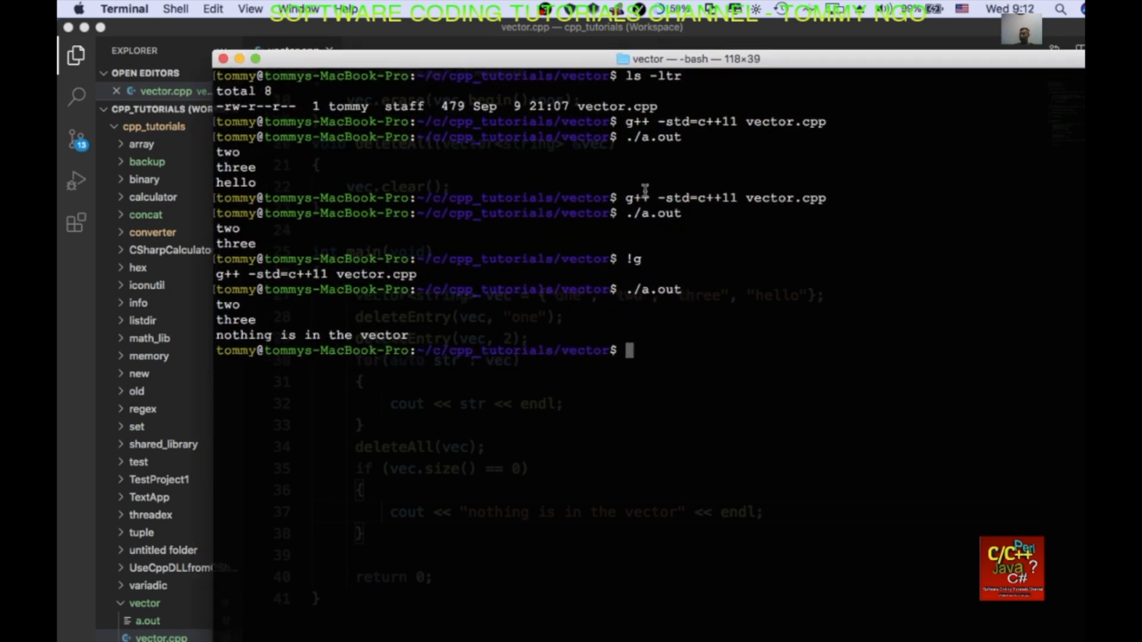
mouse_move(675, 329)
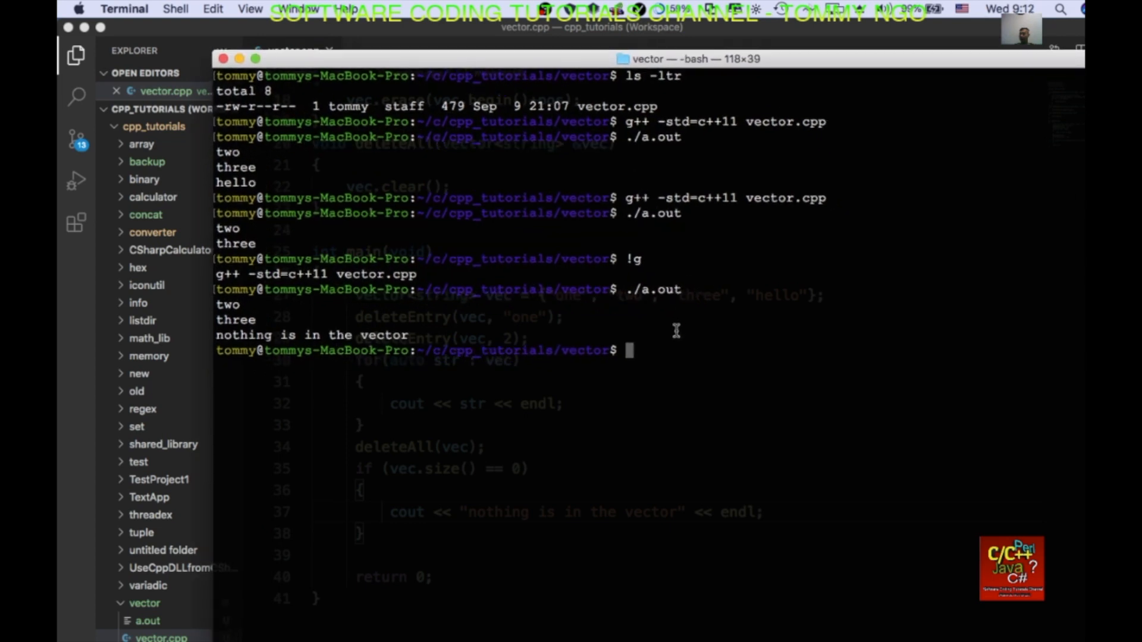